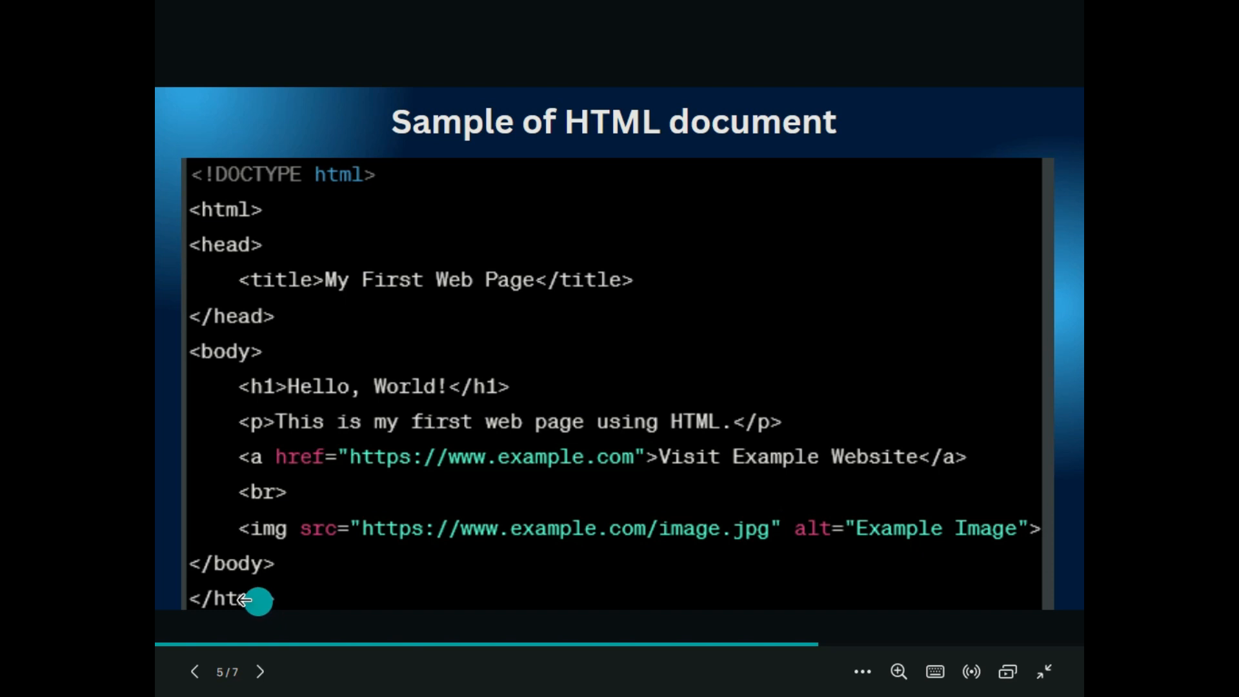
mouse_move(290, 591)
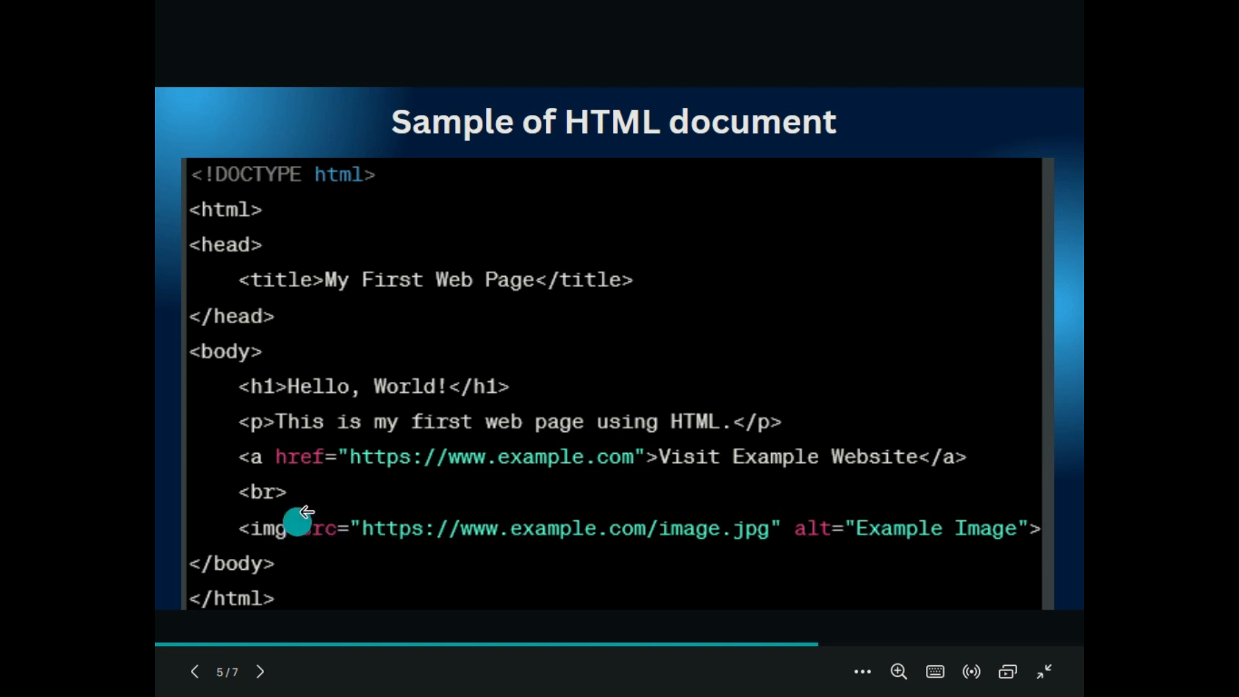
Leave the Canva presentation view and minimize the browser to show the desktop.
left_click(1043, 671)
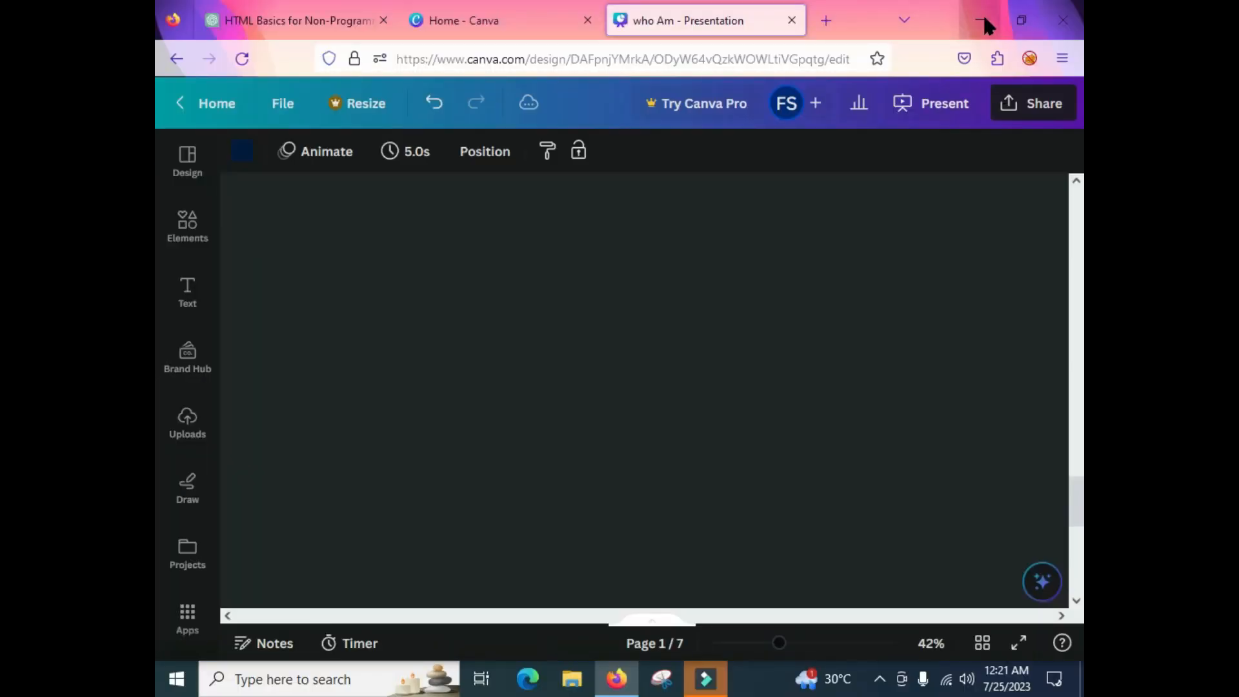
left_click(704, 679)
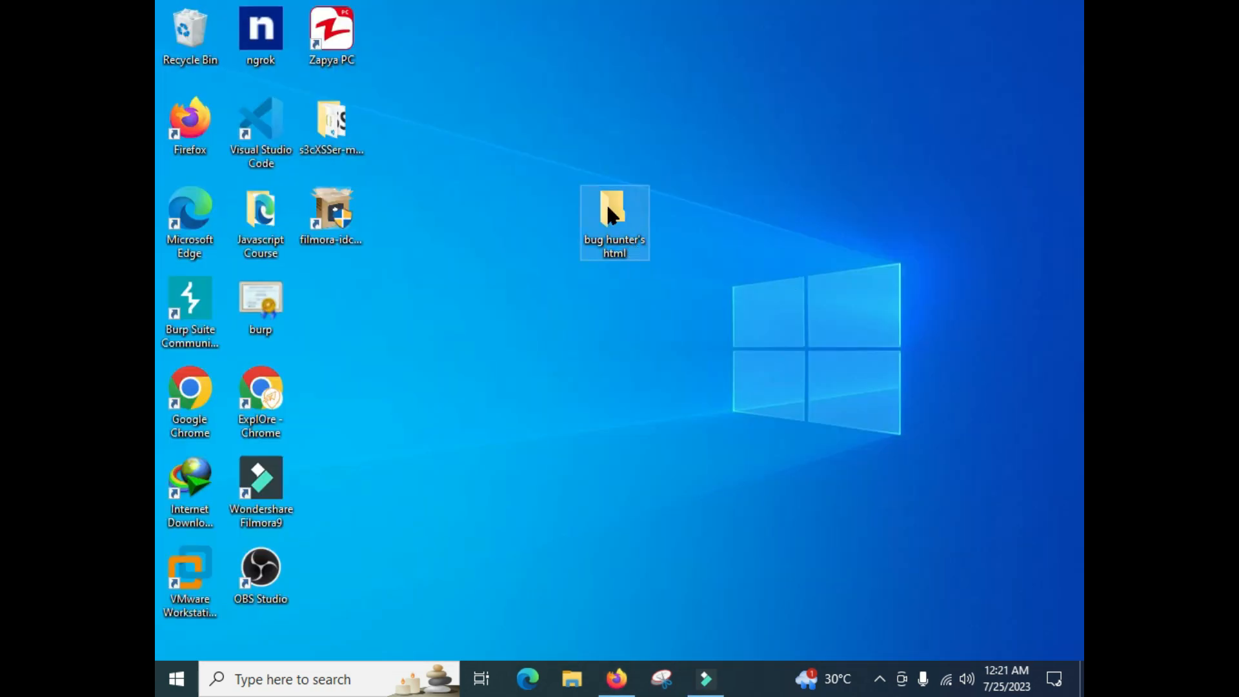
mouse_move(614, 242)
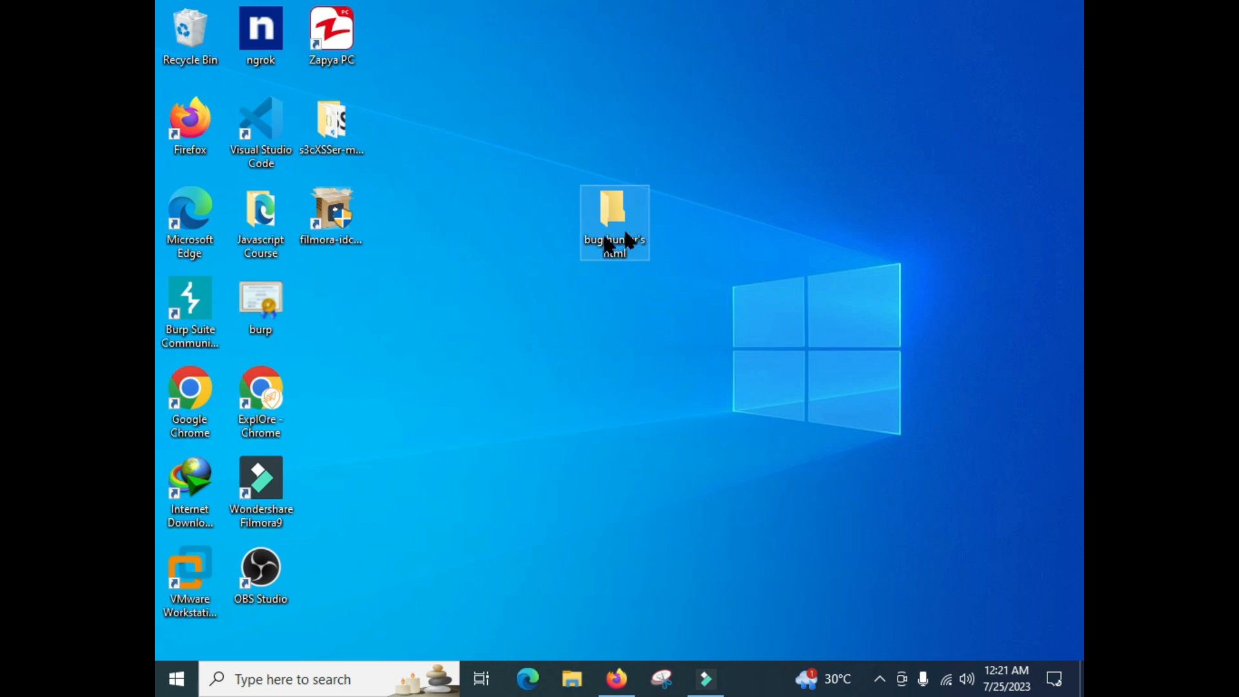
Enter the 'bug hunter's html' folder and bring up its context menu for Open with Code.
double_click(614, 209)
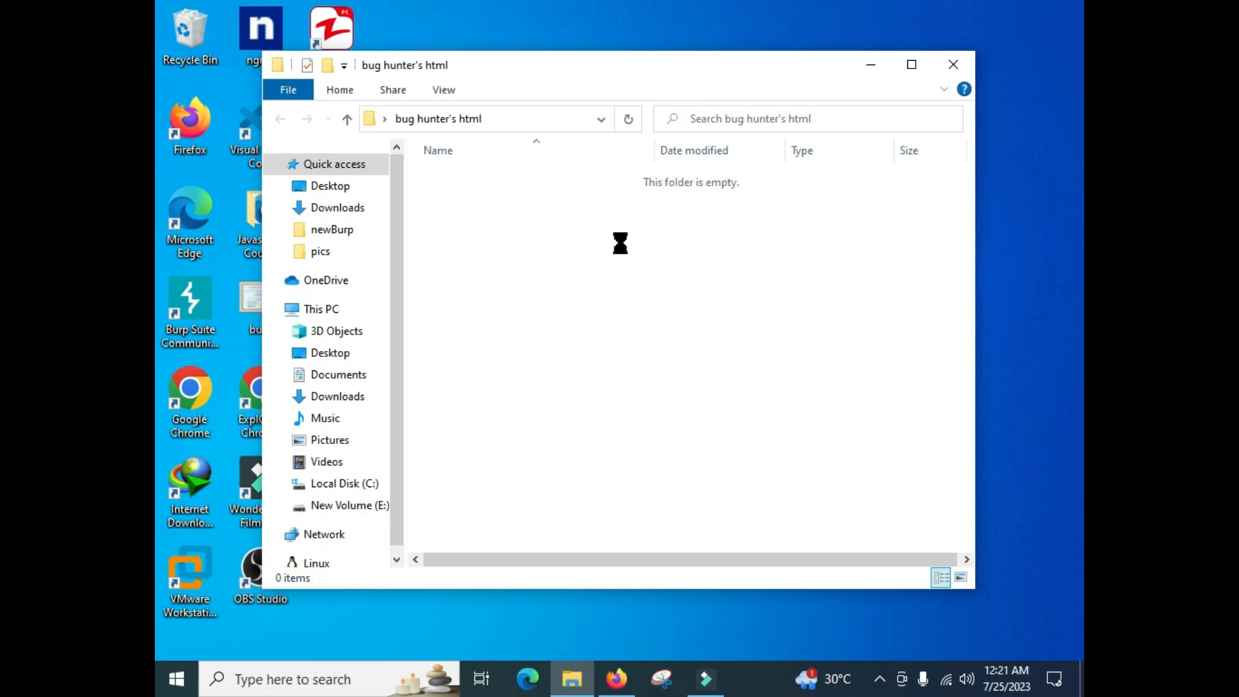
right_click(621, 243)
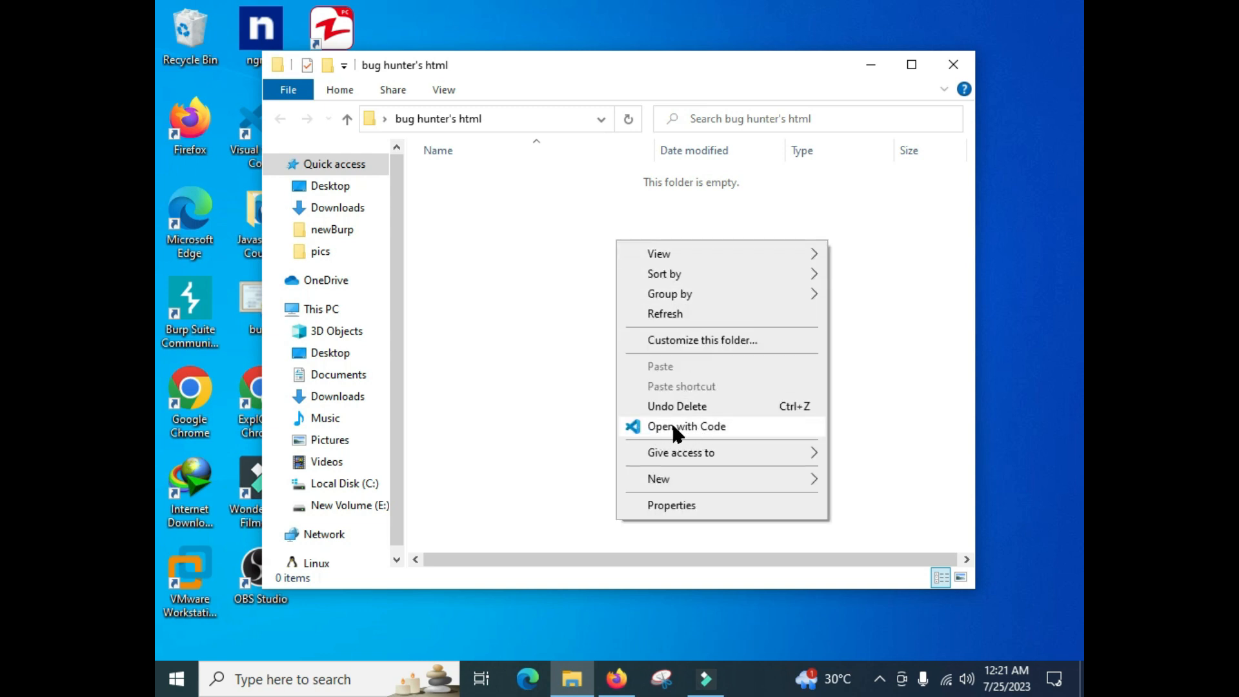
mouse_move(667, 433)
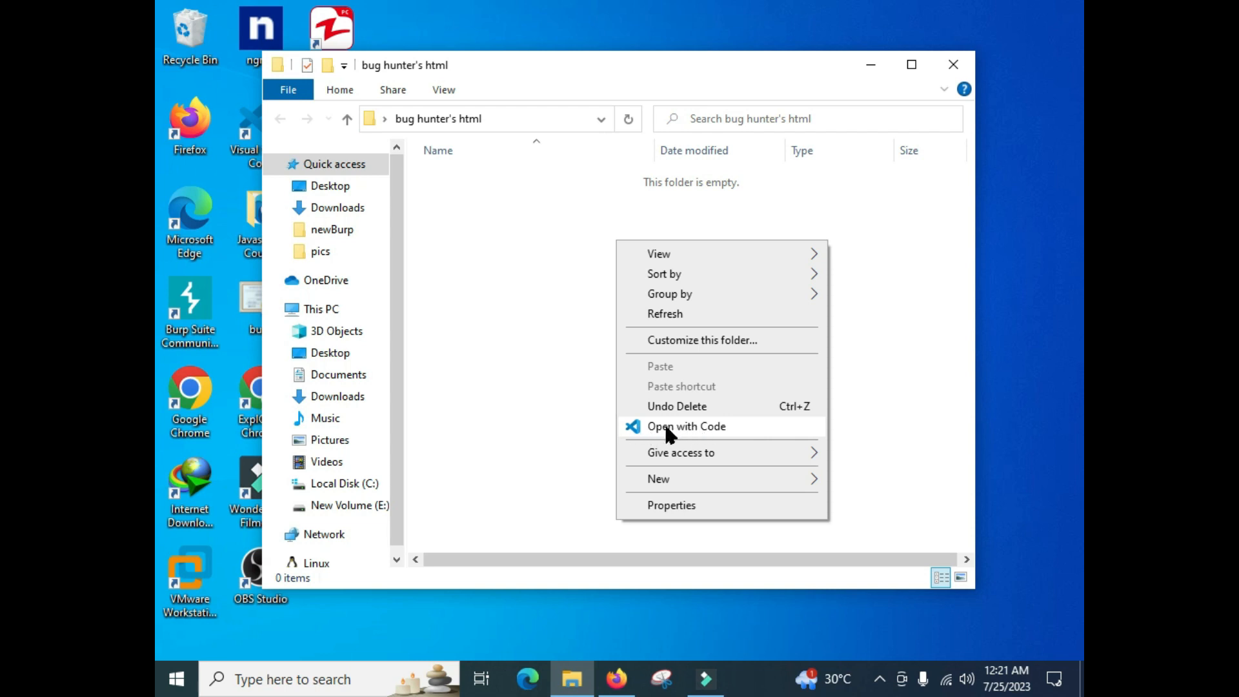
mouse_move(678, 433)
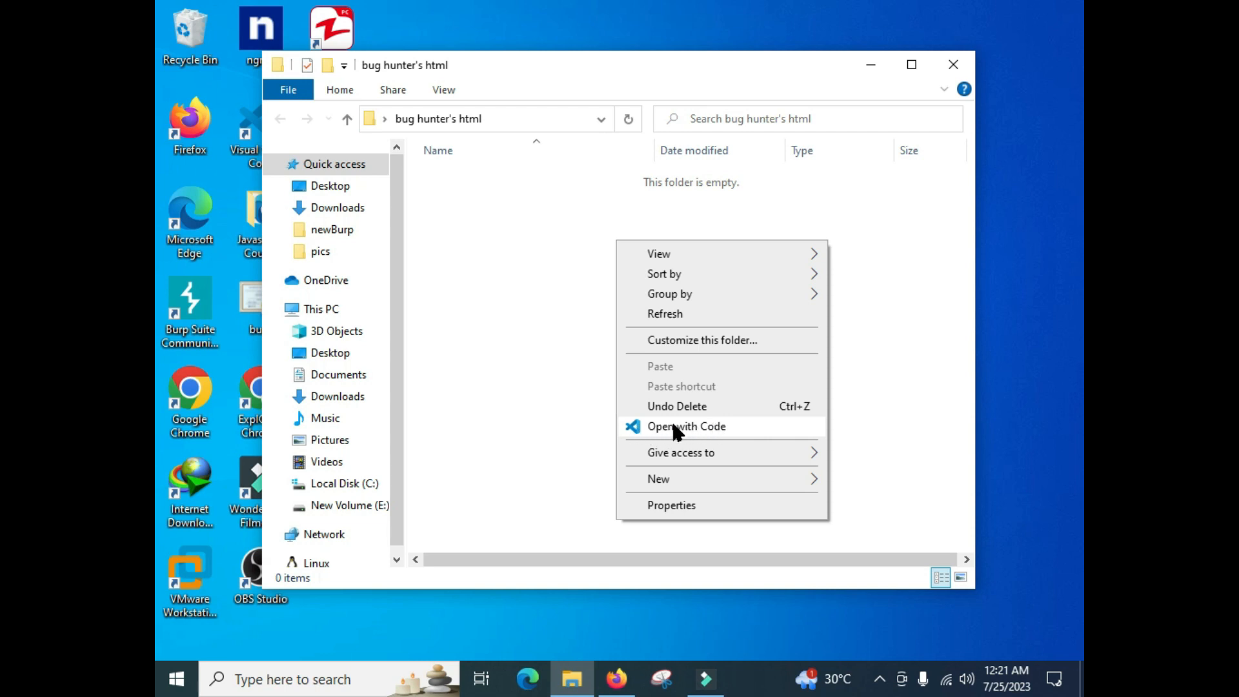
mouse_move(662, 436)
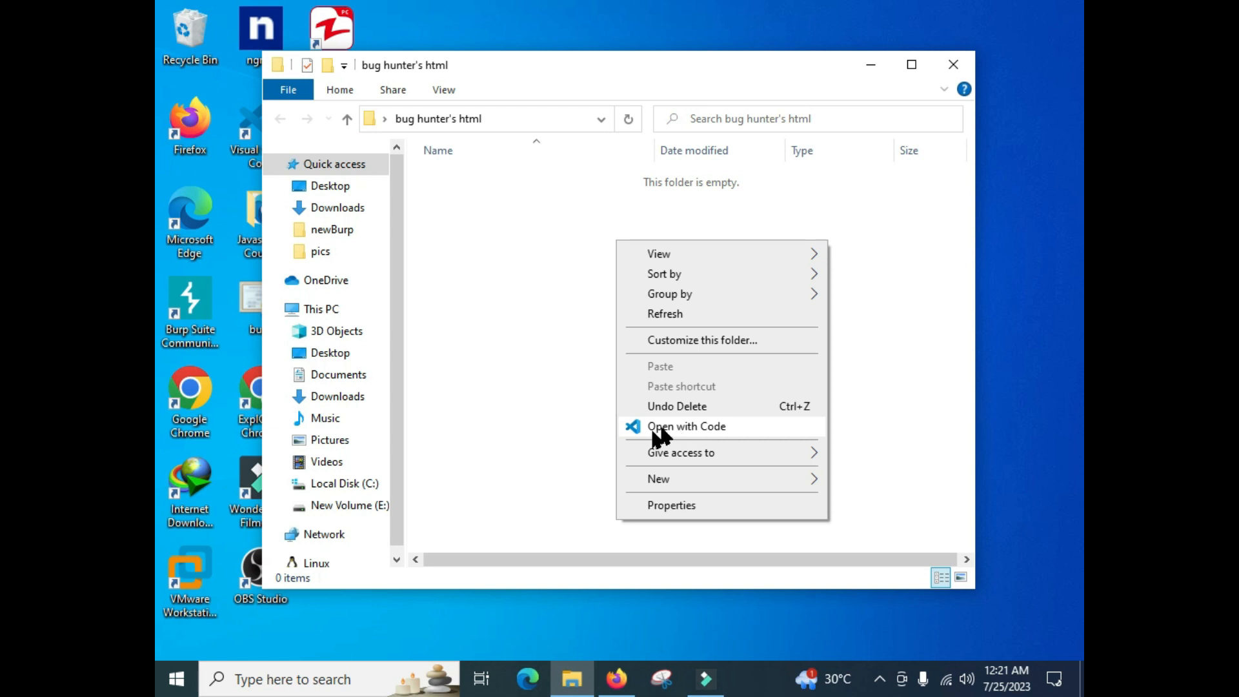
mouse_move(700, 435)
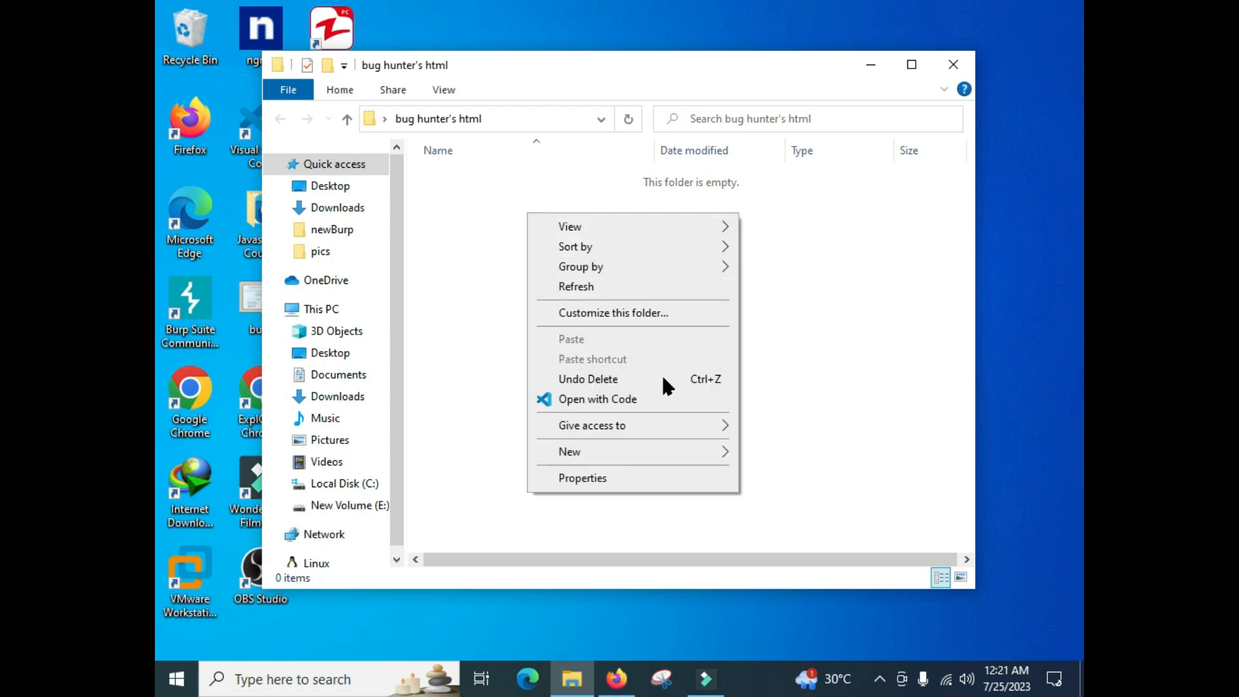
mouse_move(633, 398)
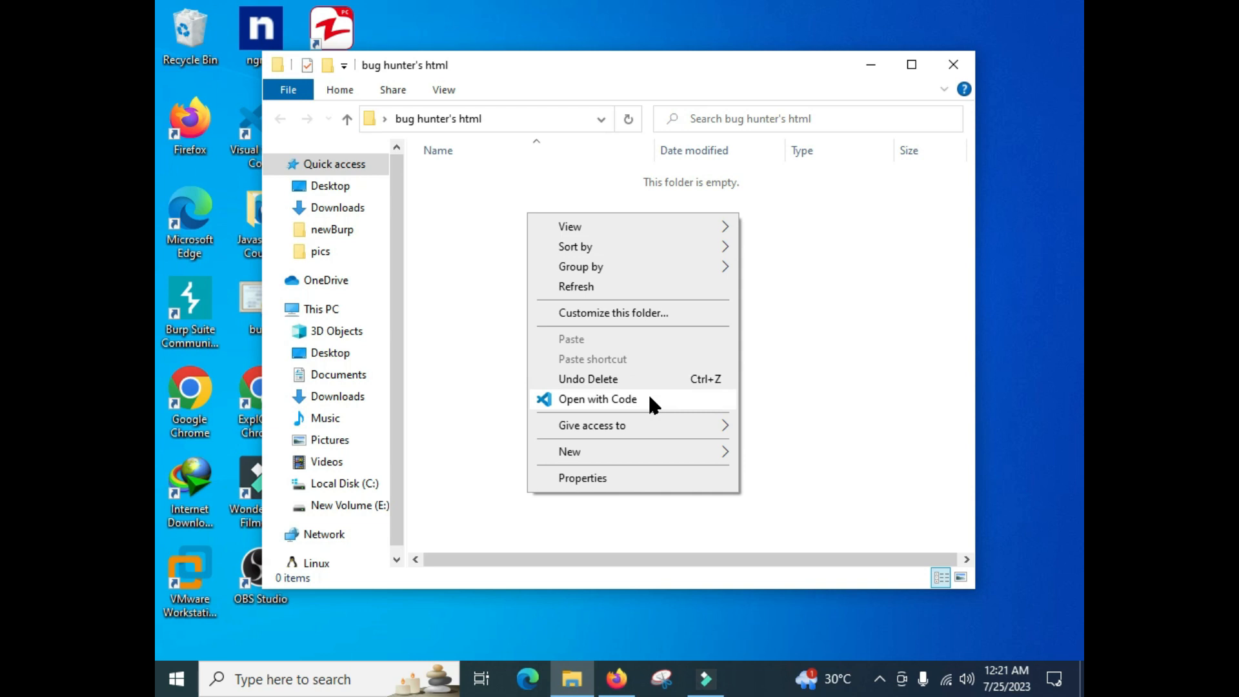
mouse_move(625, 409)
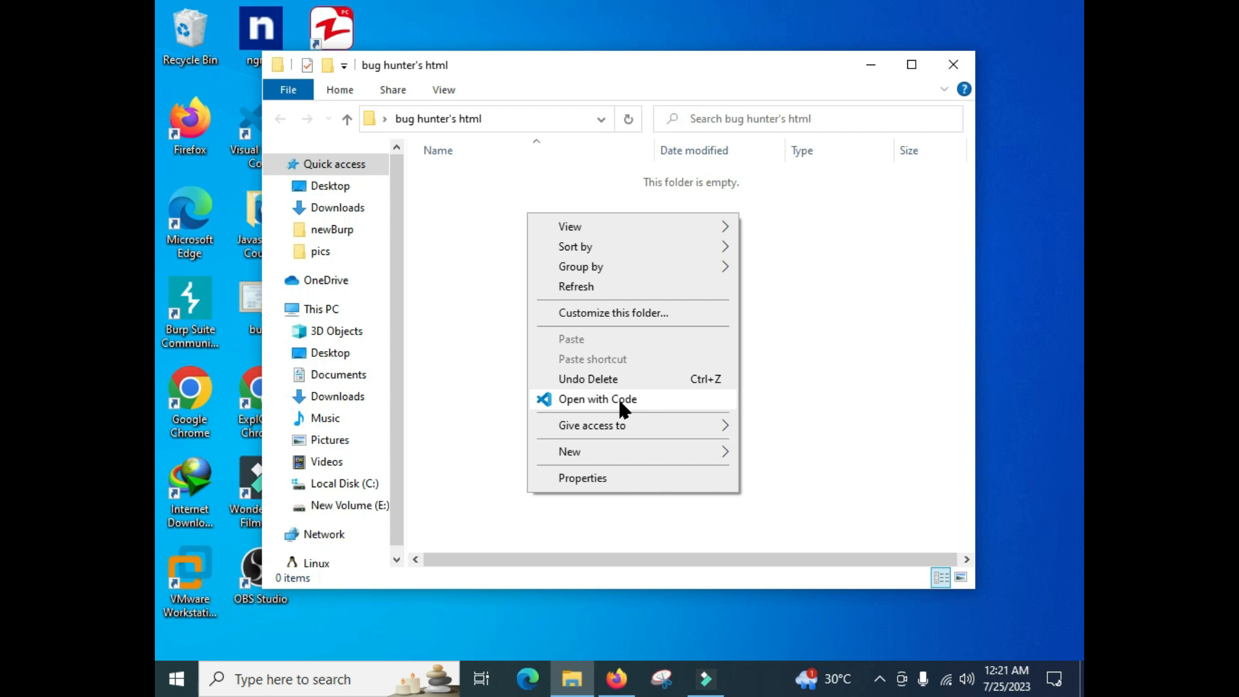
mouse_move(671, 406)
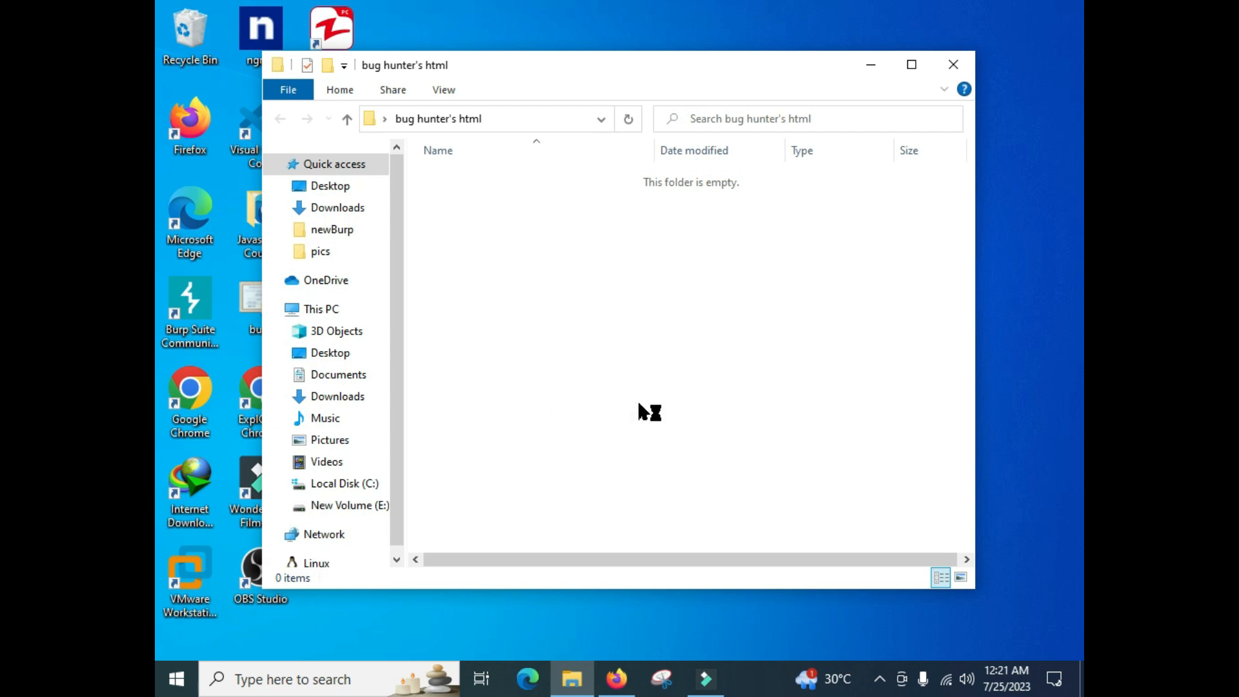
mouse_move(681, 373)
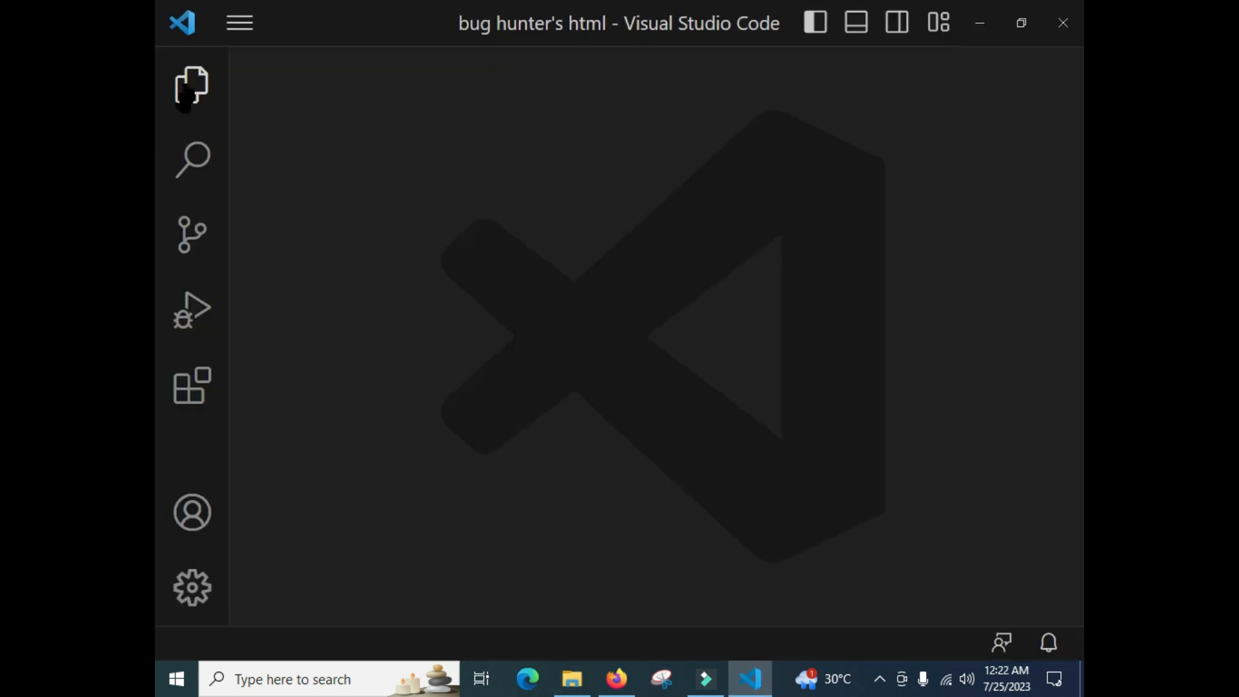
mouse_move(191, 86)
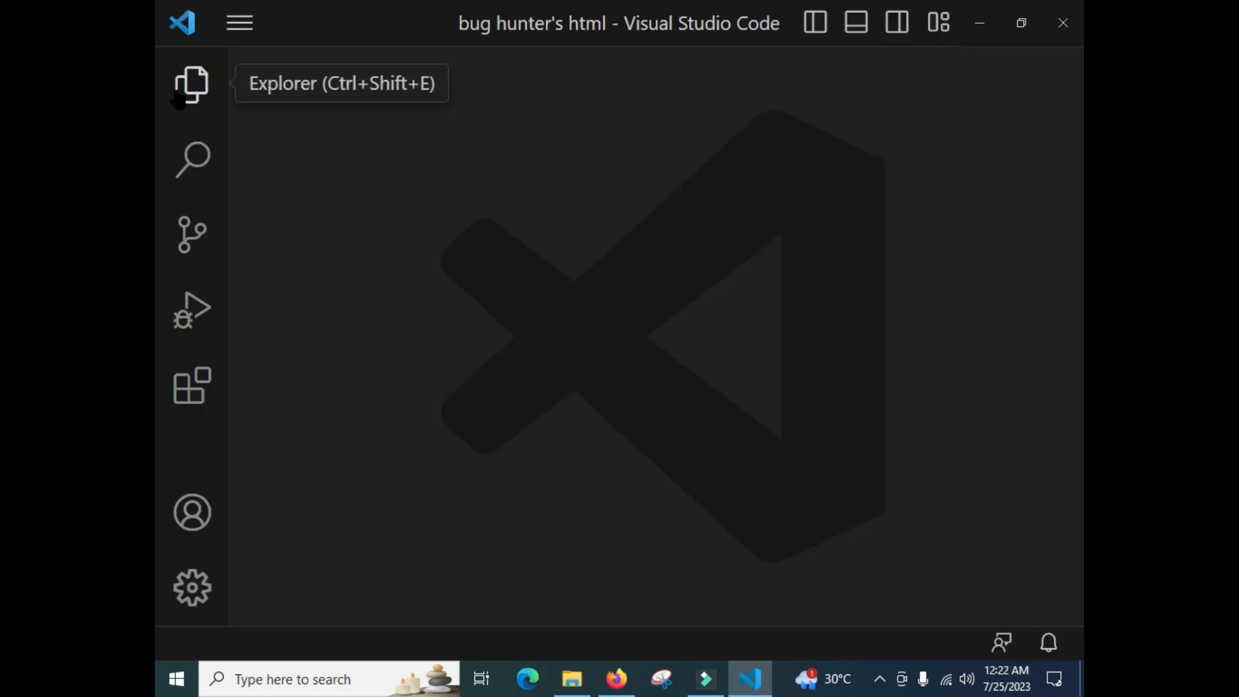
Create a new file named index.html in the workspace folder via the Explorer sidebar.
left_click(191, 83)
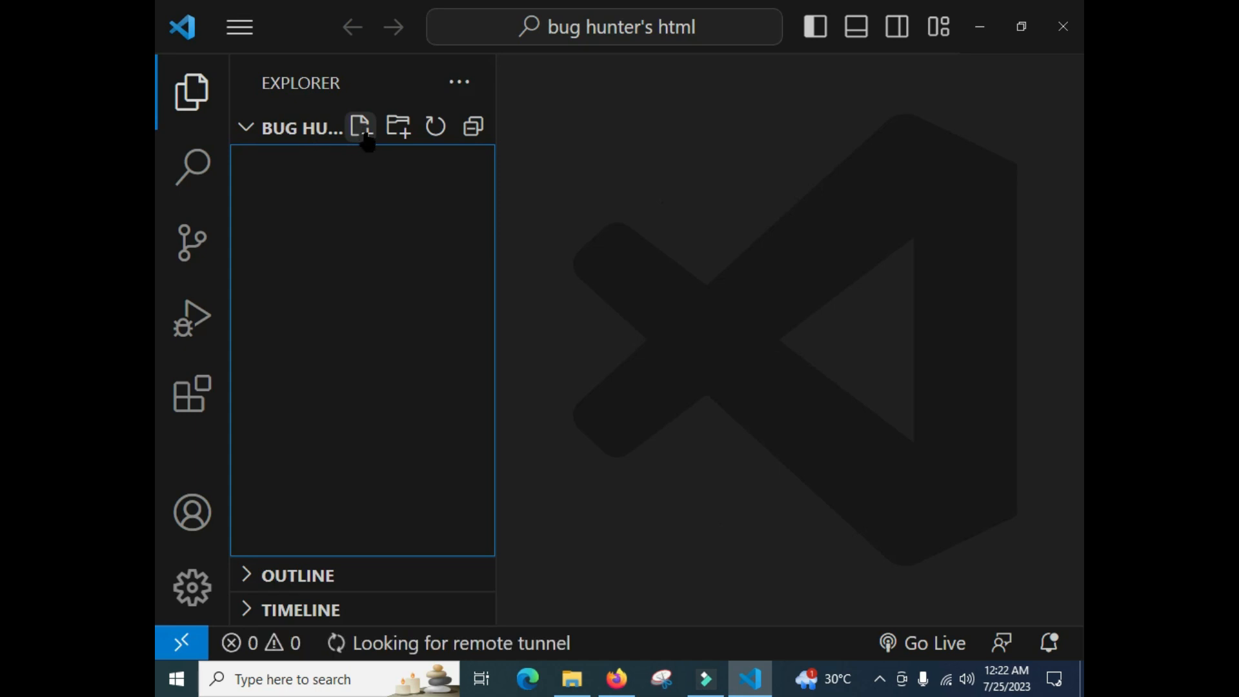
mouse_move(397, 126)
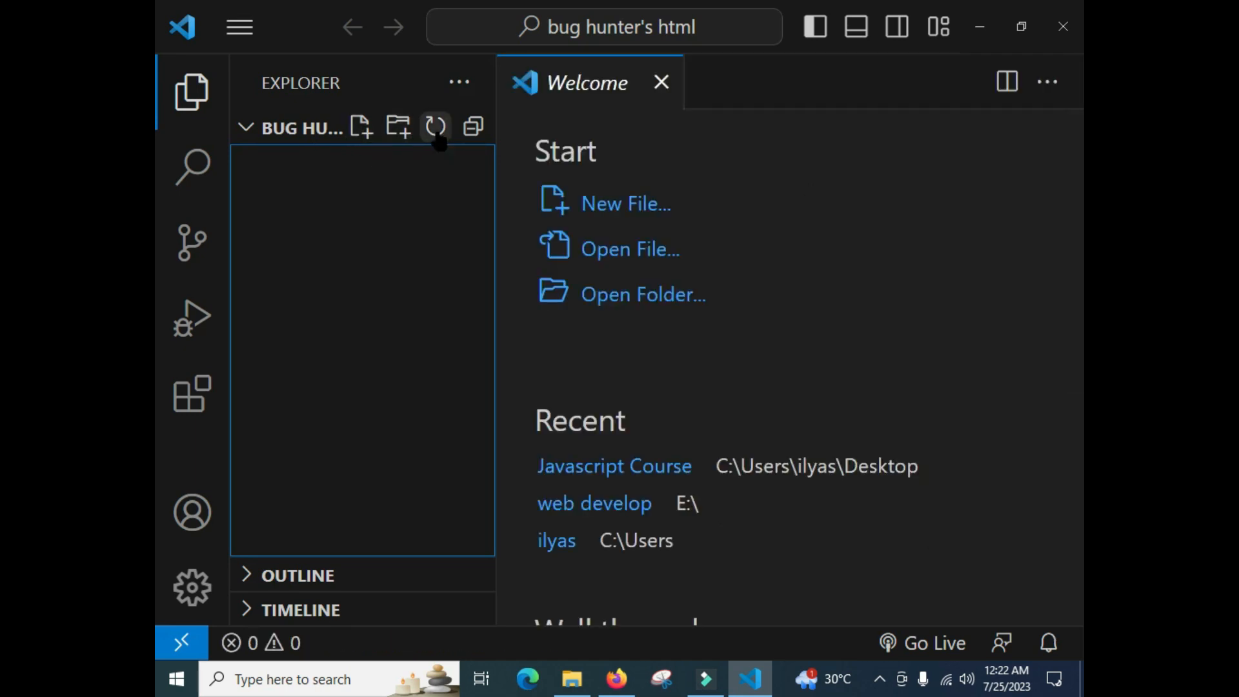
left_click(360, 128)
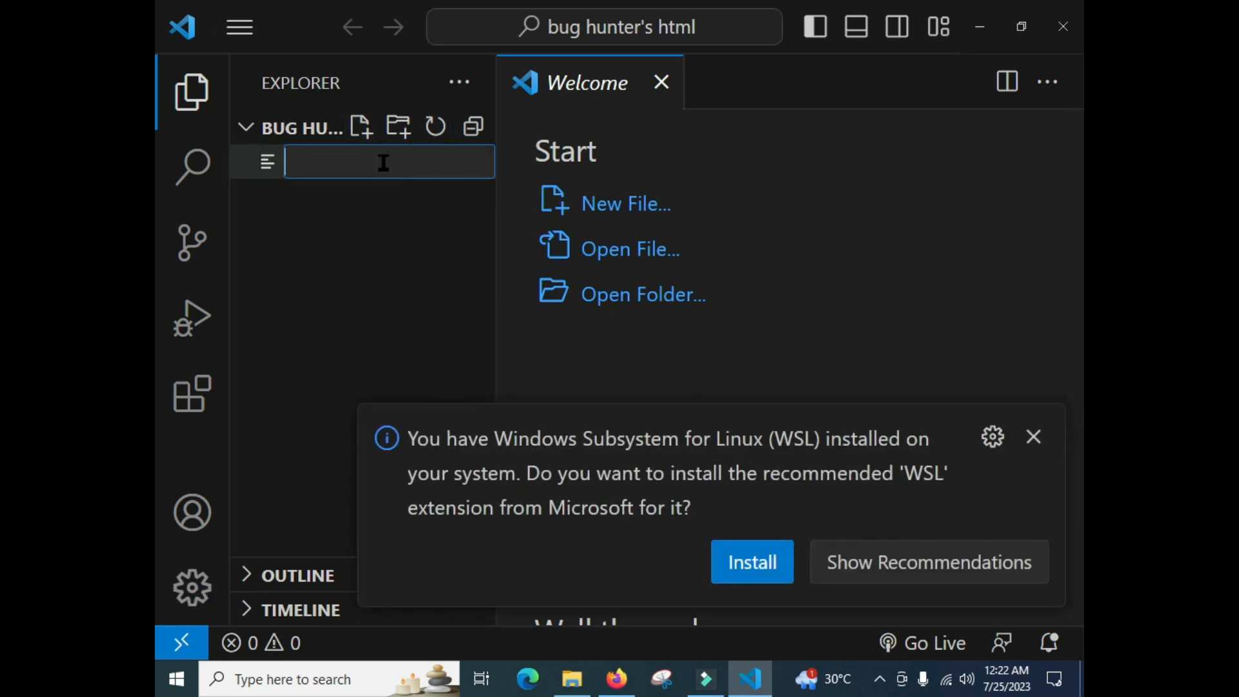
mouse_move(1034, 438)
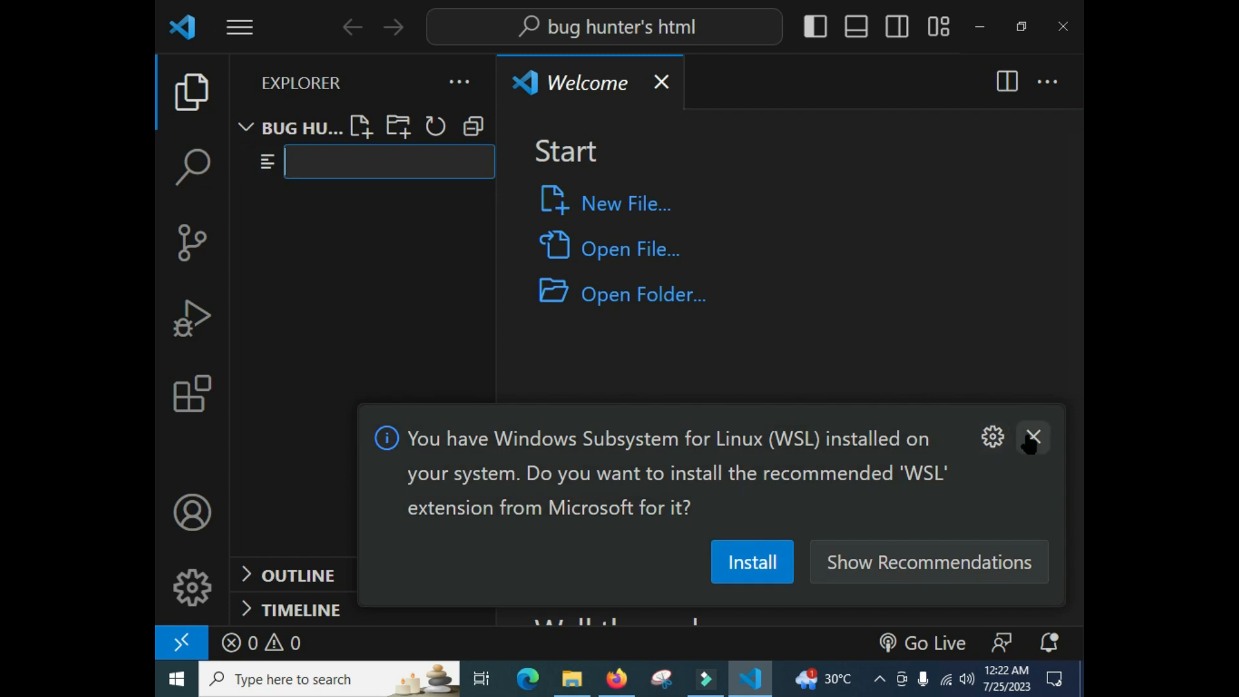
left_click(1034, 438)
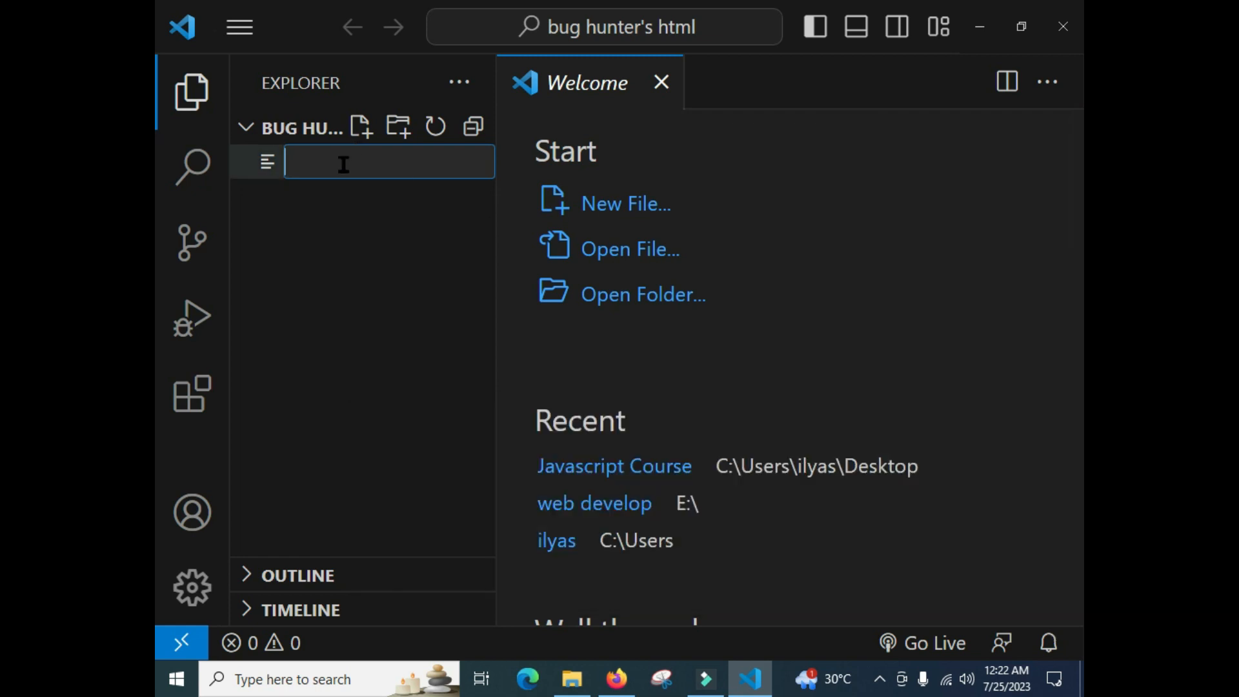
type("index.")
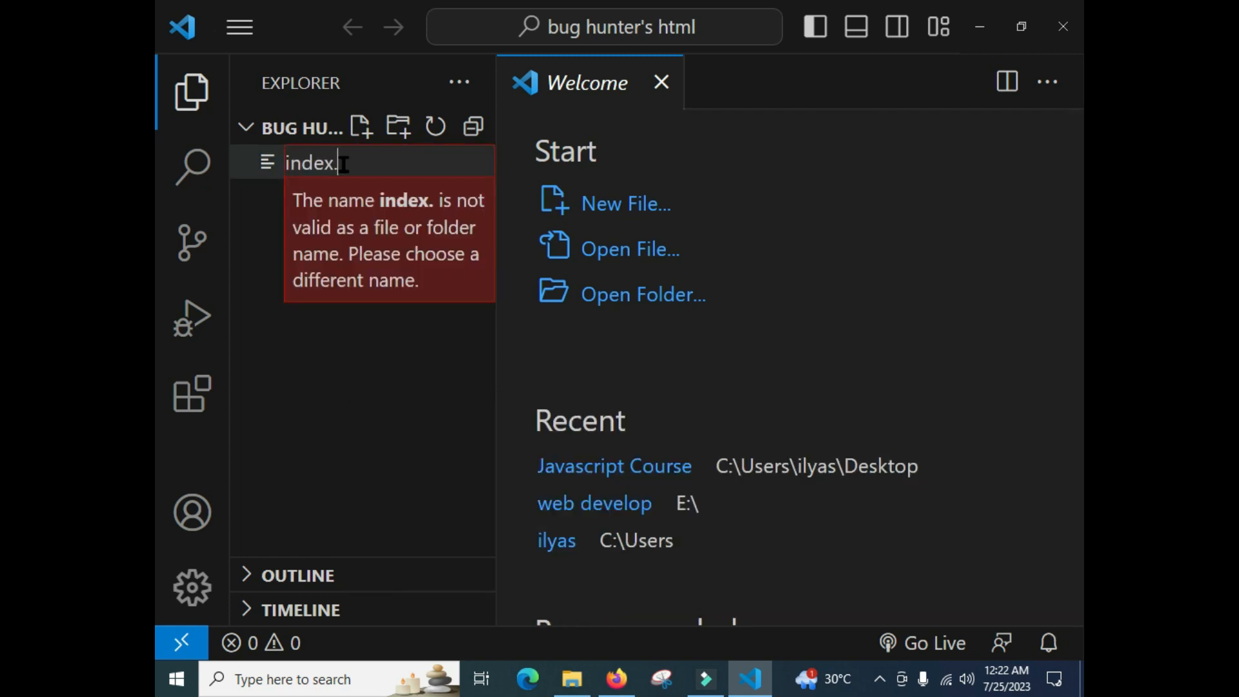
type("html")
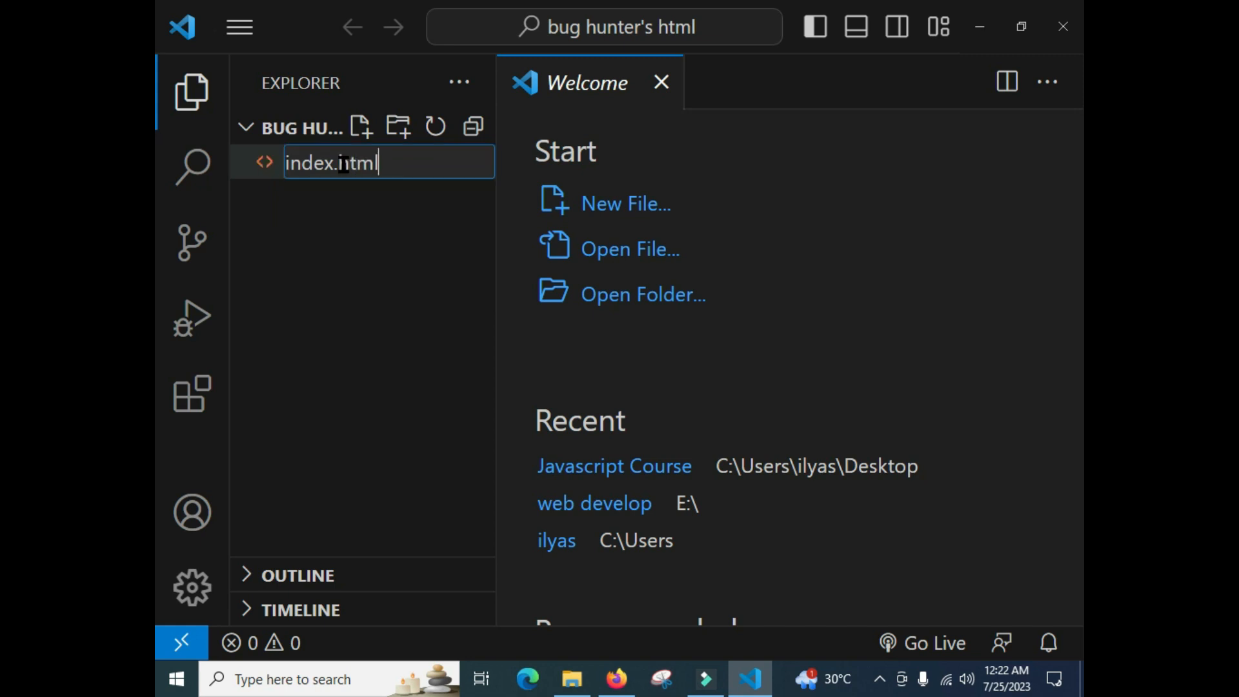
double_click(358, 164)
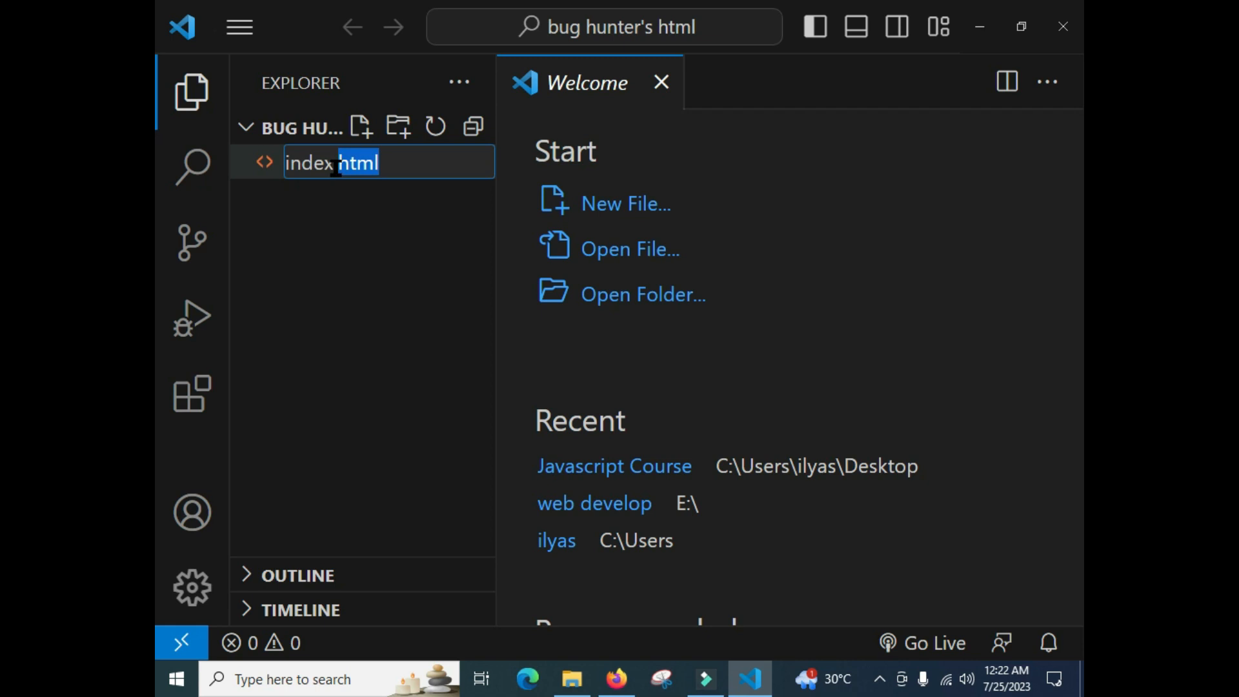
left_click(379, 162)
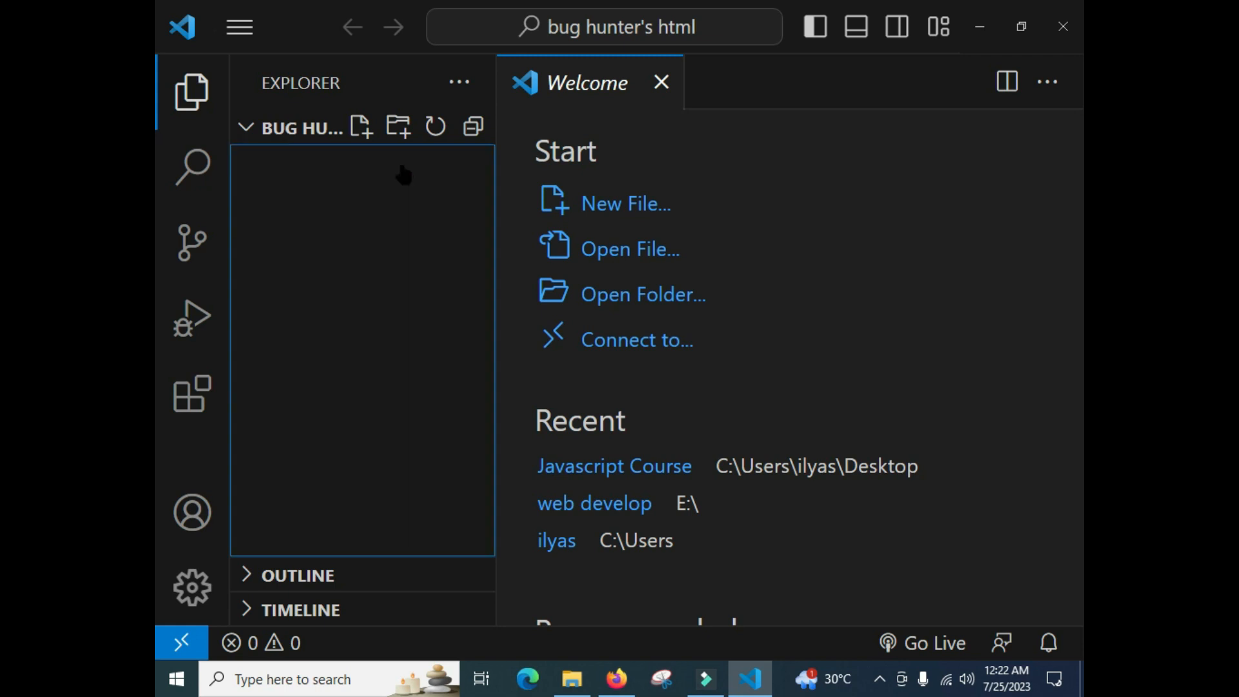
left_click(360, 127)
type("index.html")
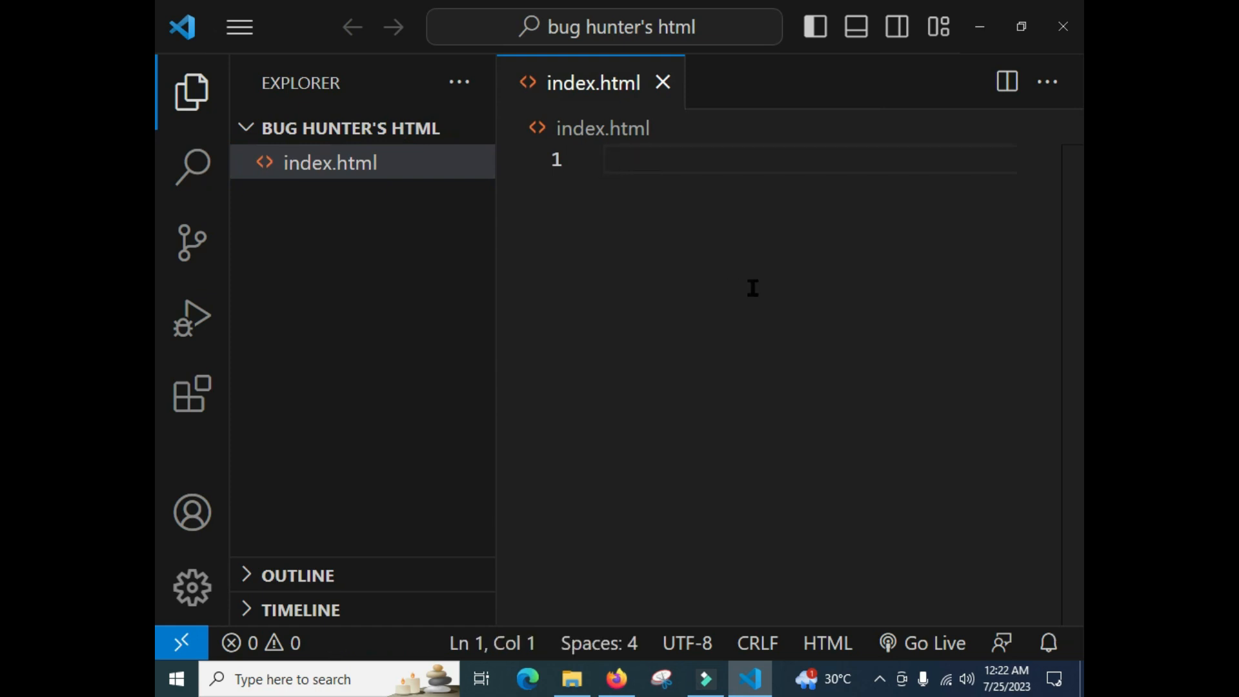
mouse_move(608, 179)
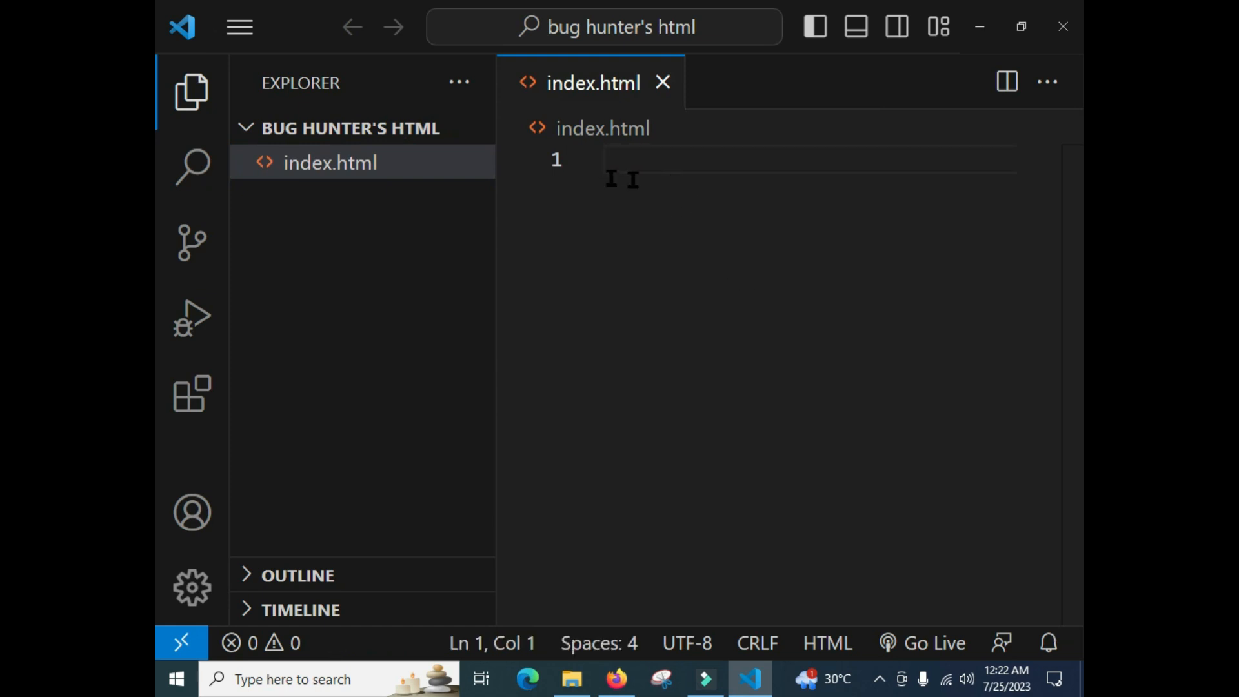
Enter the ! Emmet abbreviation in the empty index.html to generate HTML5 boilerplate.
left_click(191, 91)
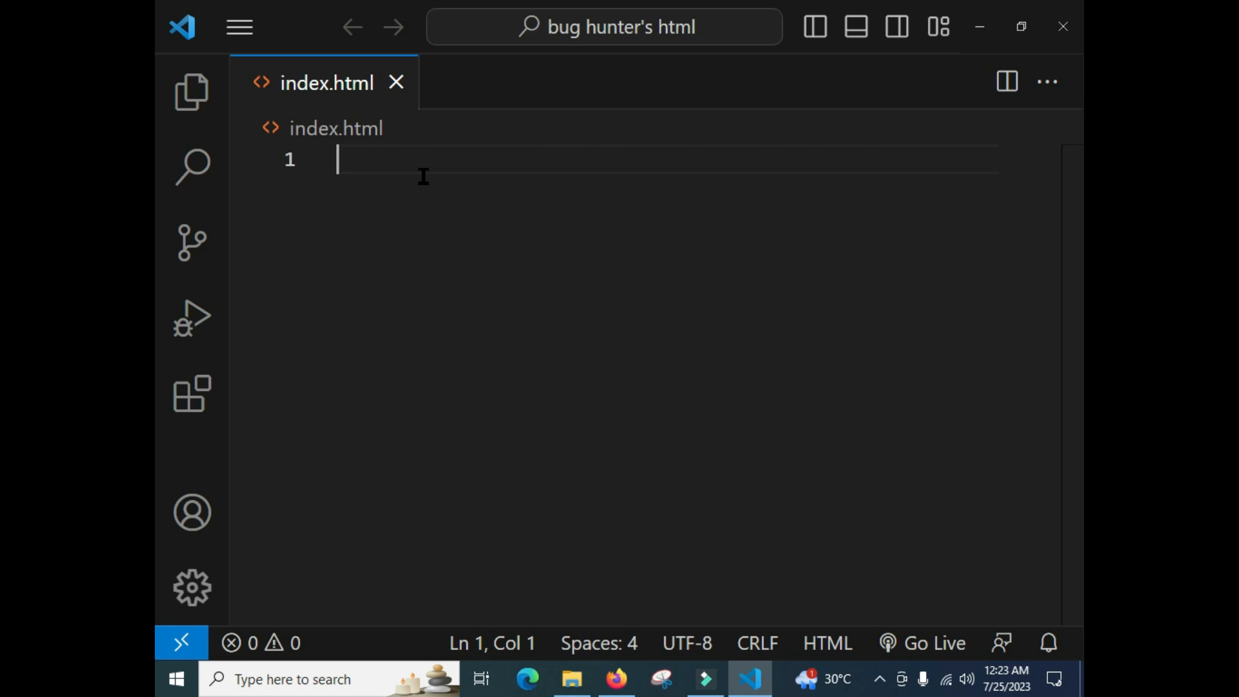
type("!")
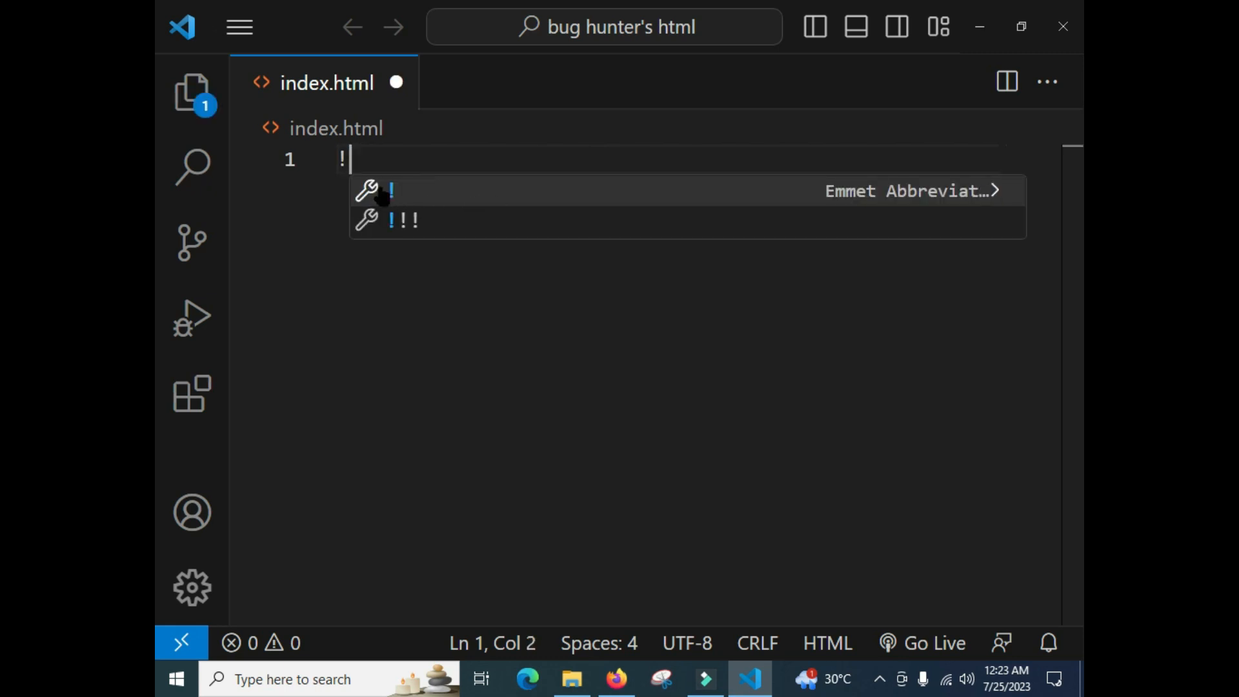
mouse_move(562, 205)
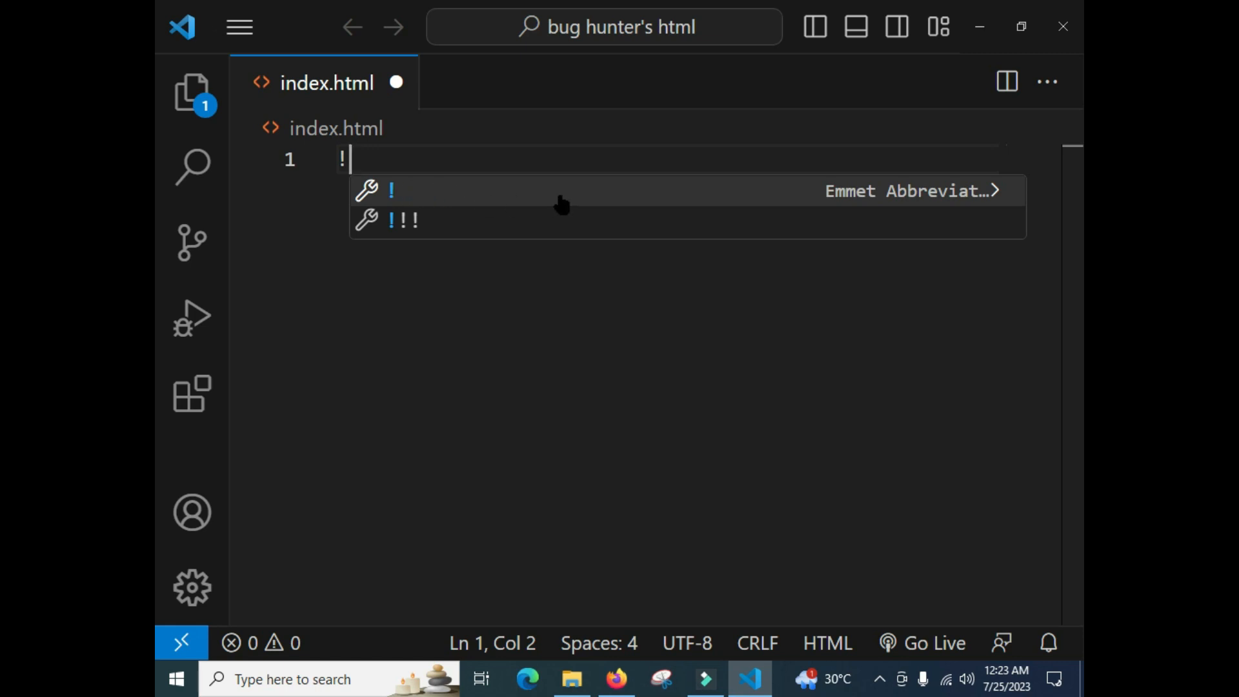
mouse_move(838, 202)
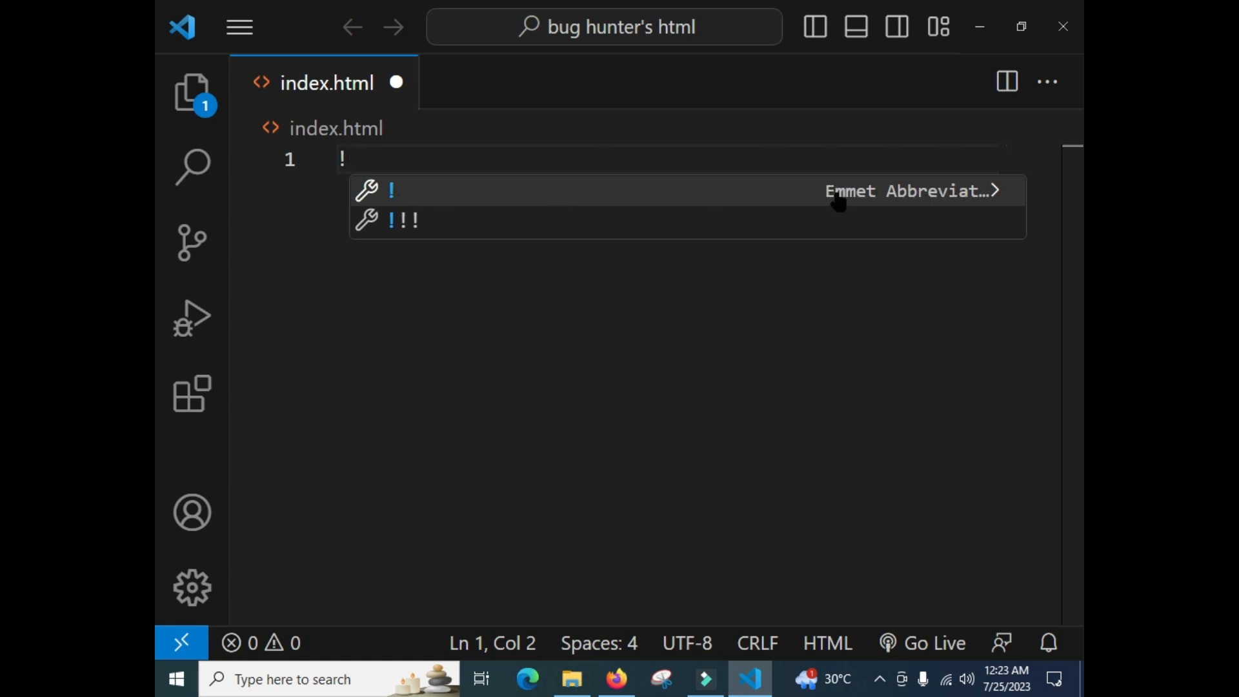
mouse_move(407, 199)
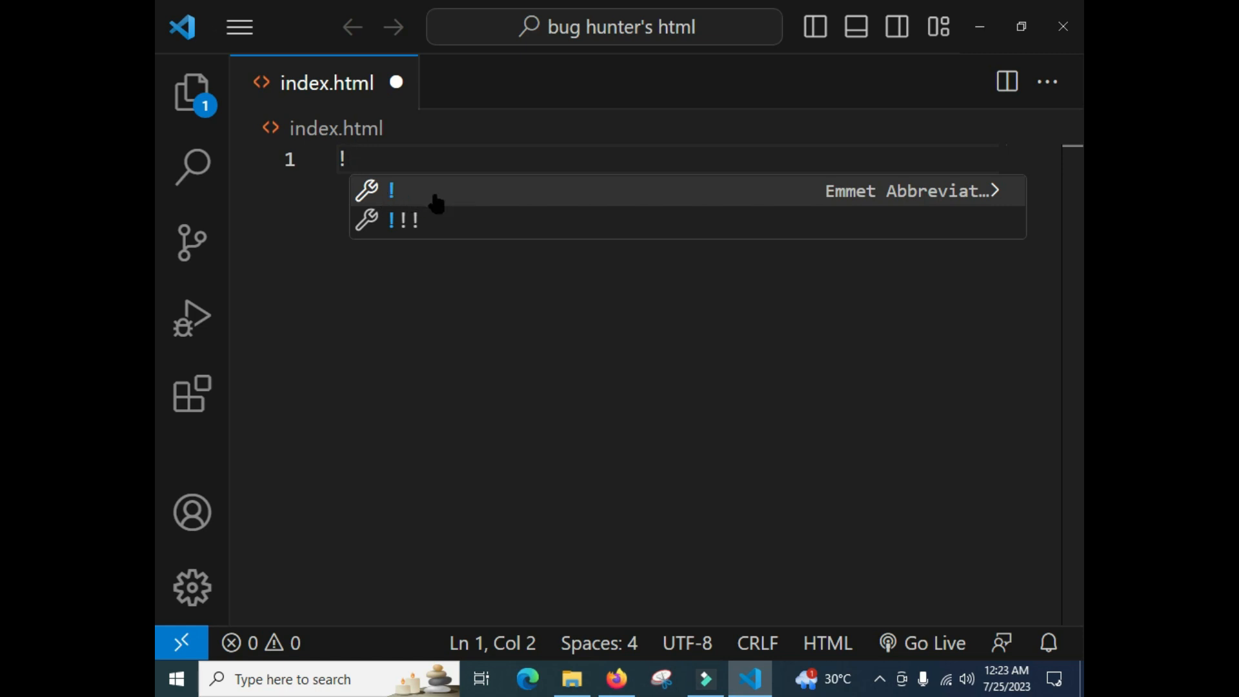
mouse_move(531, 200)
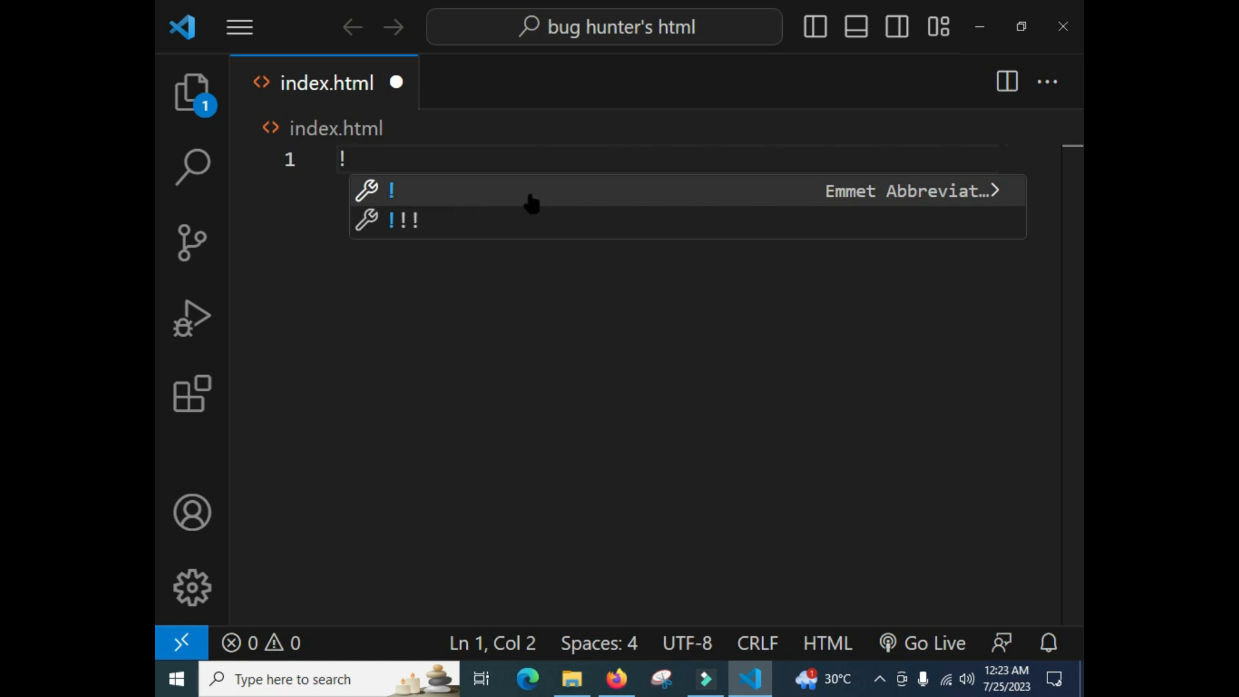
mouse_move(561, 204)
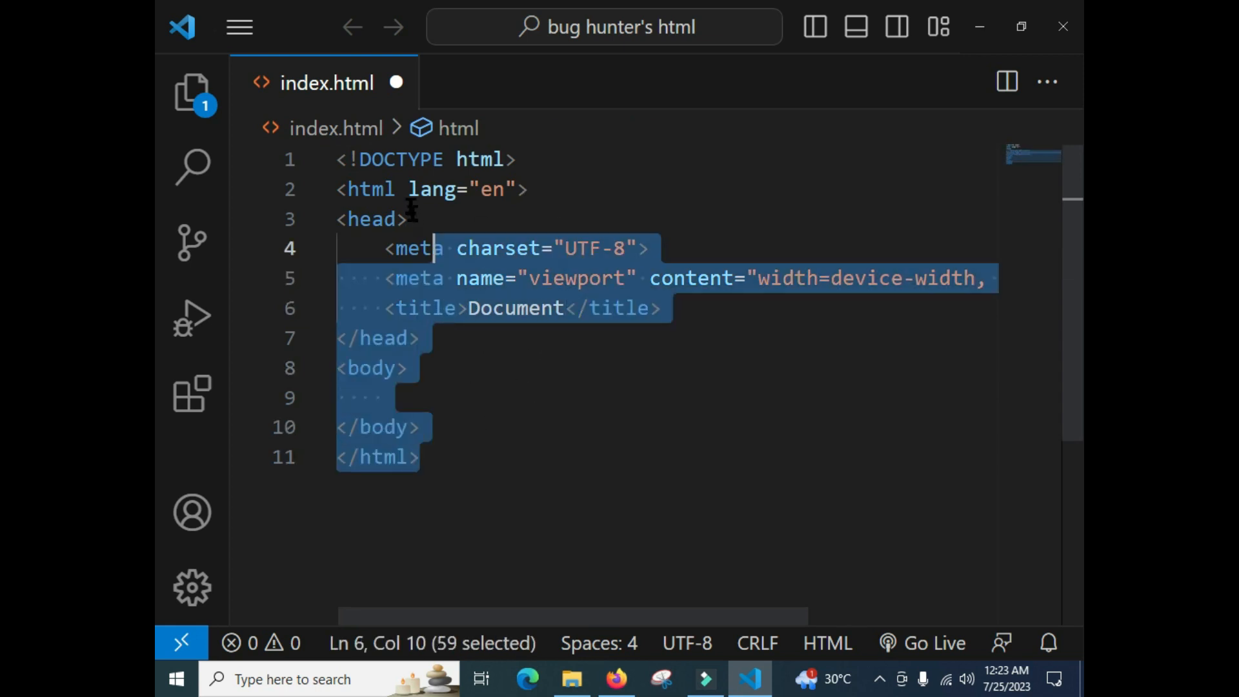
key("ctrl+a")
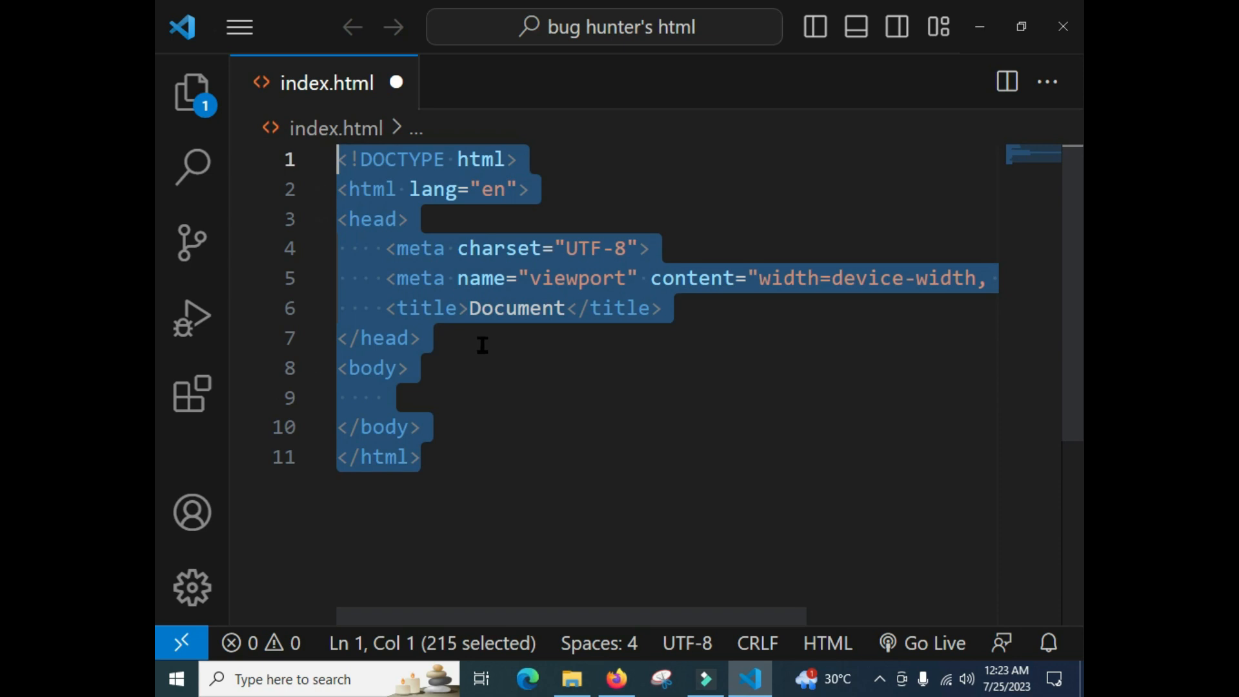
left_click(409, 368)
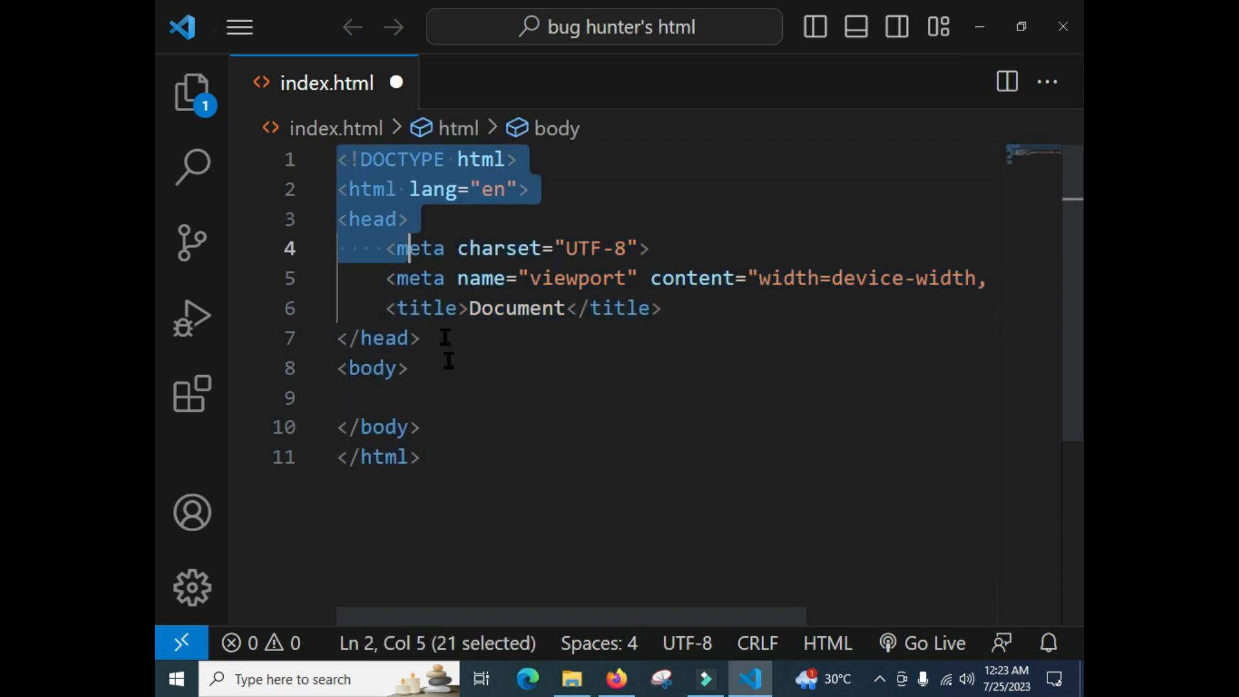
key("ctrl+a")
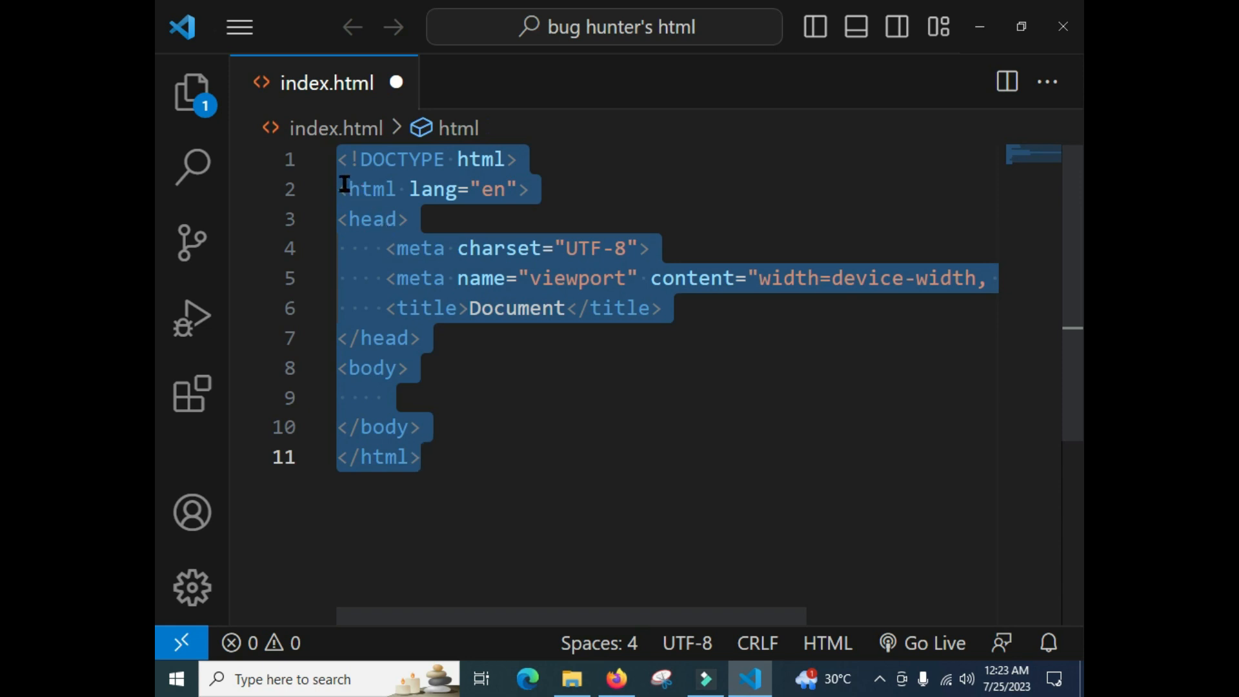
left_click(514, 159)
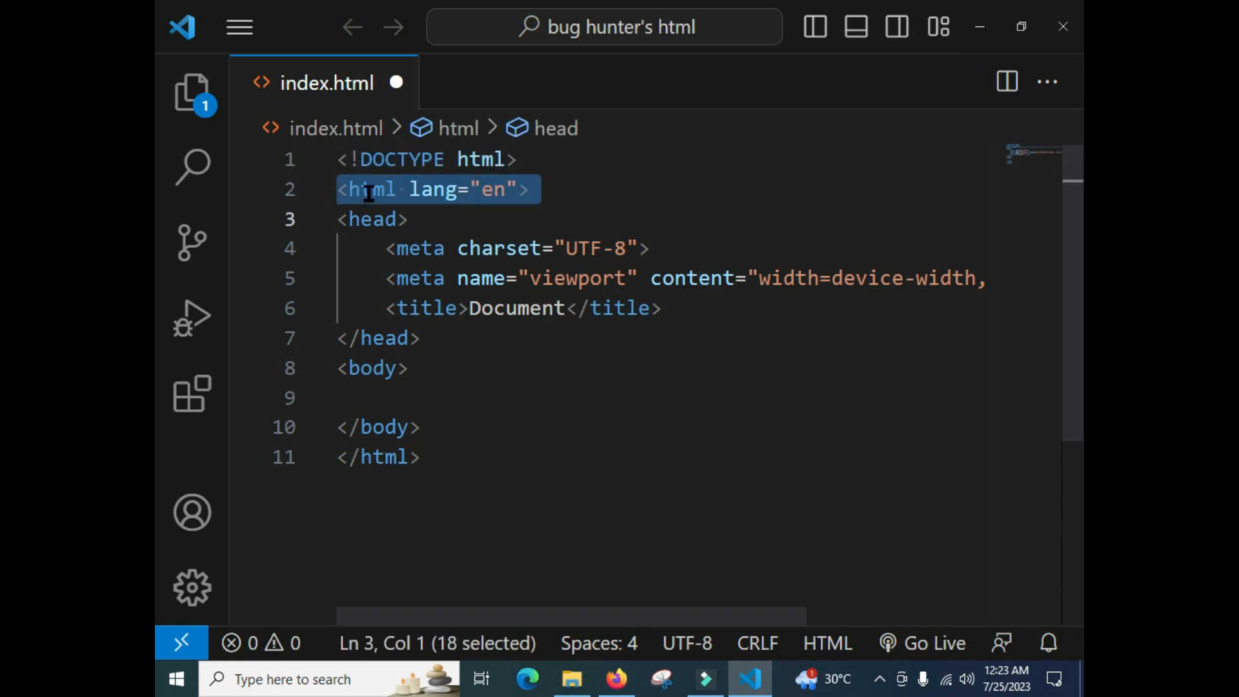
left_click(528, 188)
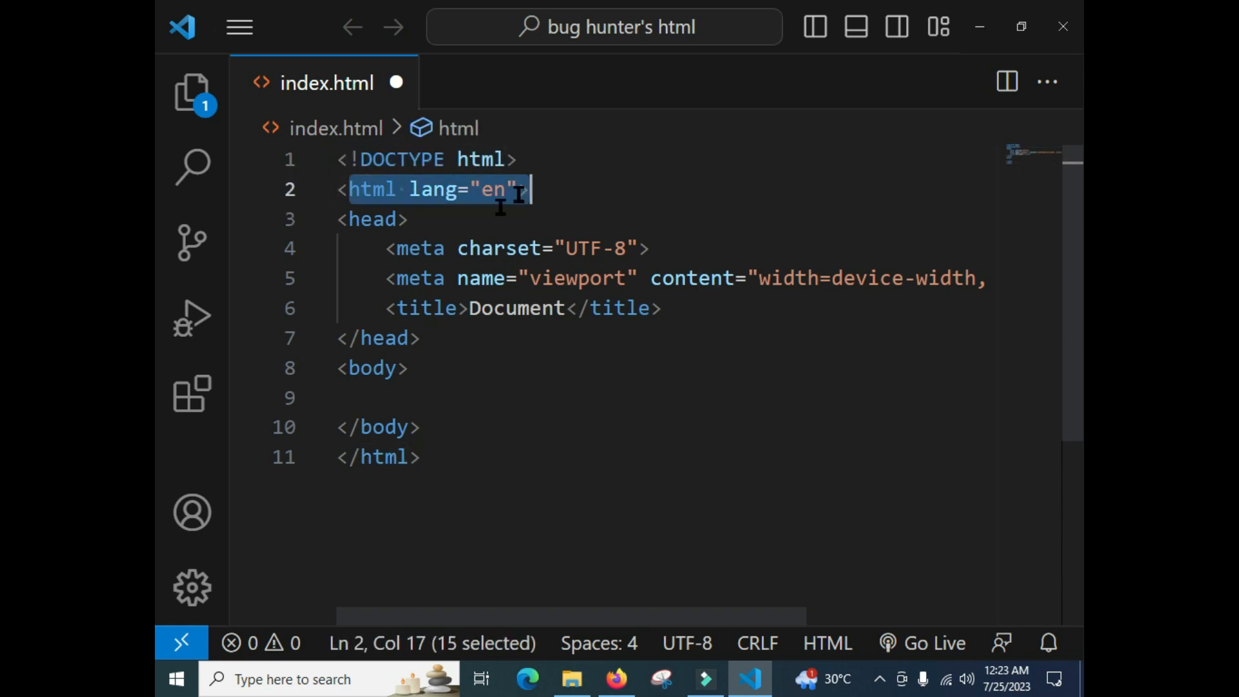
left_click(397, 247)
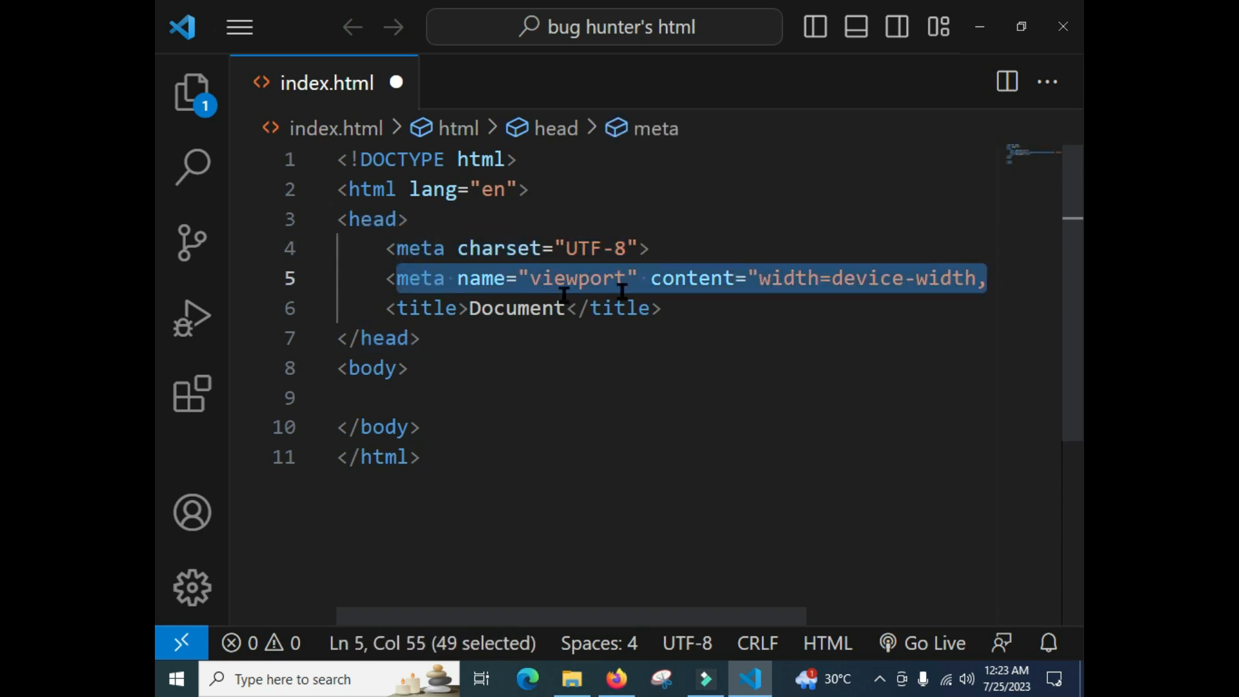
left_click(666, 309)
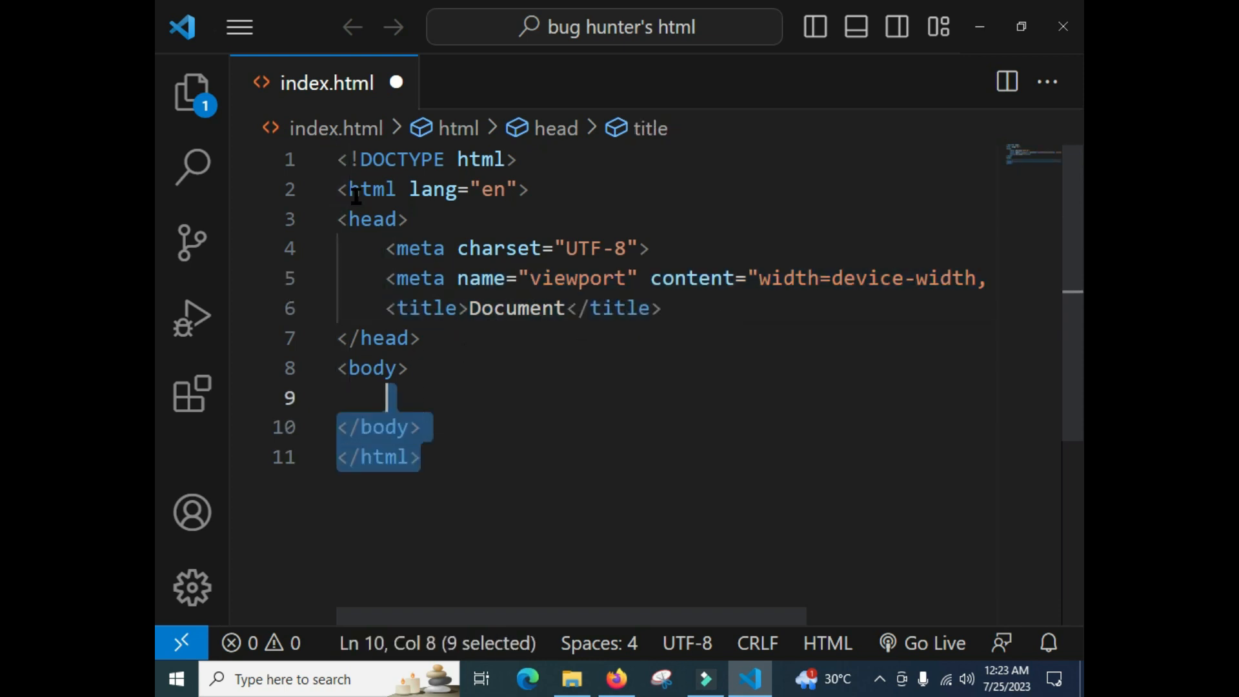
key("ctrl+a")
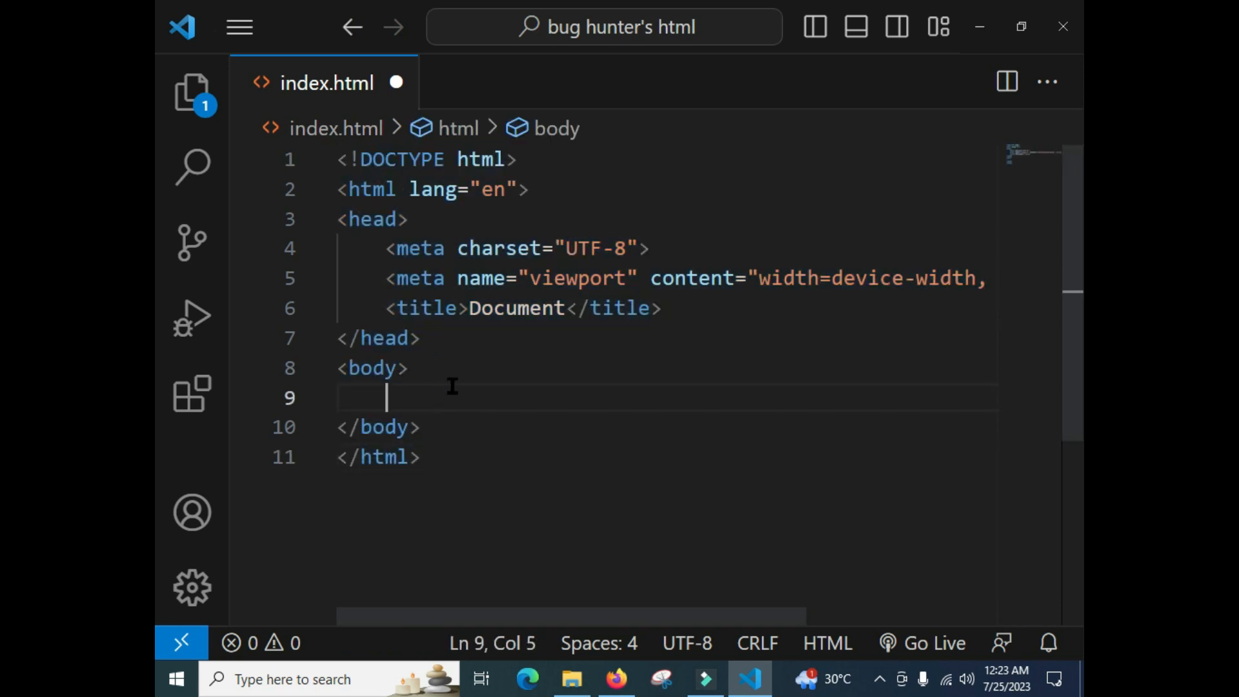
type("h1></h1>")
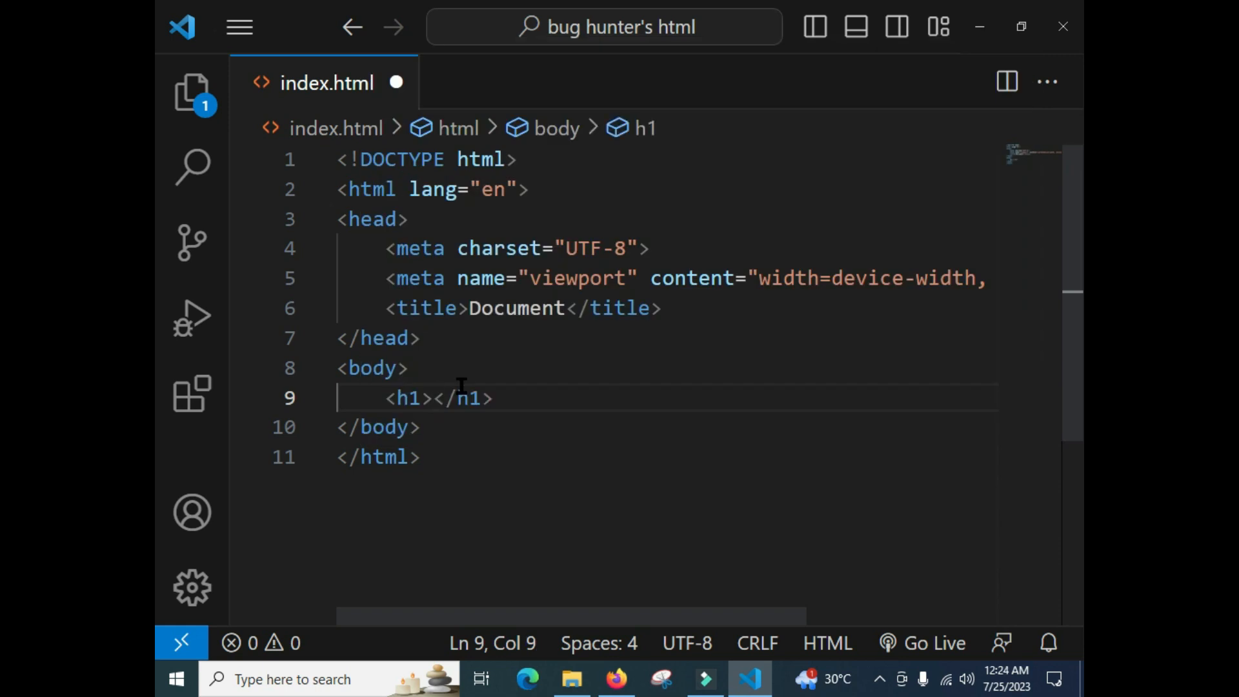
Write the h1 heading text 'This is my fiirst web page' inside the body.
type("Thi")
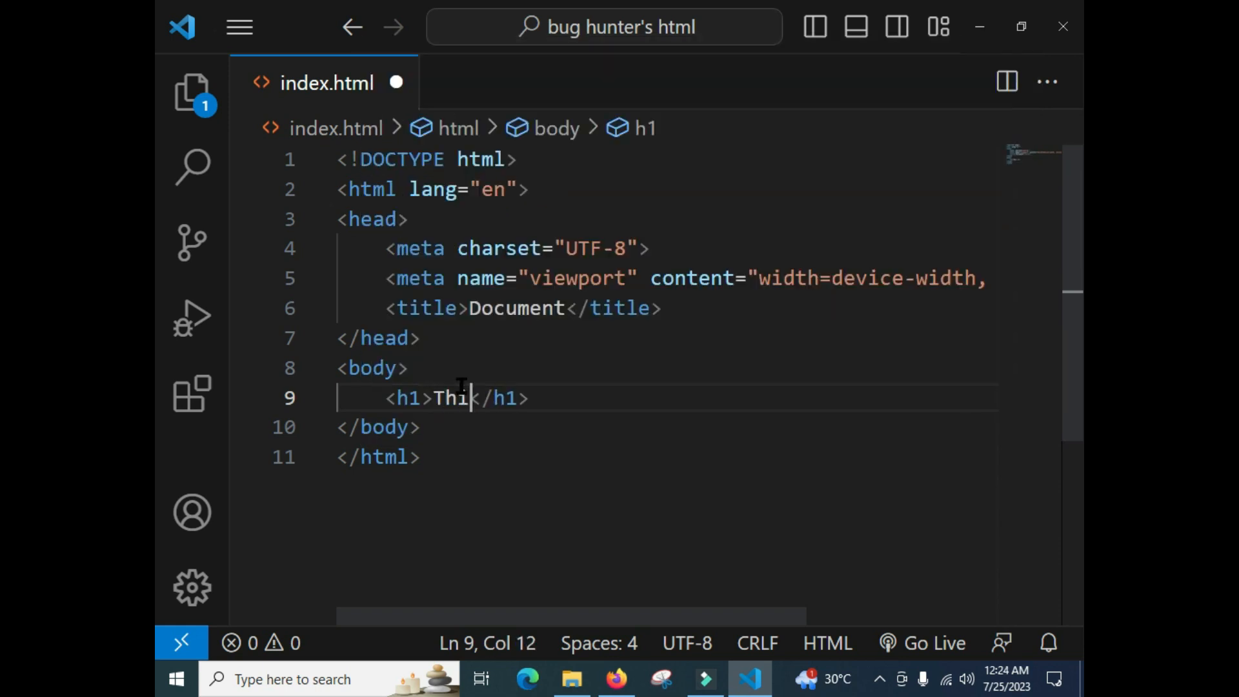
type("s i")
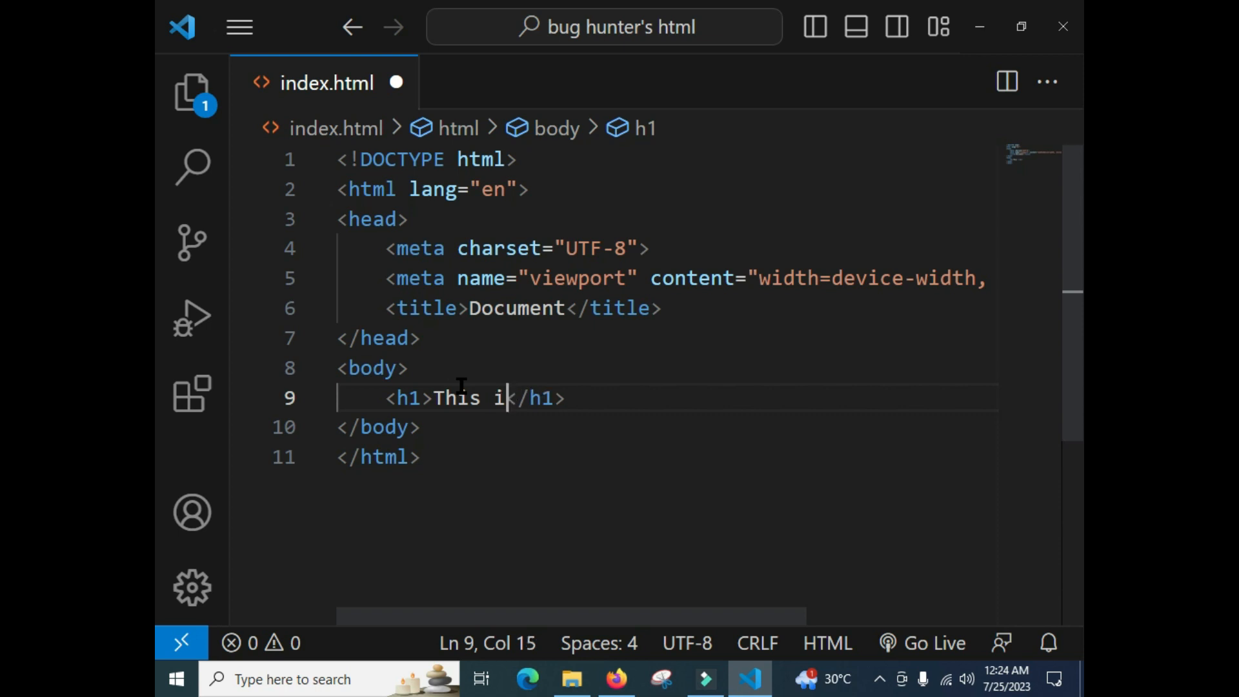
type("s m")
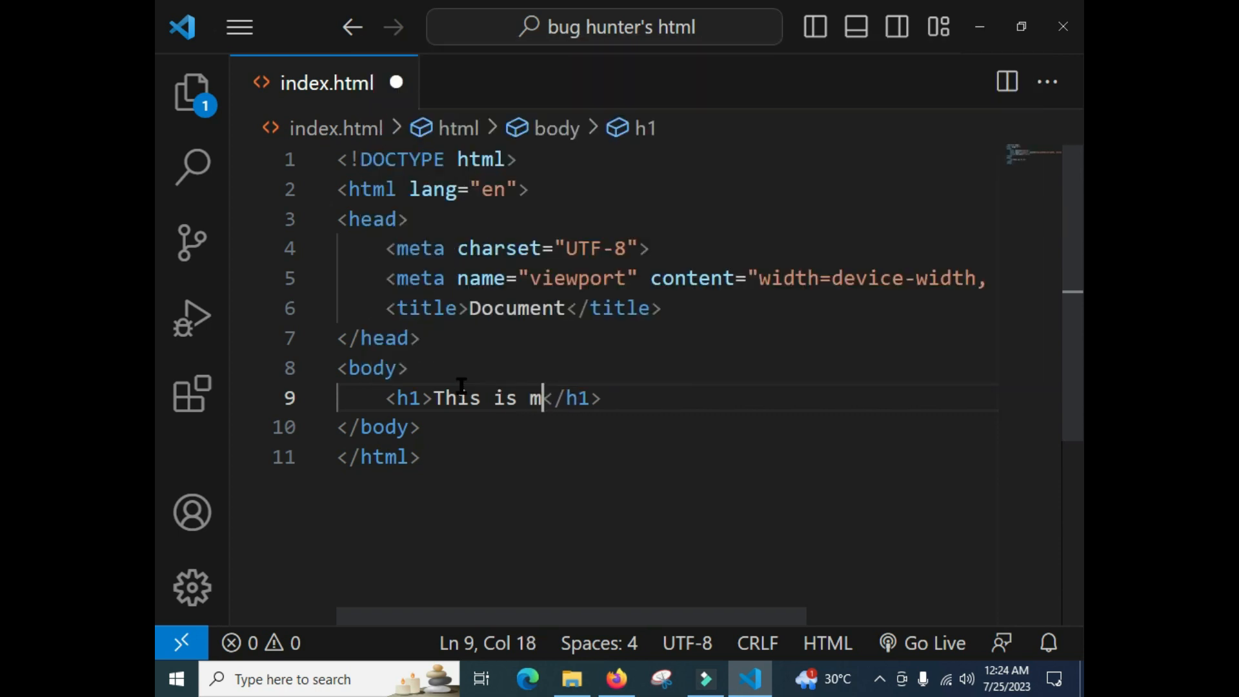
type("y fiirst web page")
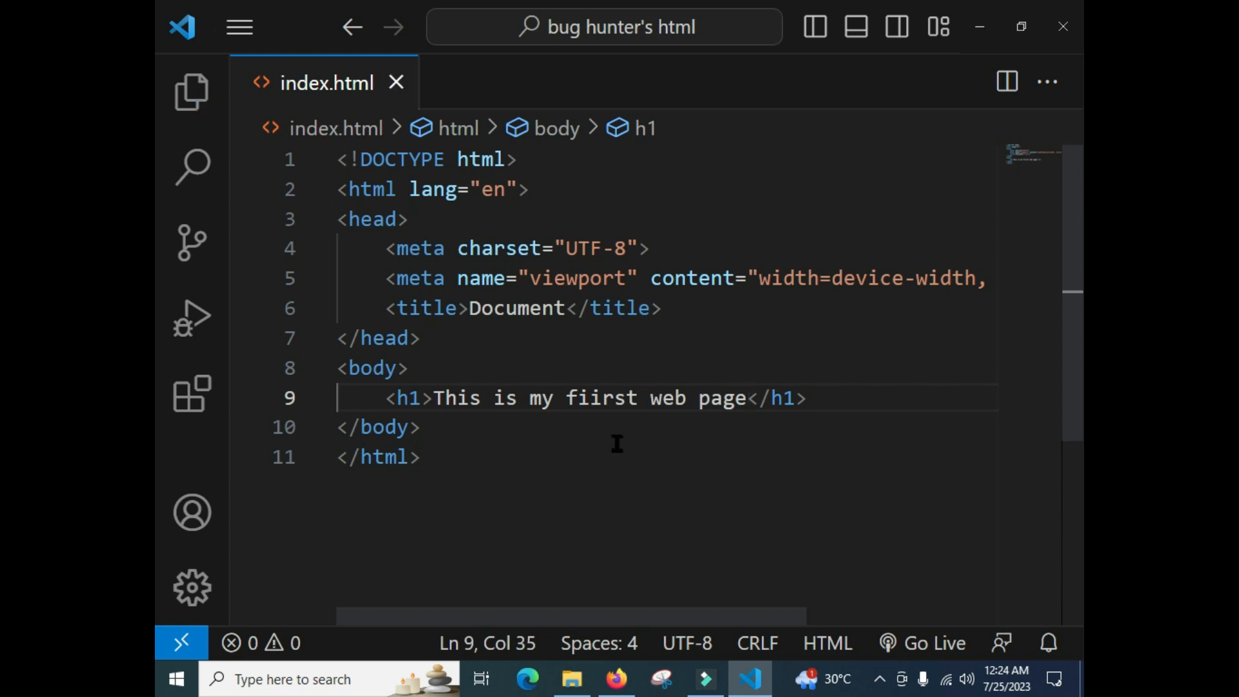
mouse_move(932, 643)
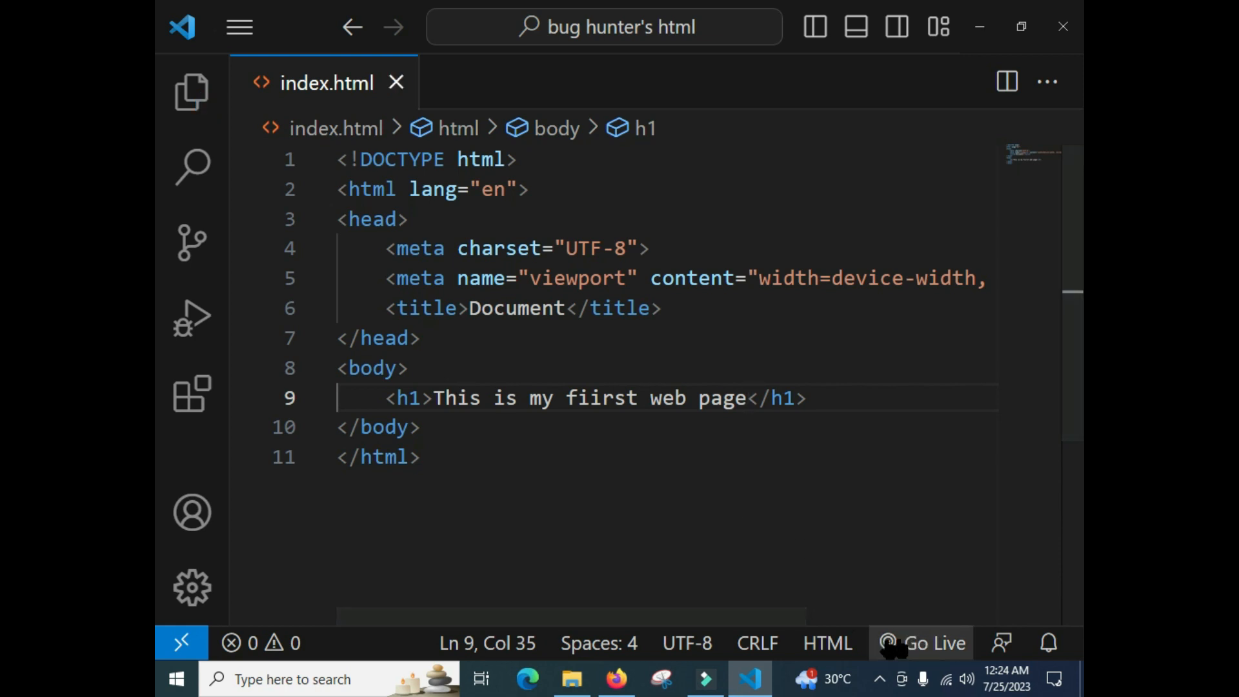
mouse_move(934, 643)
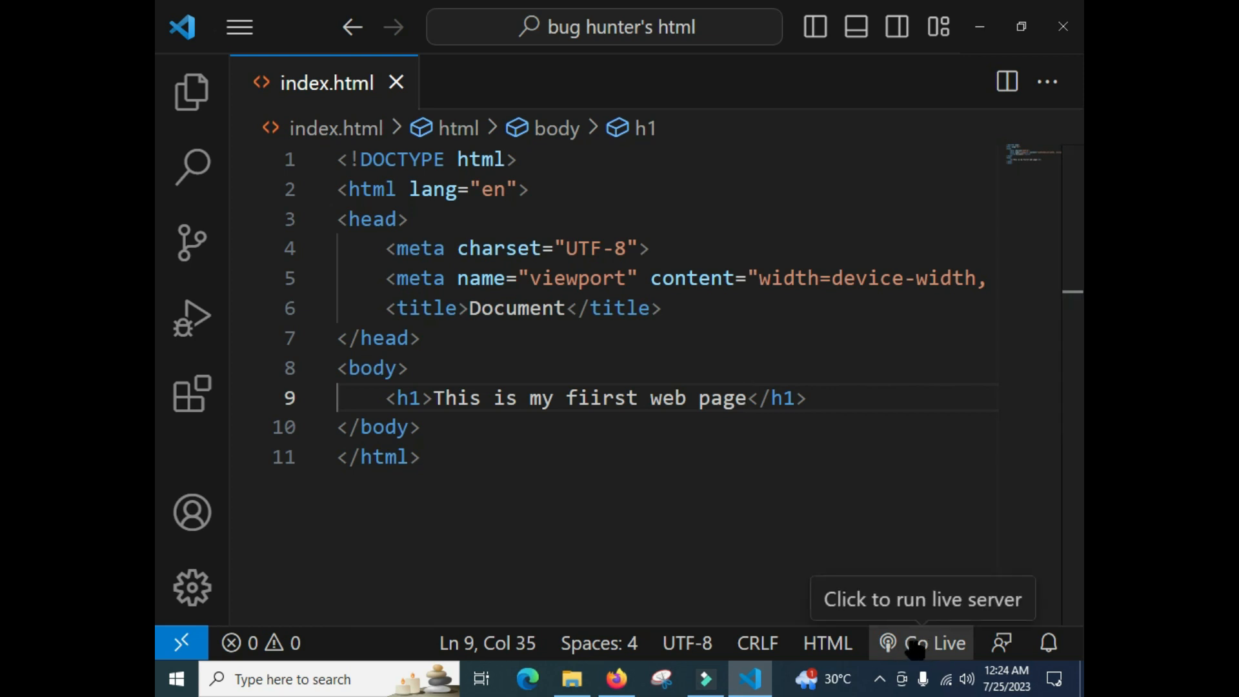
mouse_move(191, 90)
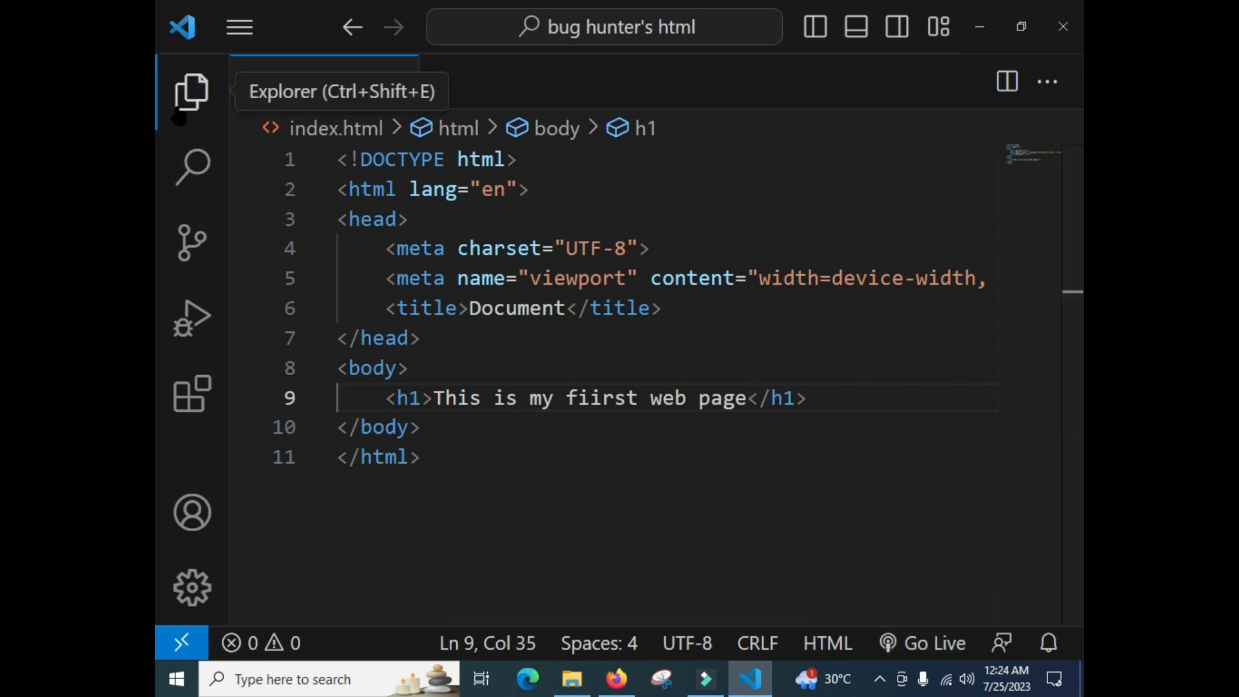
Search the Extensions view for 'live server' to find Ritwick Dey's Live Server extension.
left_click(191, 90)
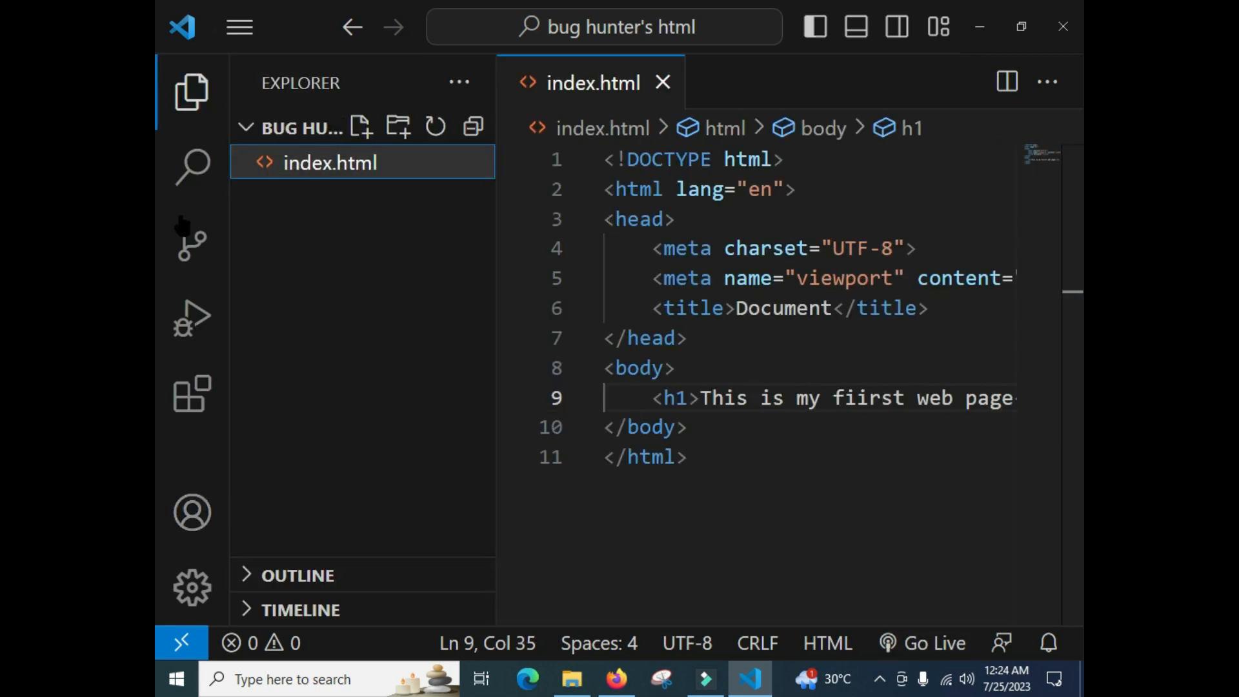
mouse_move(191, 393)
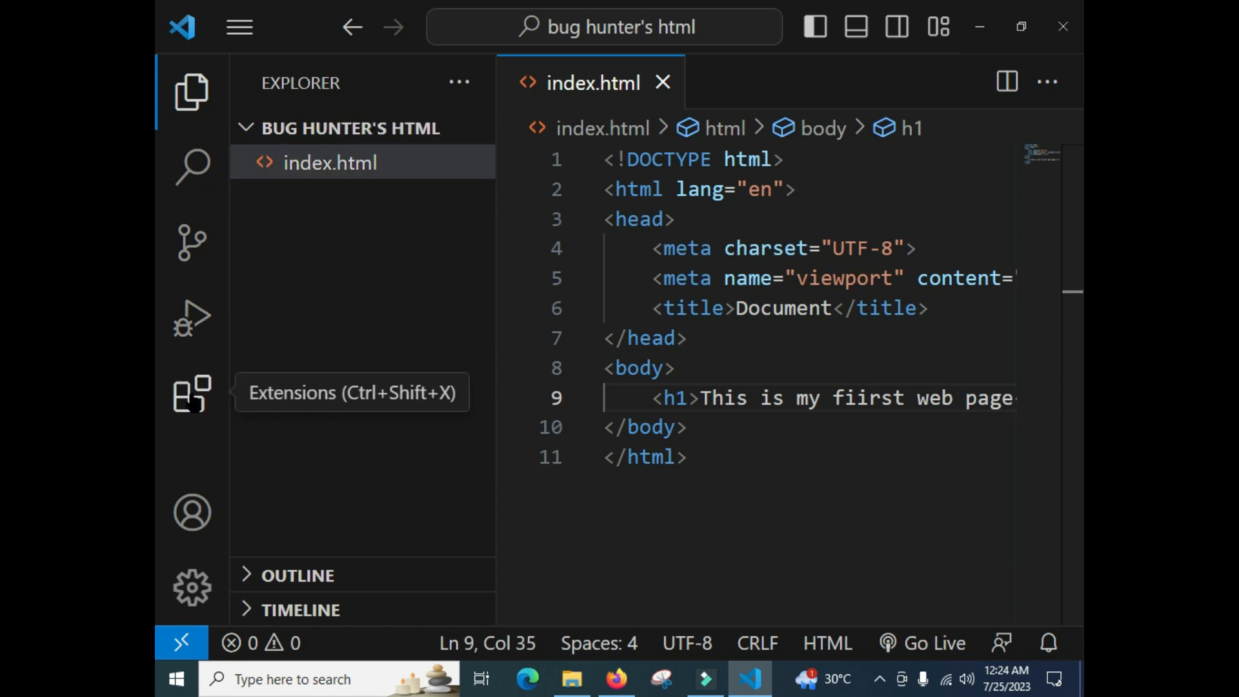
left_click(191, 394)
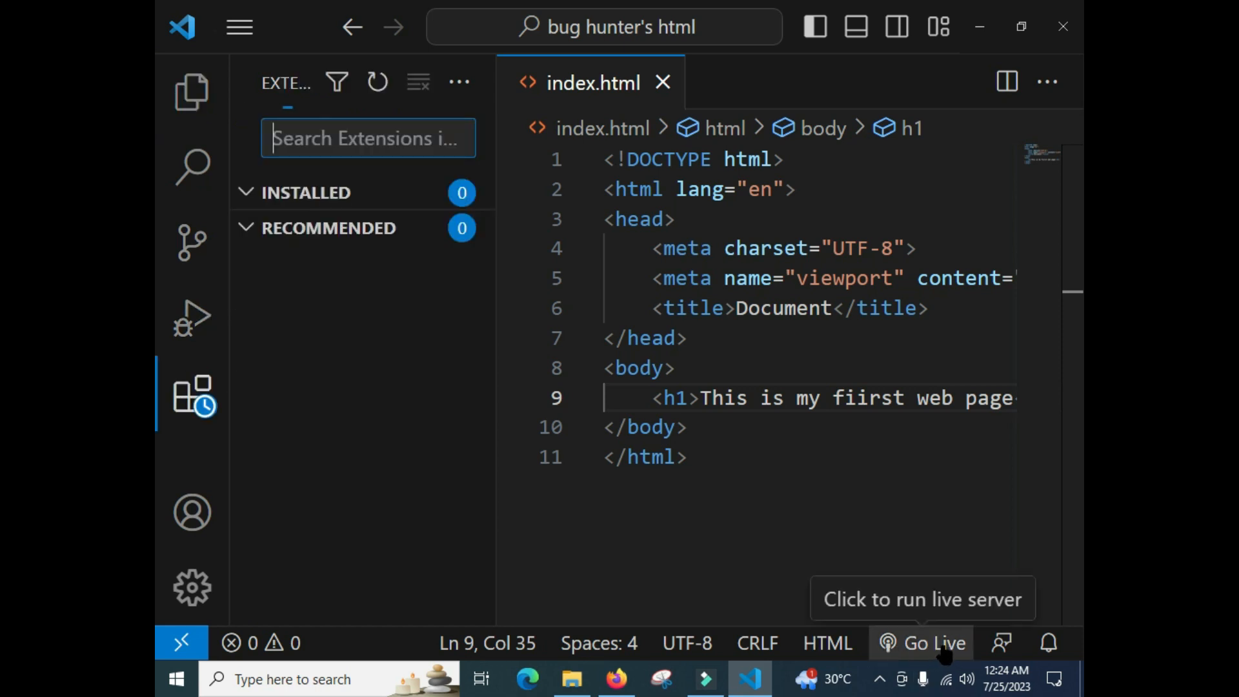
mouse_move(403, 253)
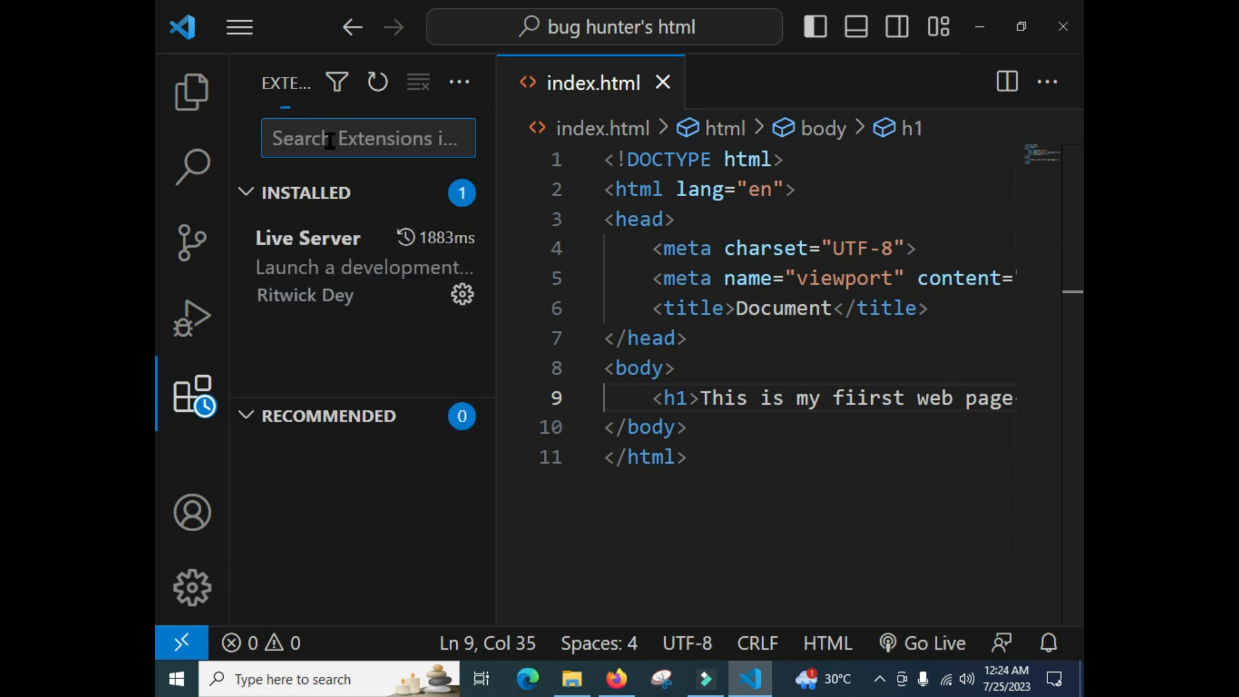
type("liver")
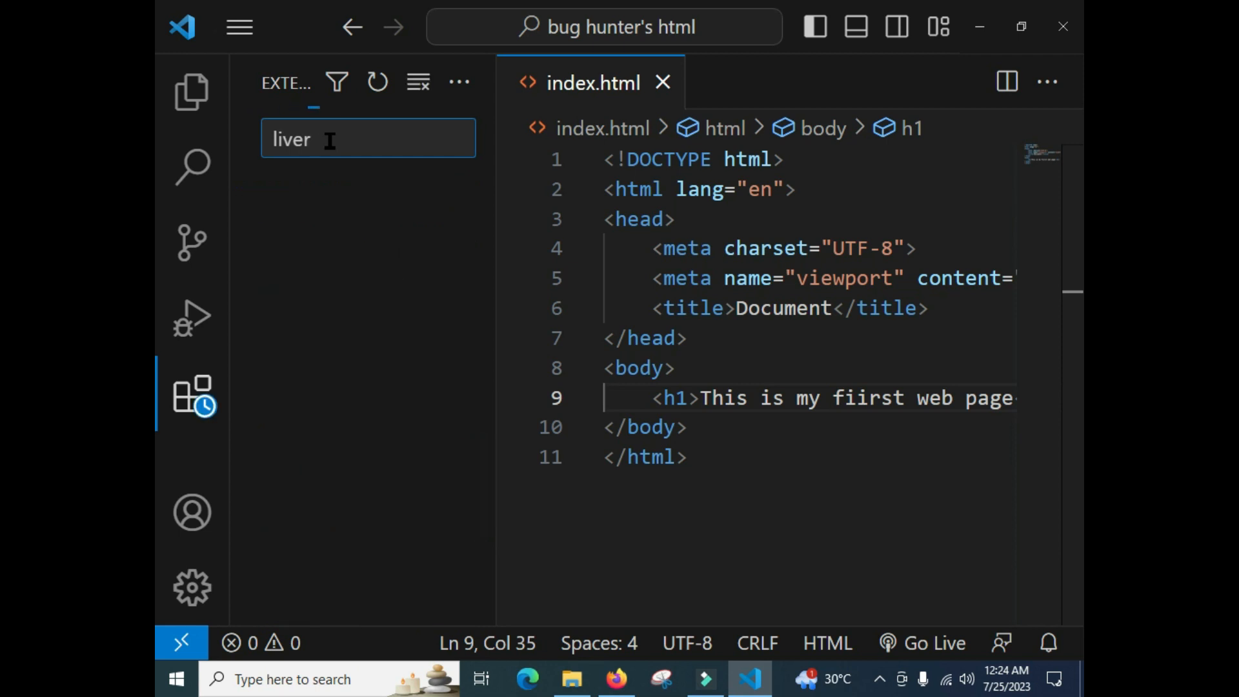
type("=")
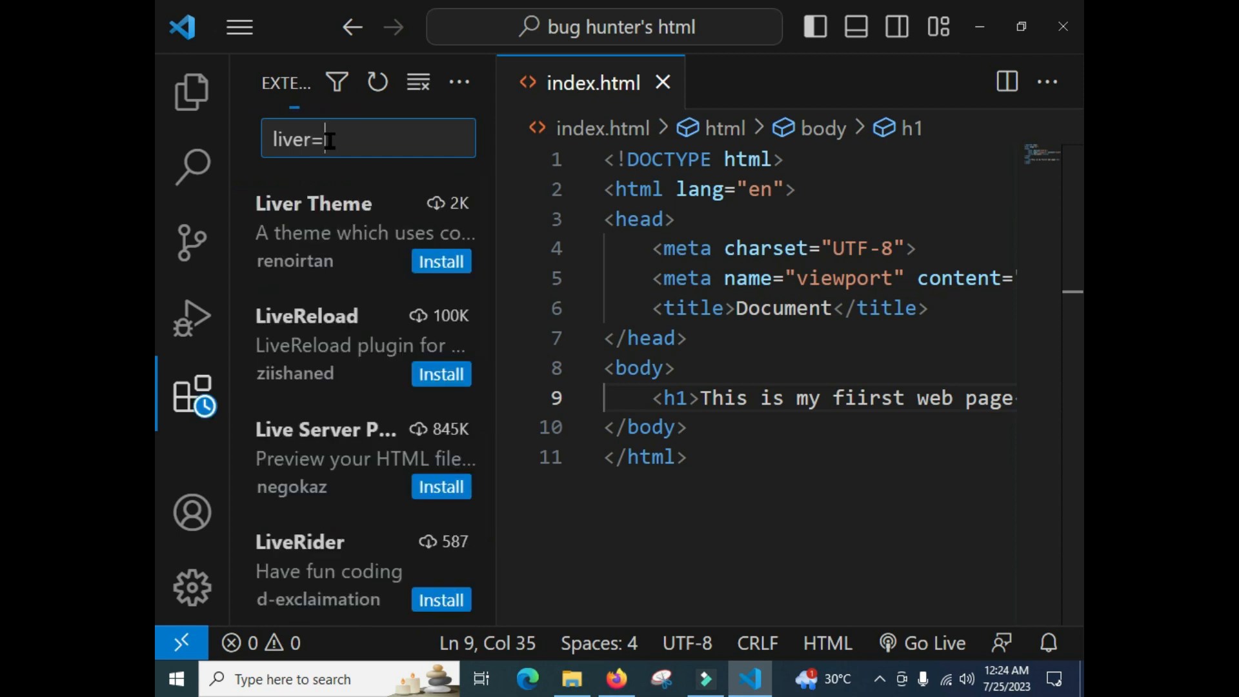
type("live se")
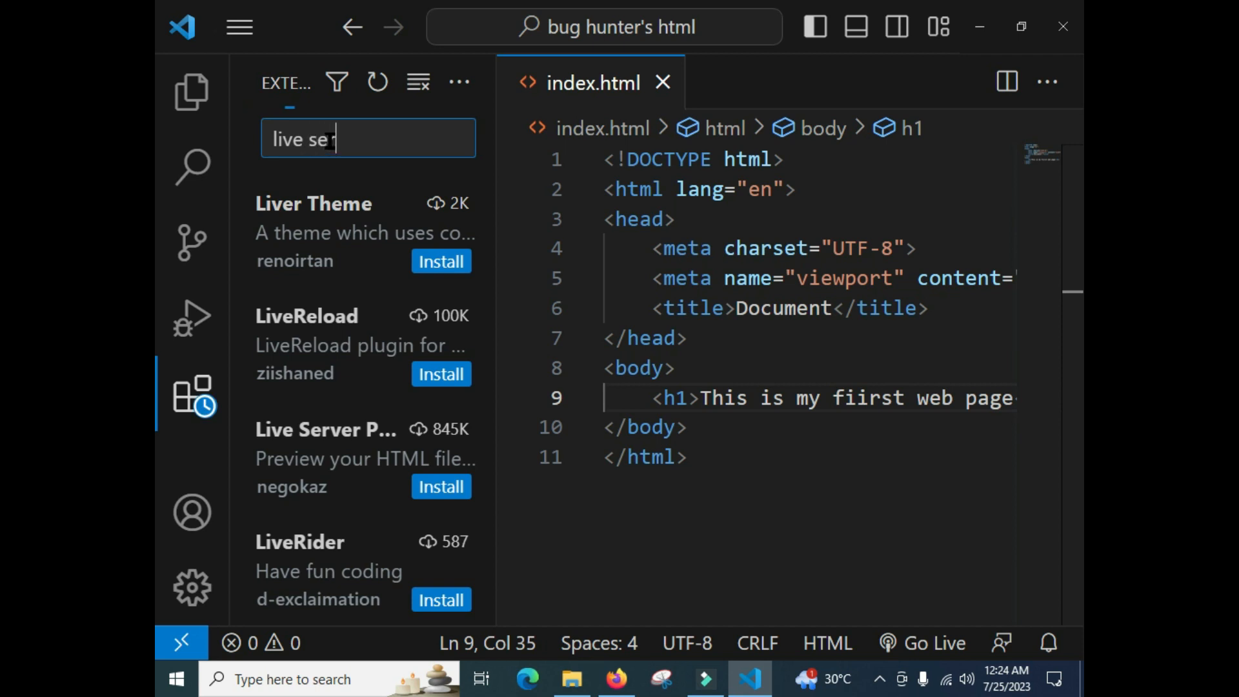
type("rver")
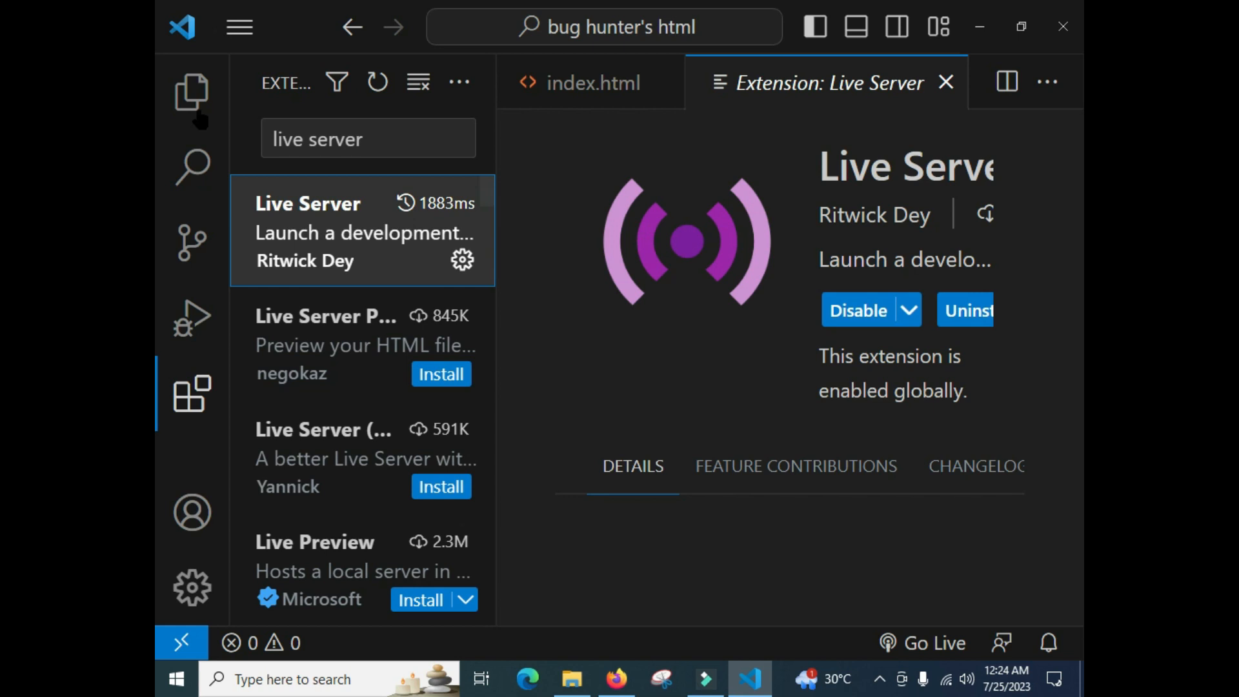
Close the extension page and start Live Server (Go Live) to serve index.html at 127.0.0.1:5500.
left_click(191, 90)
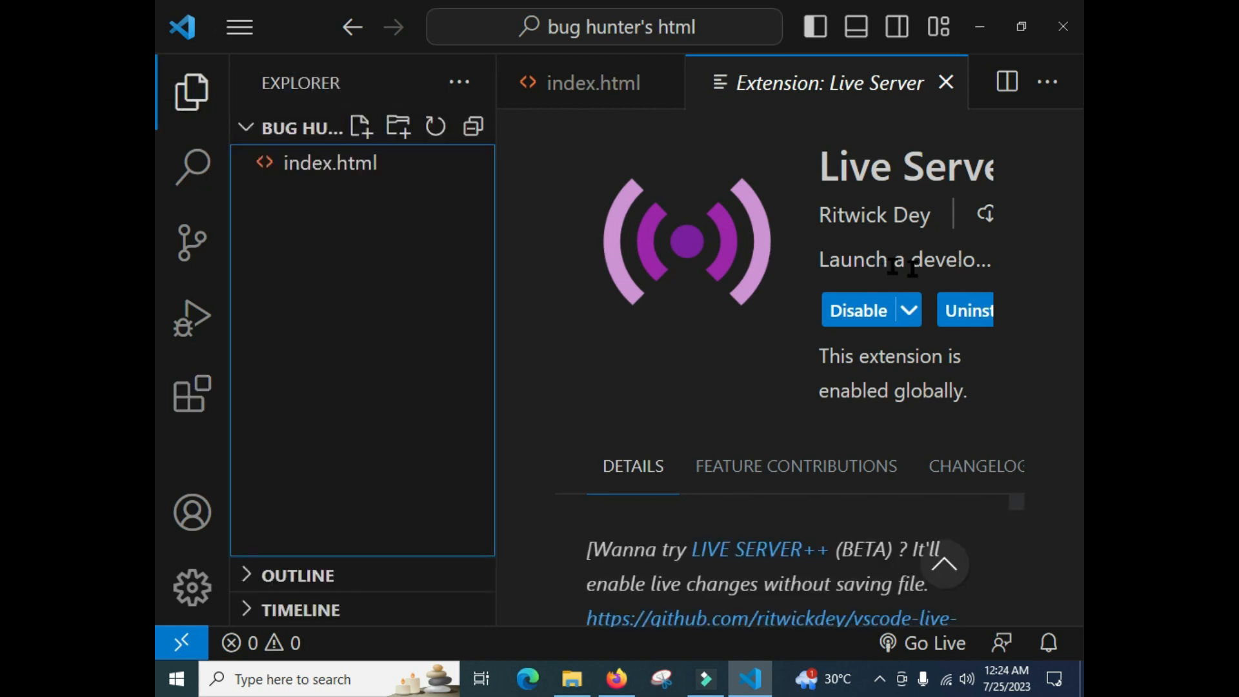
mouse_move(946, 99)
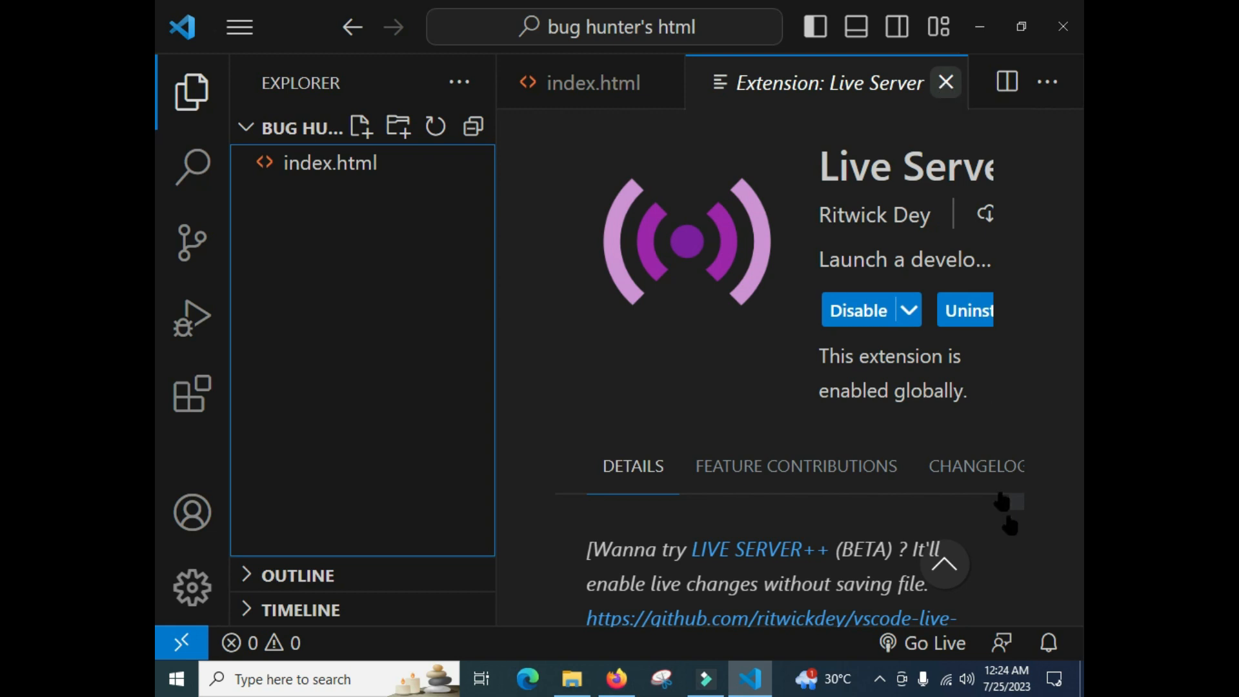
left_click(946, 83)
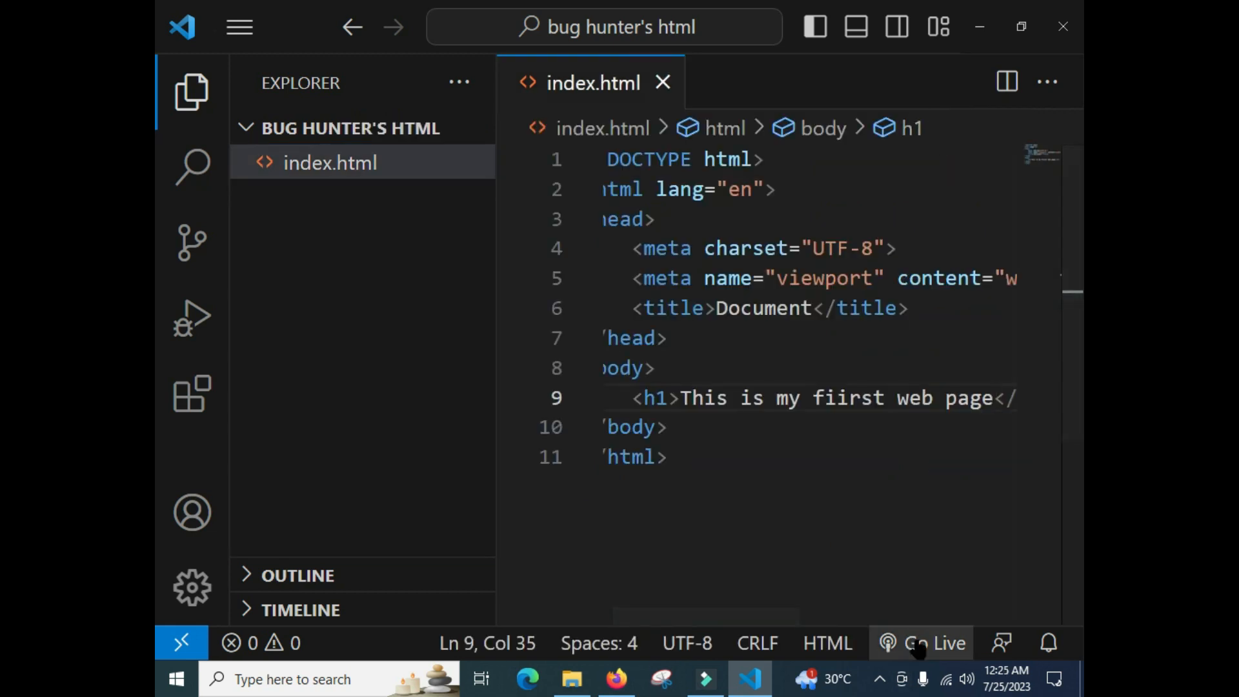
left_click(932, 642)
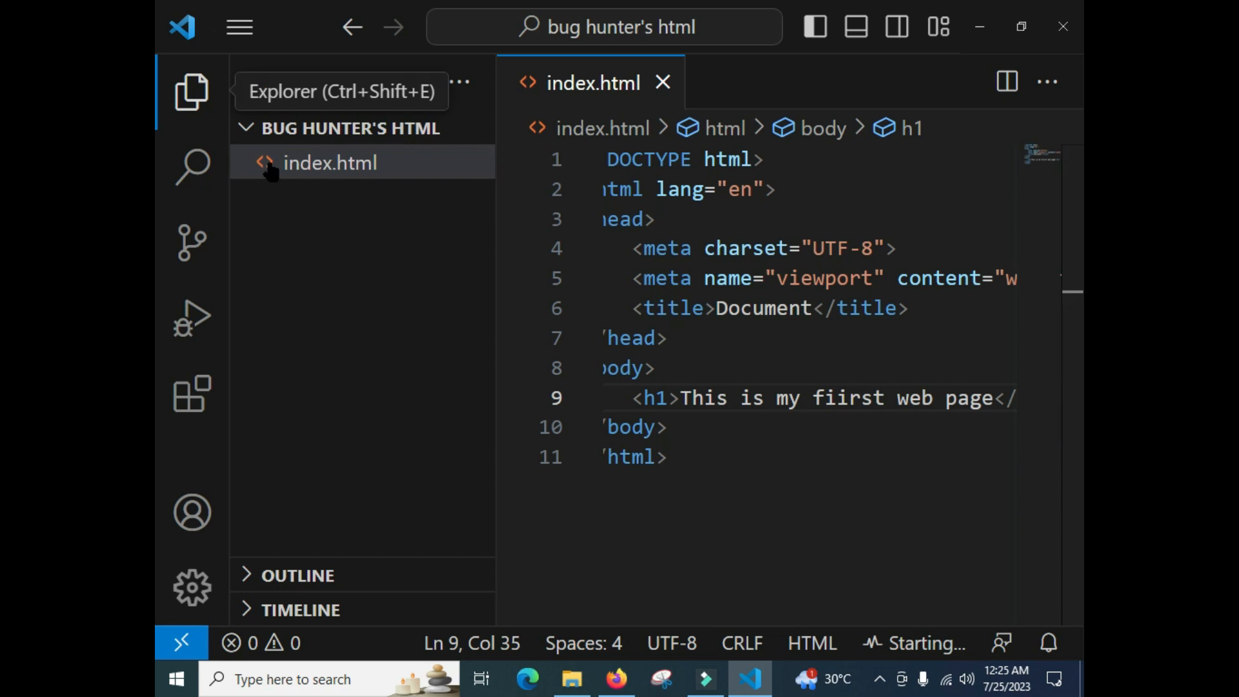
left_click(191, 90)
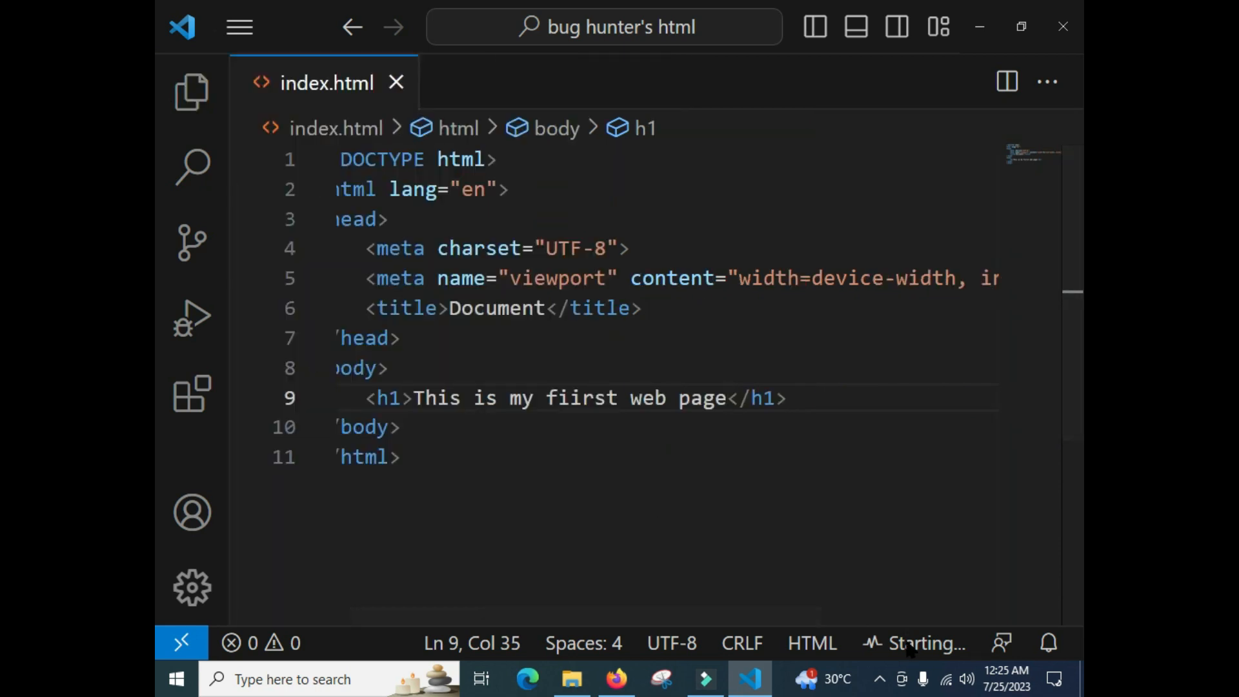
mouse_move(916, 643)
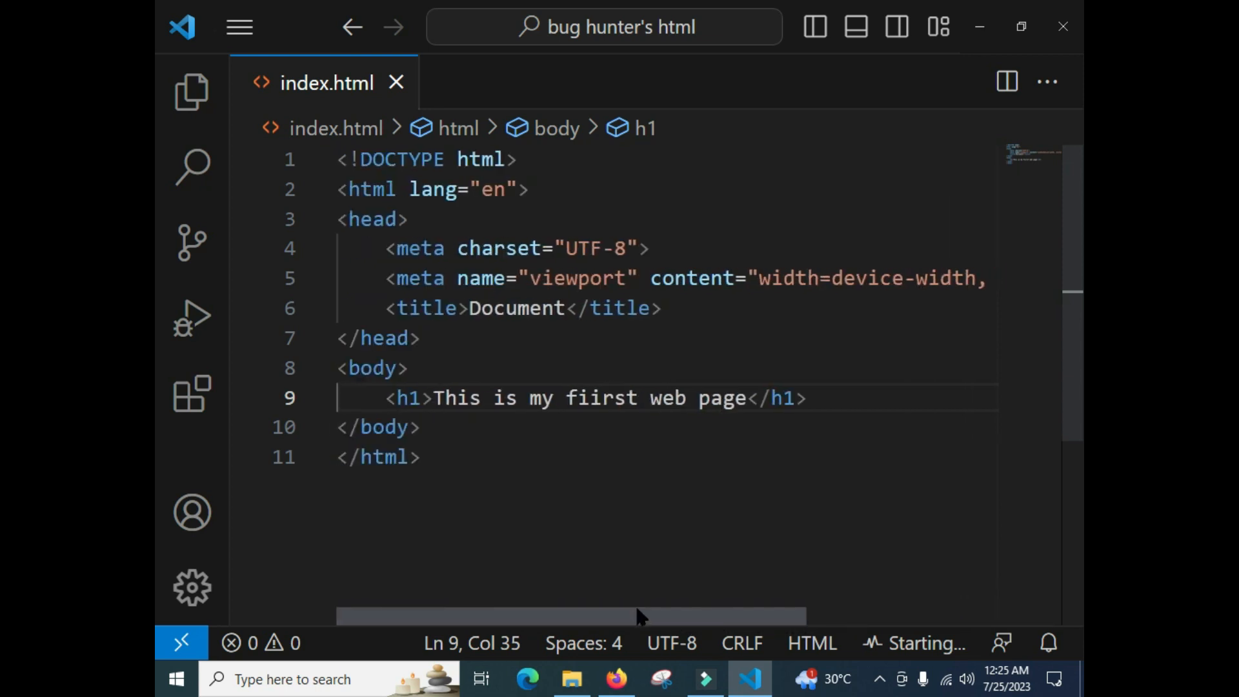
key("ctrl+a")
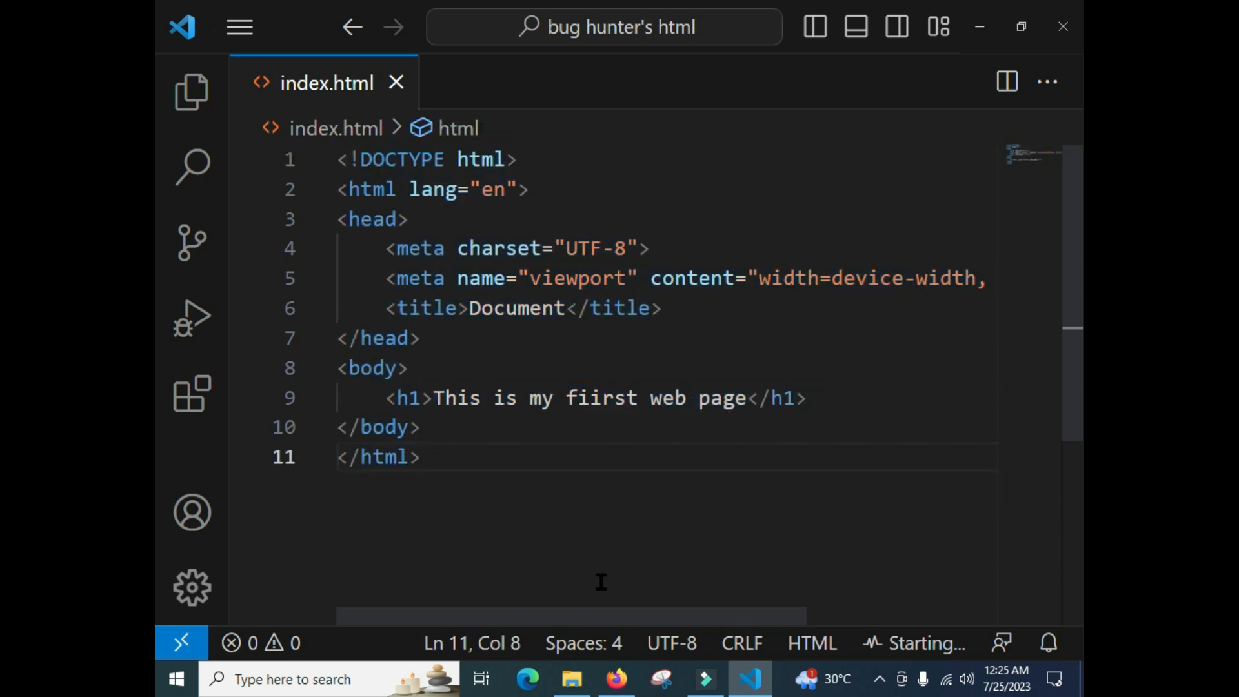
left_click(616, 677)
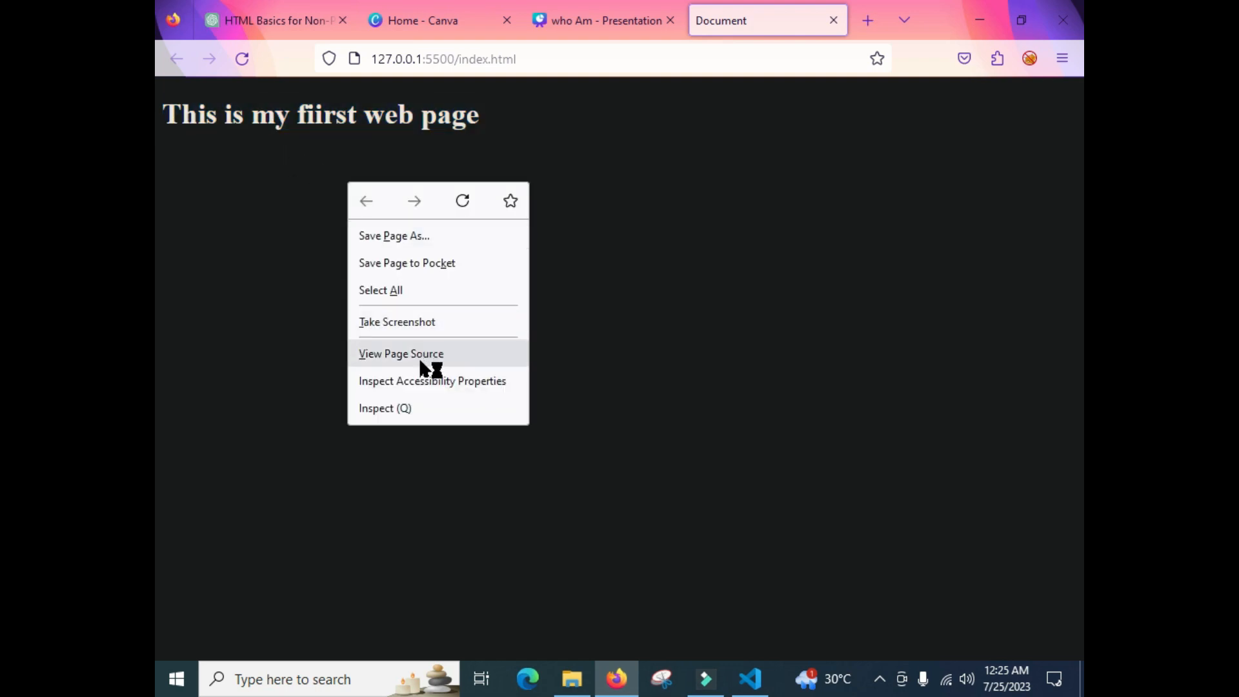
Inspect the served page's source with Live Server's injected script, zoomed in, then return to the editor.
left_click(400, 353)
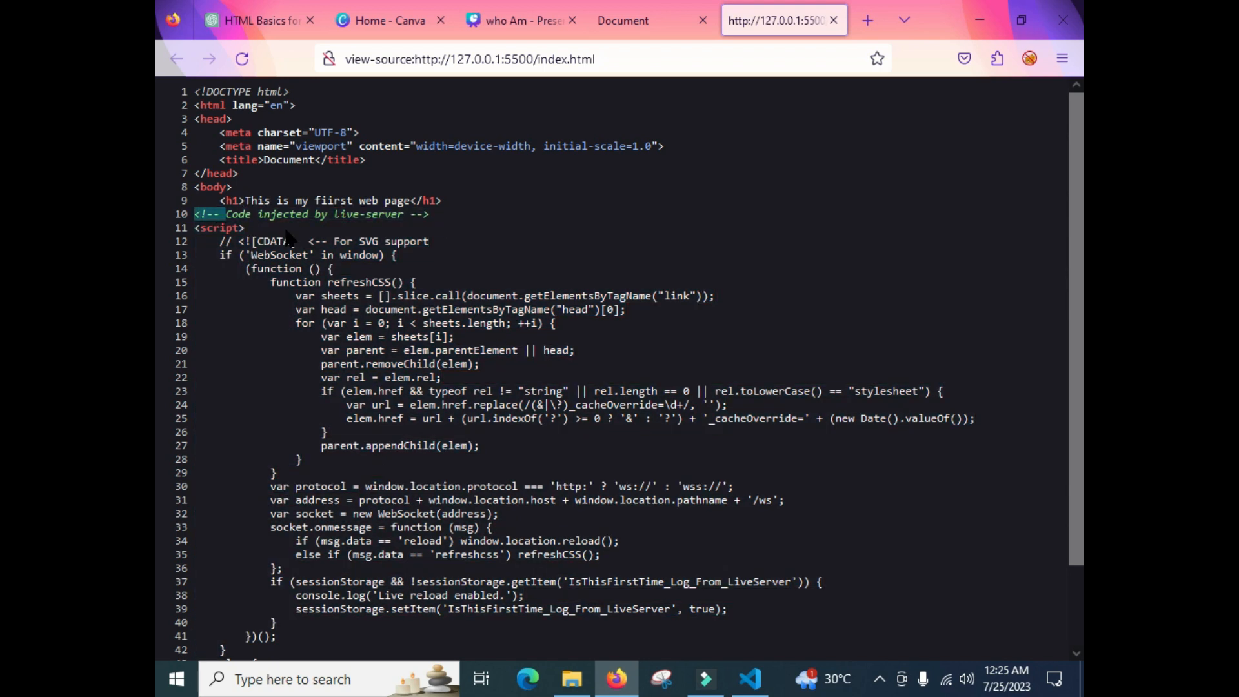
scroll("down", 3)
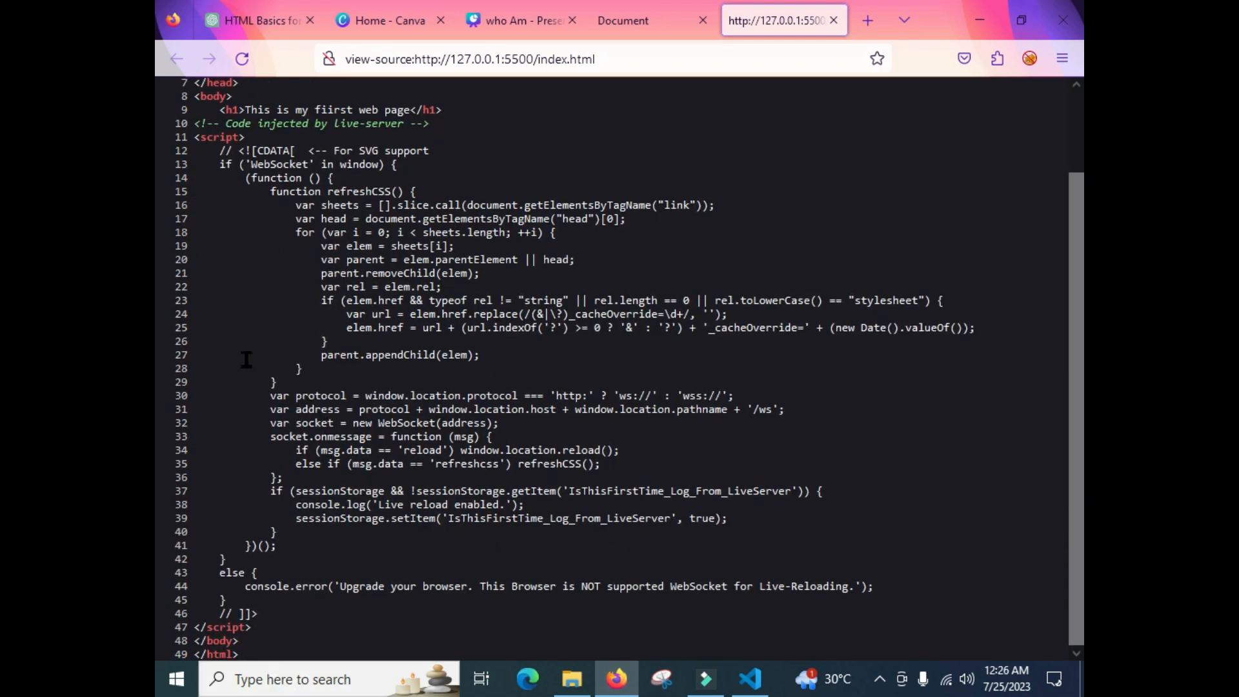
scroll("up", 3)
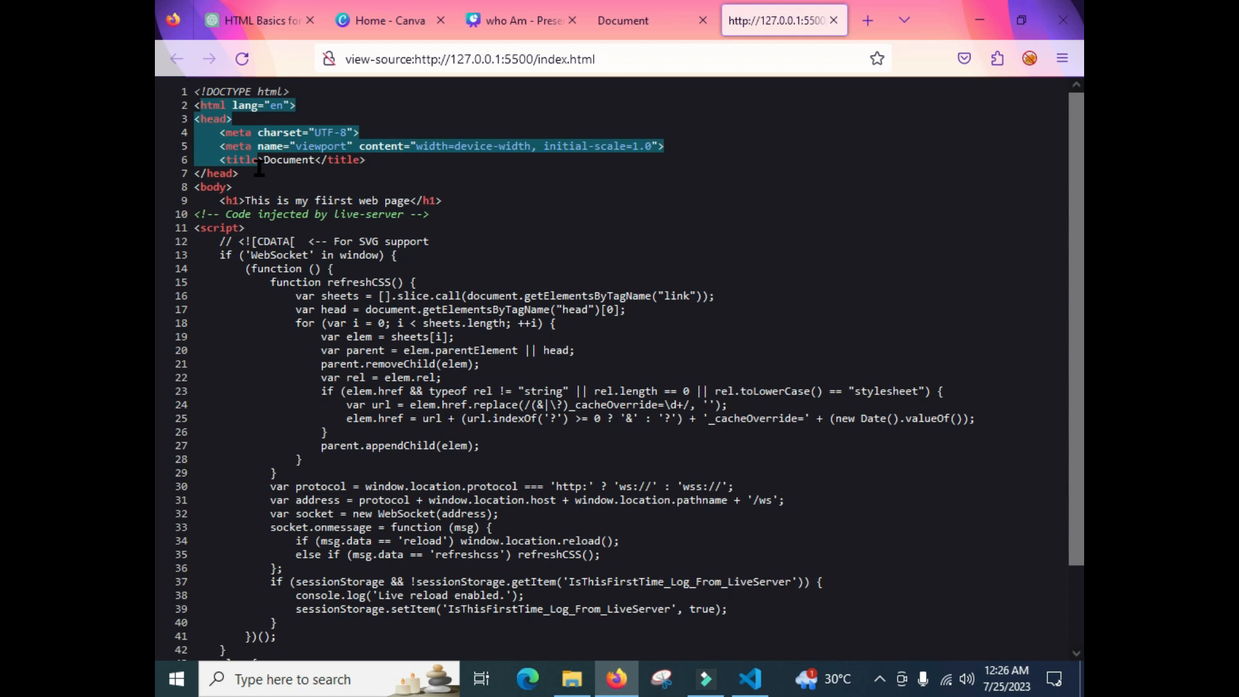
scroll("down", 3)
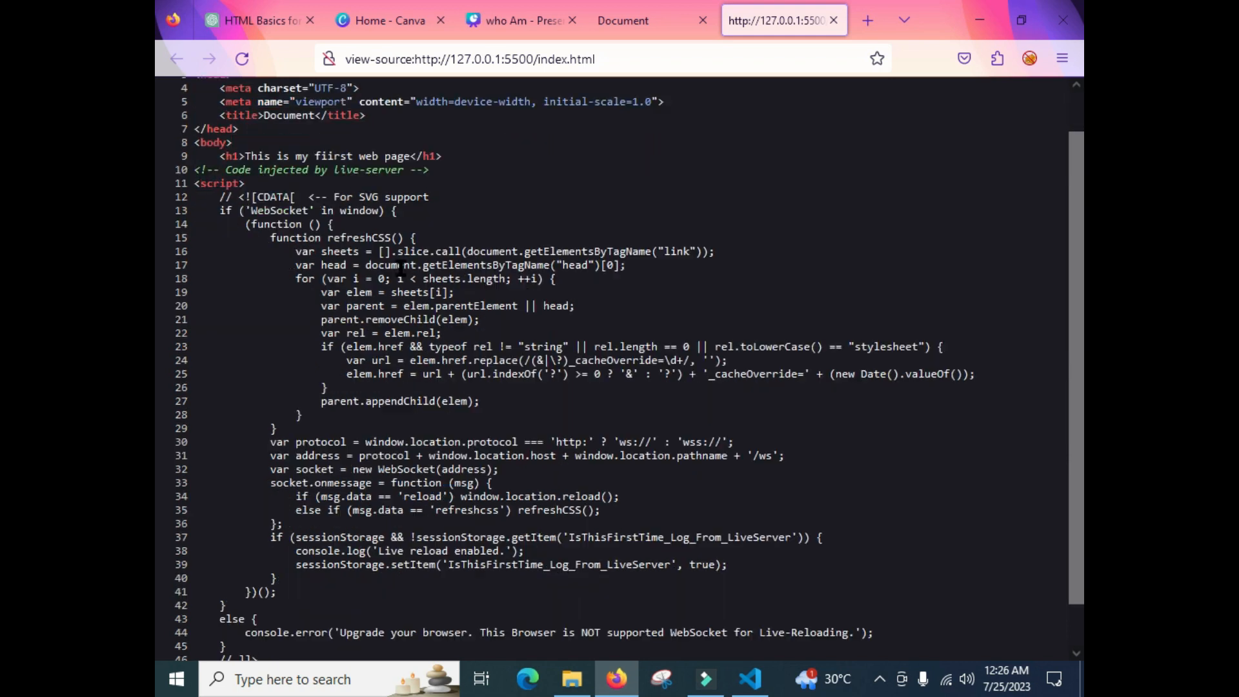
scroll("up", 3)
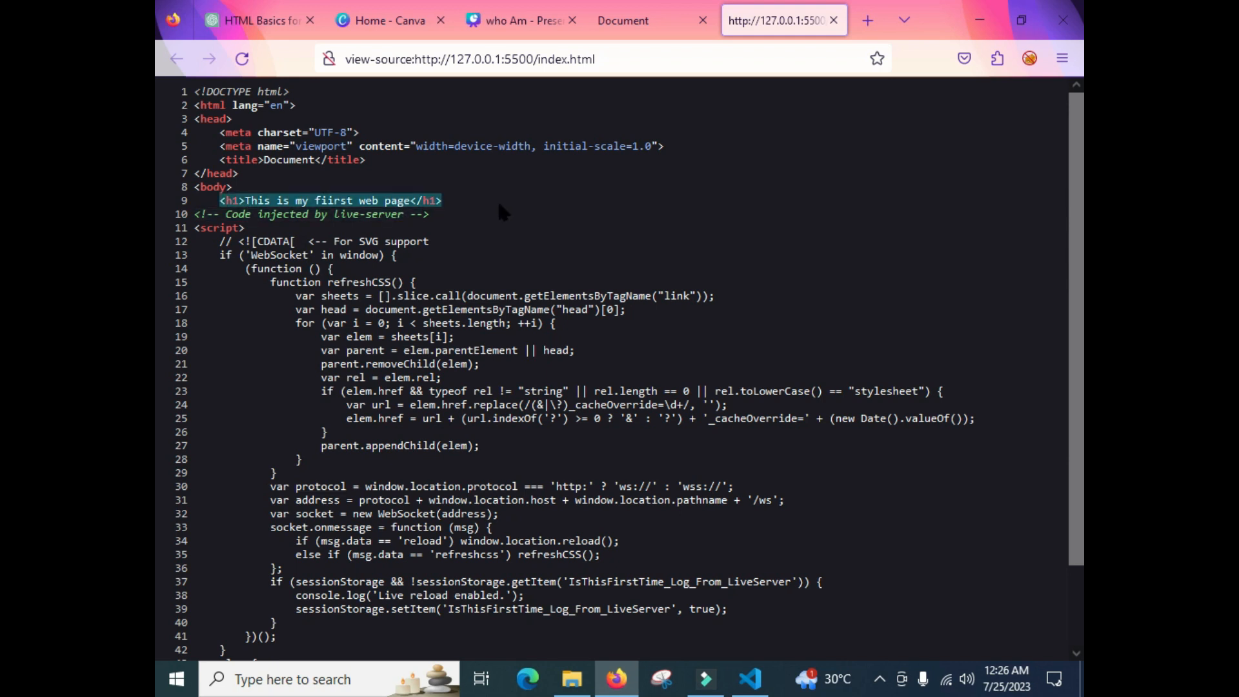
key("ctrl+plus")
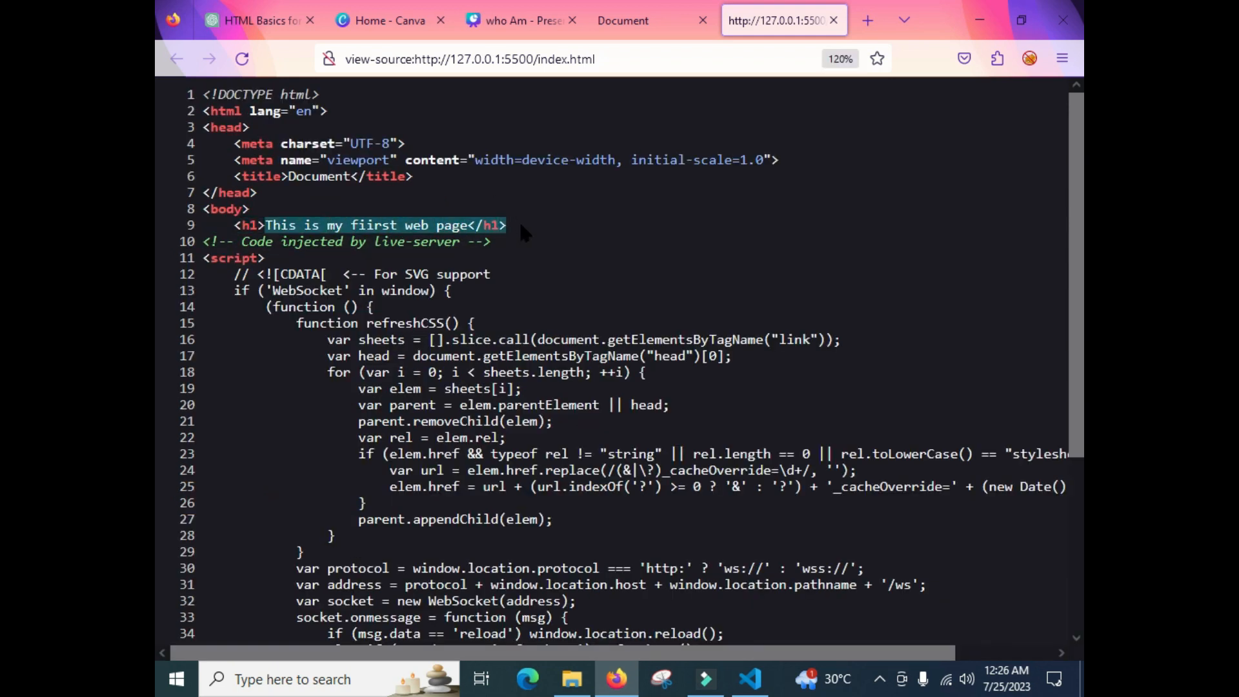
mouse_move(749, 677)
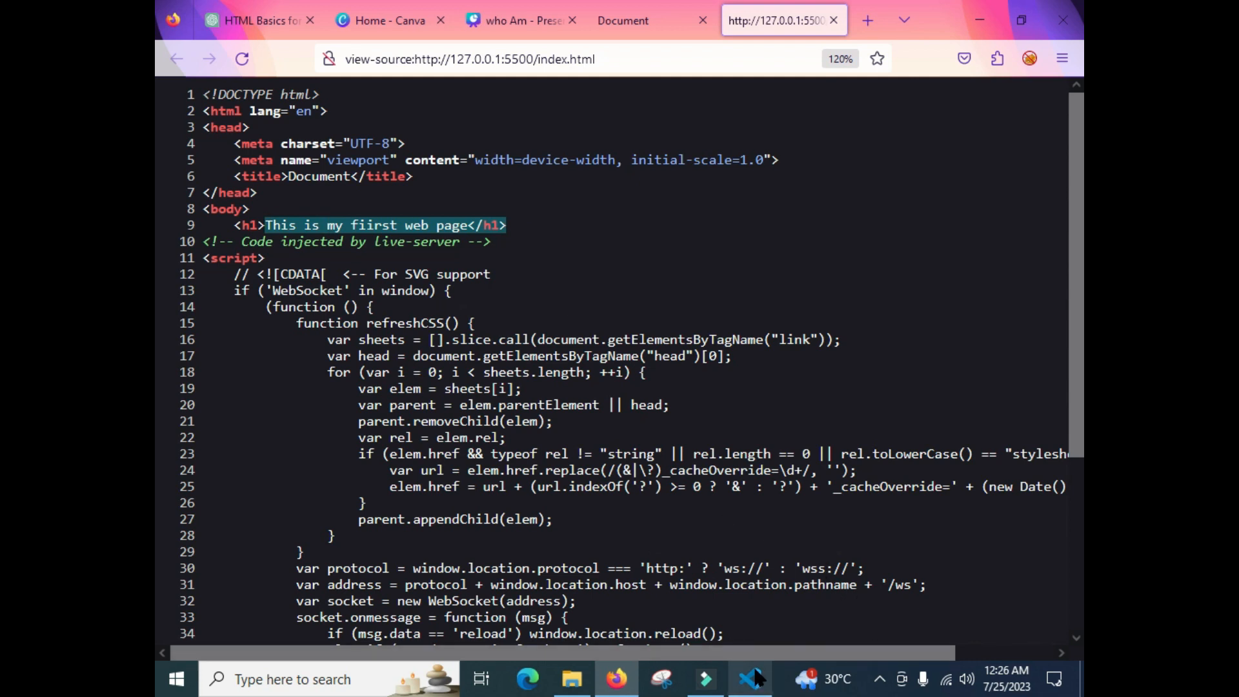
left_click(749, 679)
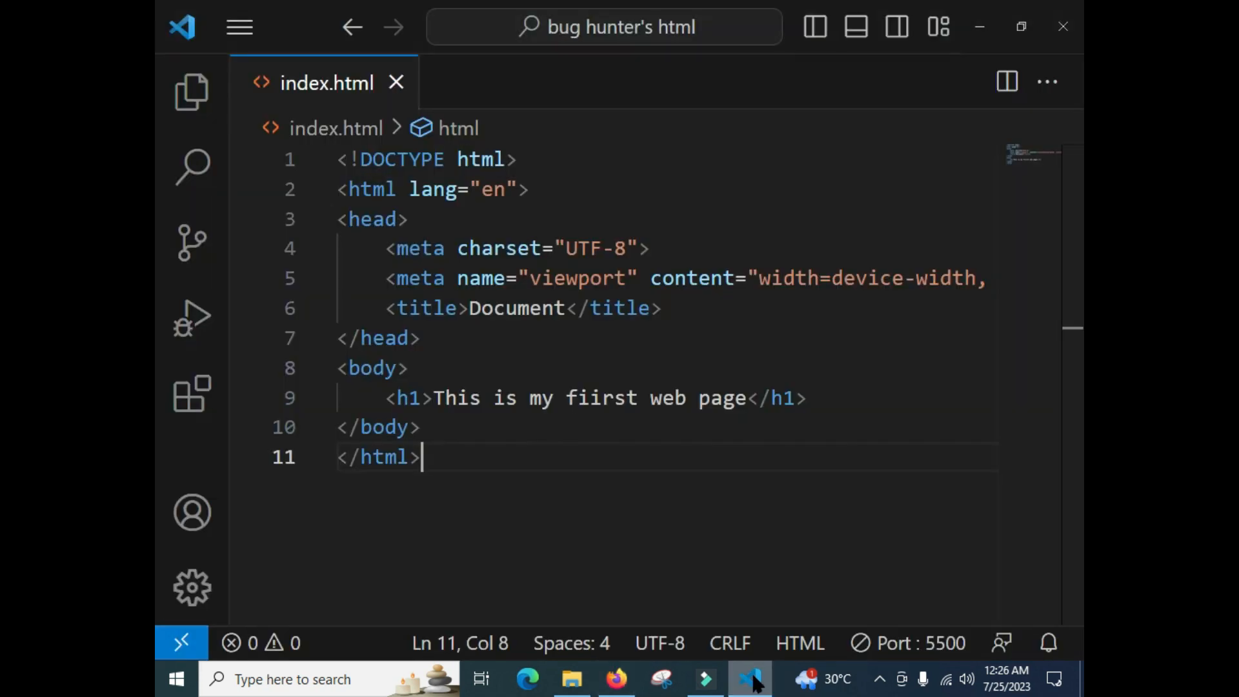
Add an 'Email:' label with a text input below the h1 and save index.html.
left_click(805, 397)
type("in")
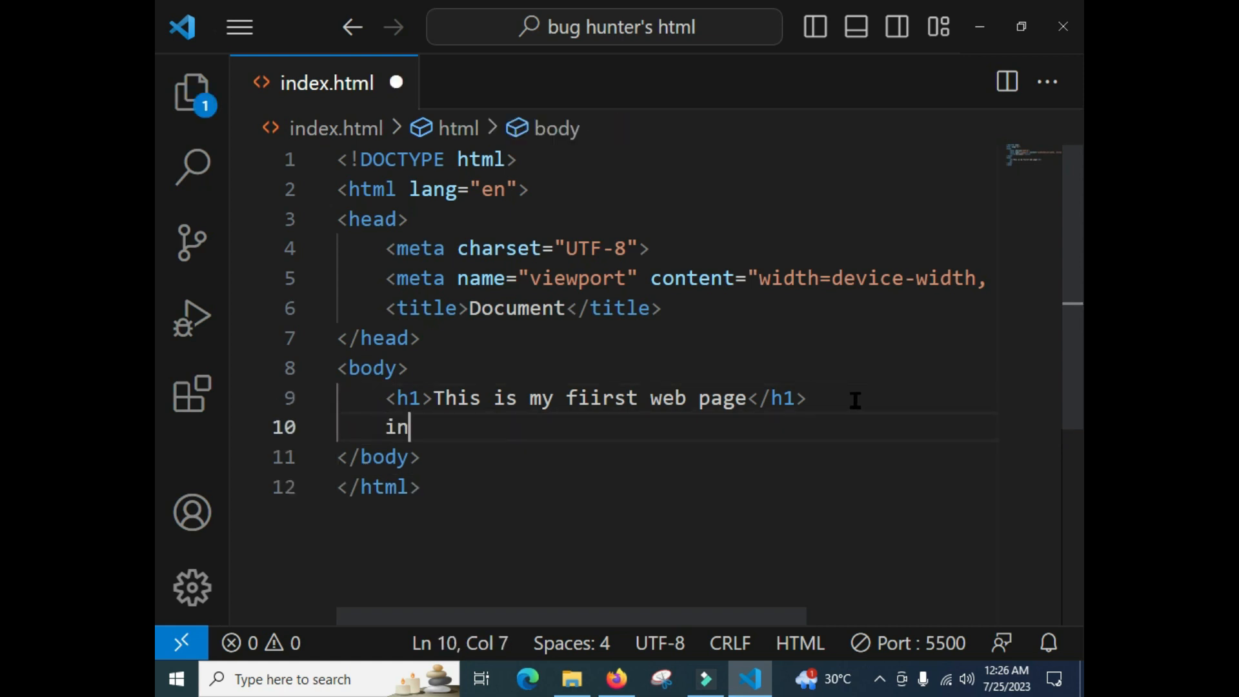
type("put type=\"text\">")
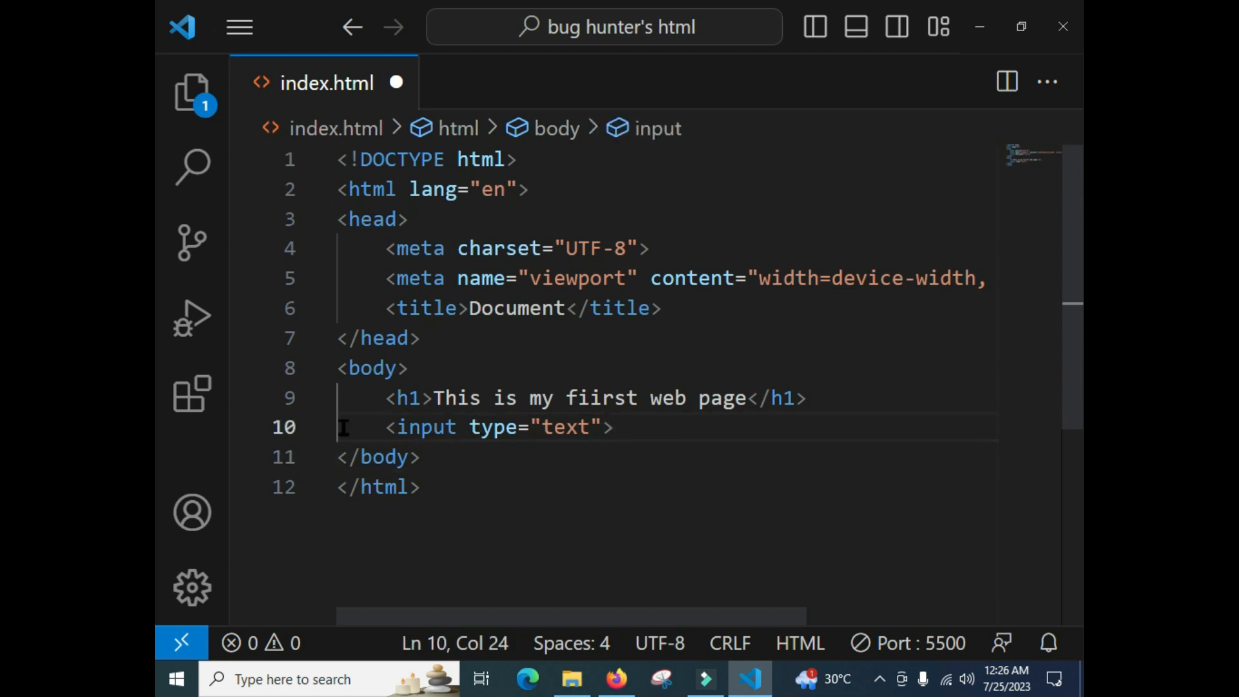
left_click(387, 427)
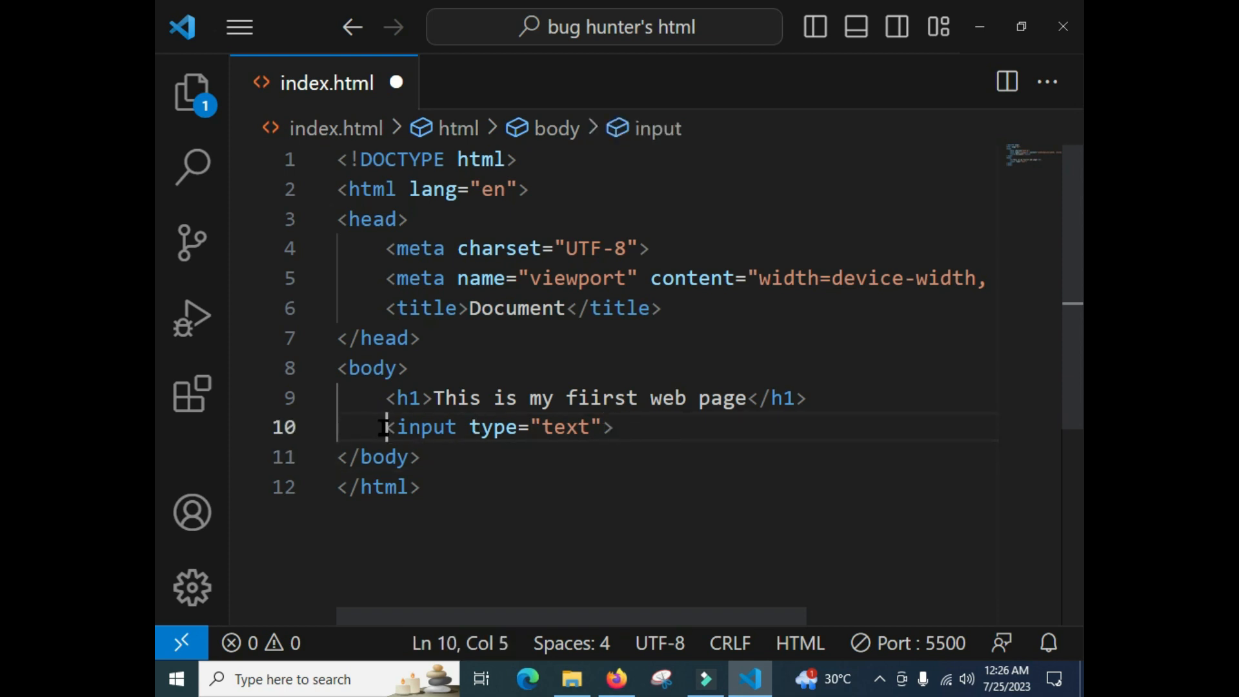
type("Ema")
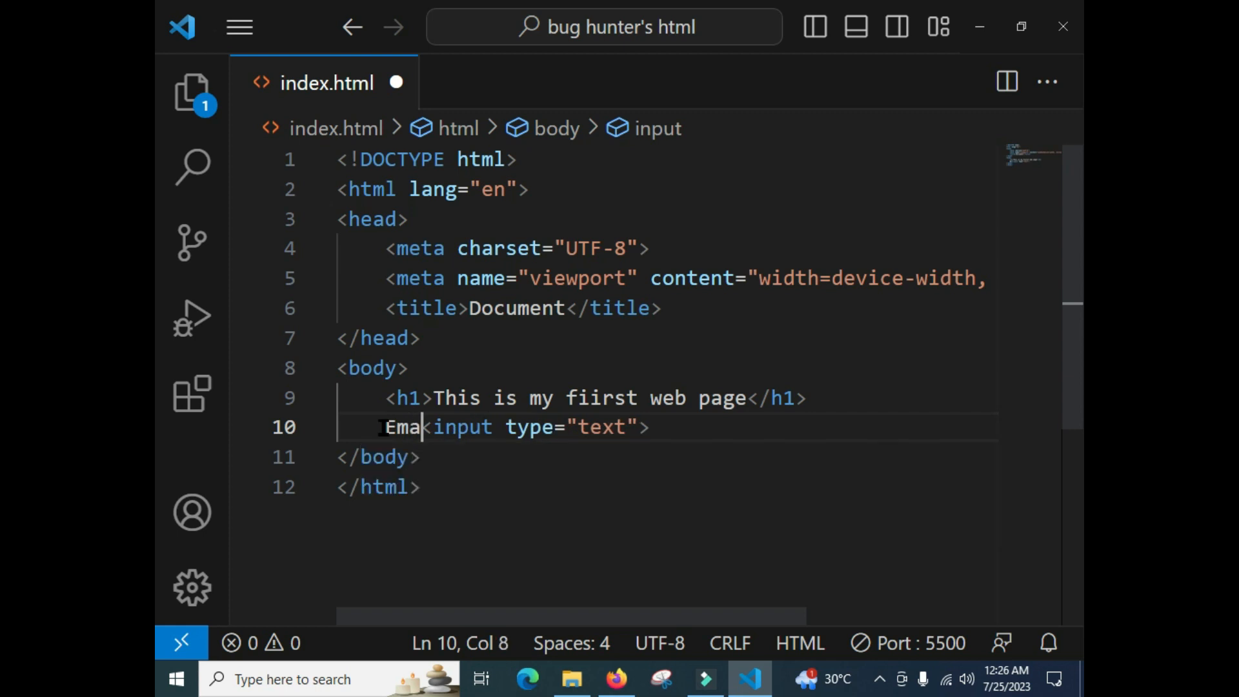
type("il:")
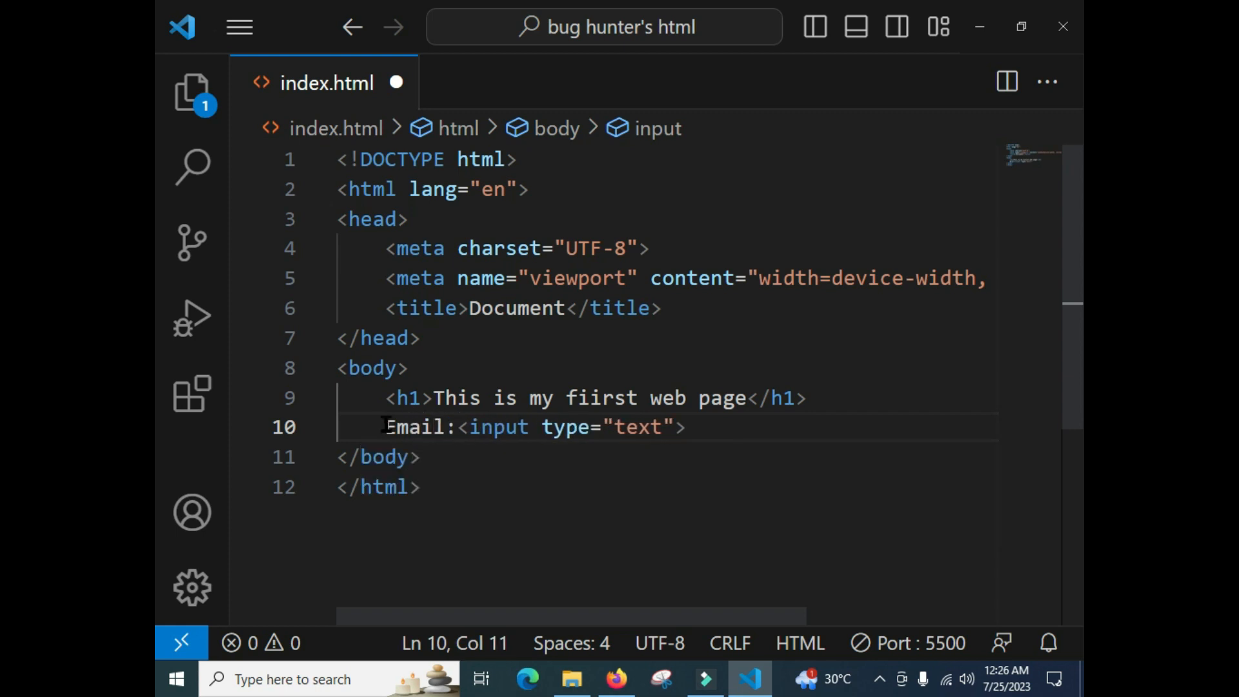
mouse_move(498, 427)
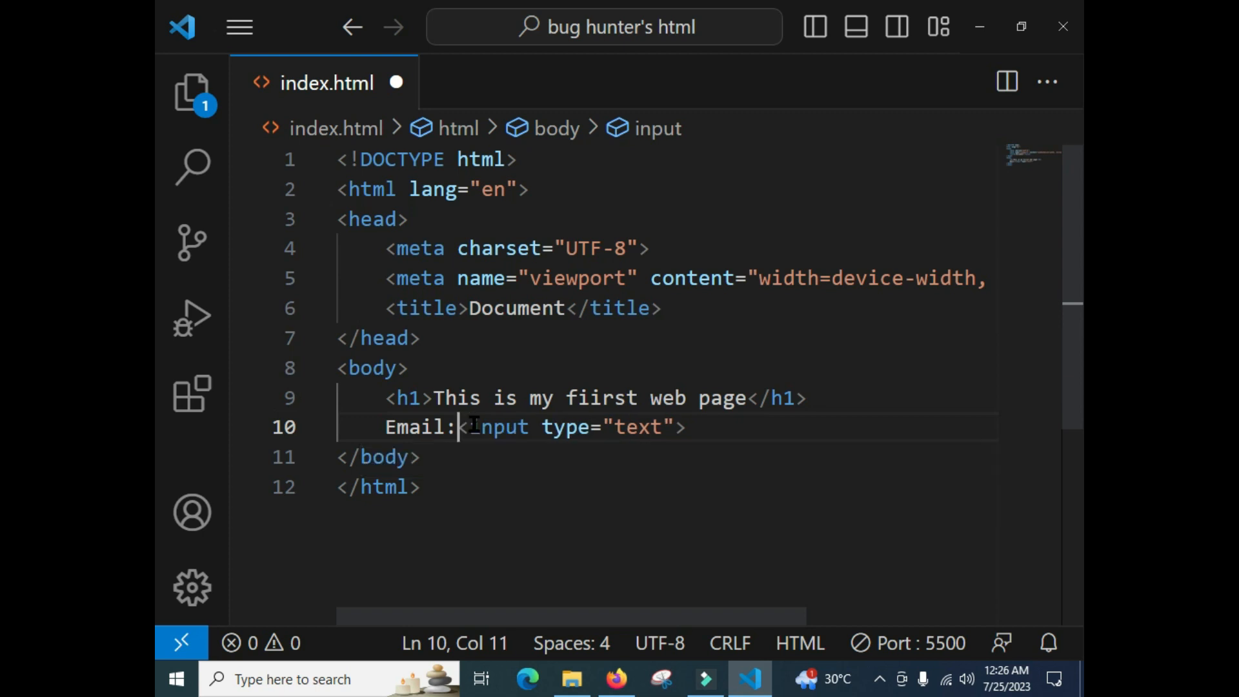
left_click(730, 522)
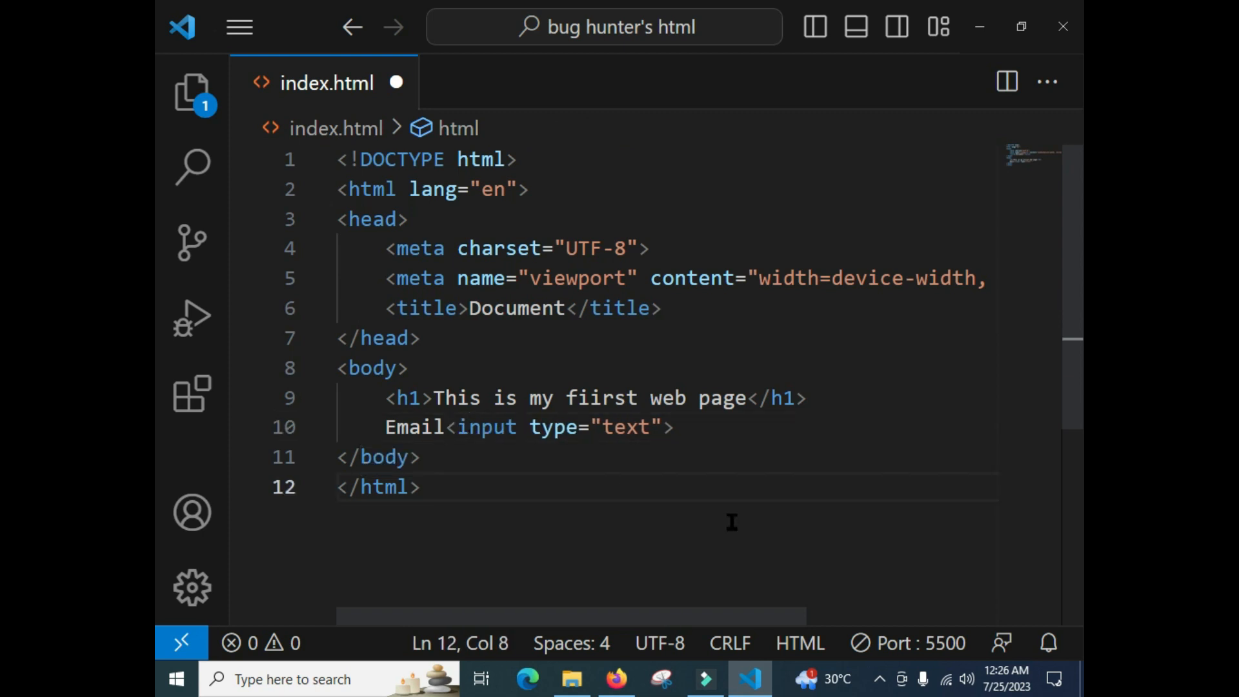
key("ctrl+s")
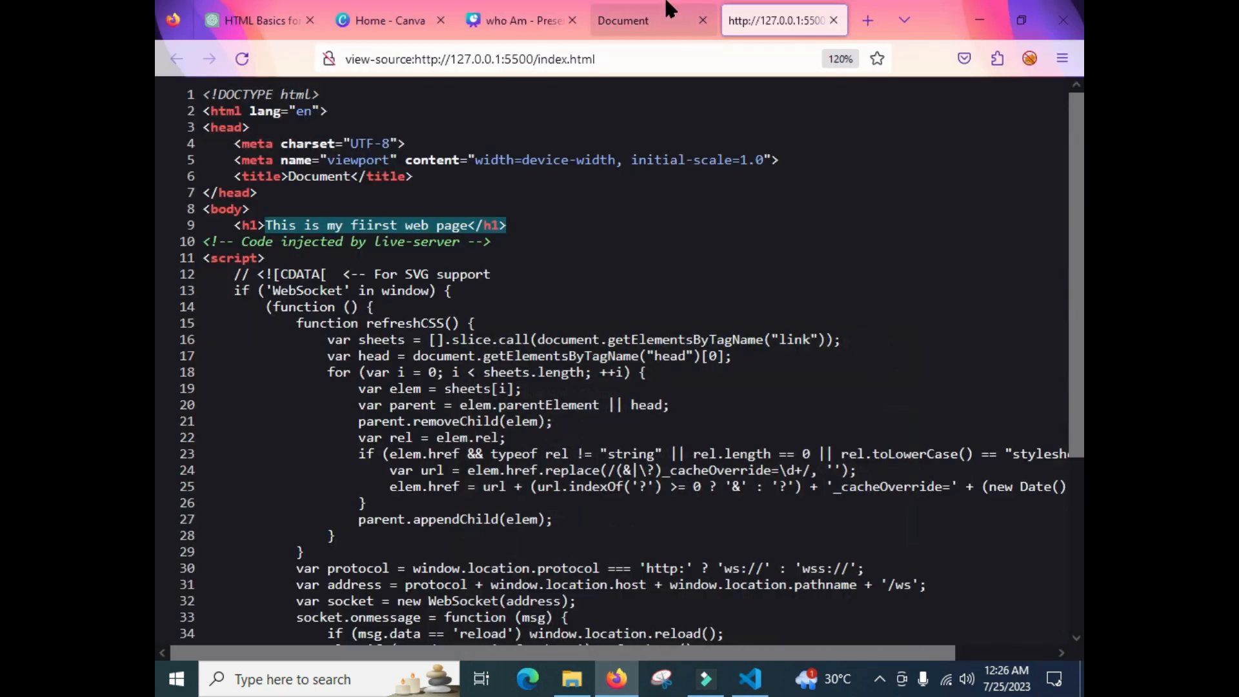
View the live page in Firefox and focus the new Email text box.
left_click(643, 20)
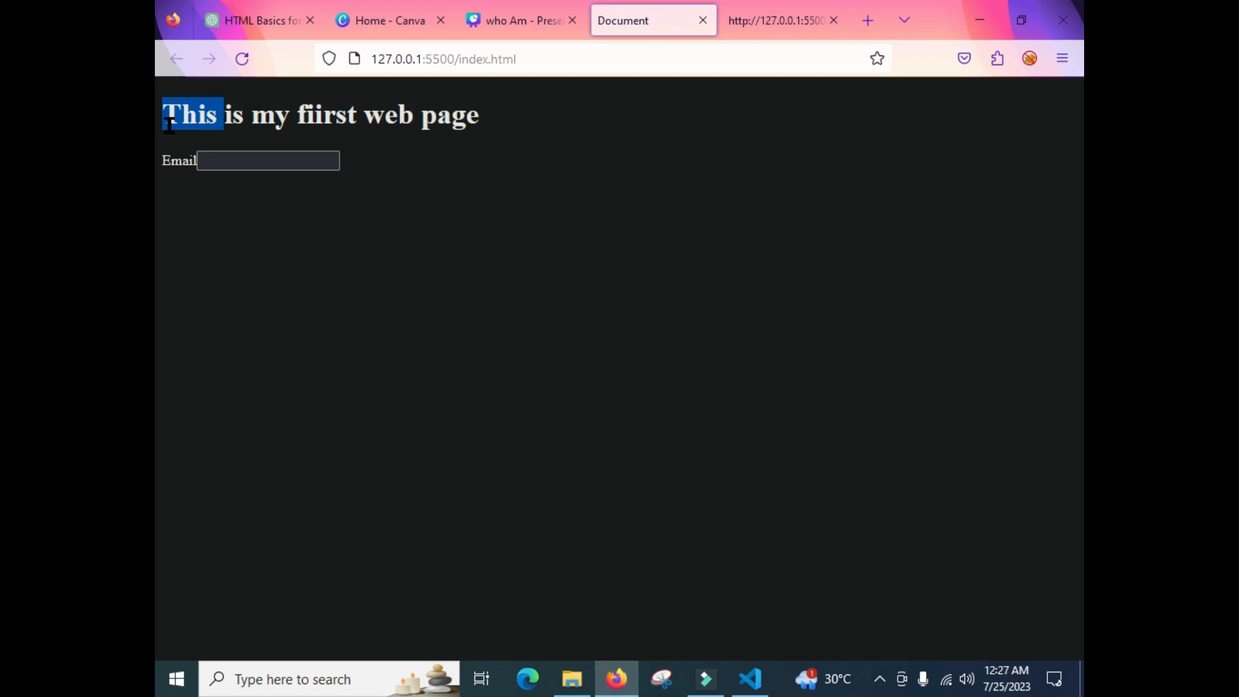
left_click(267, 160)
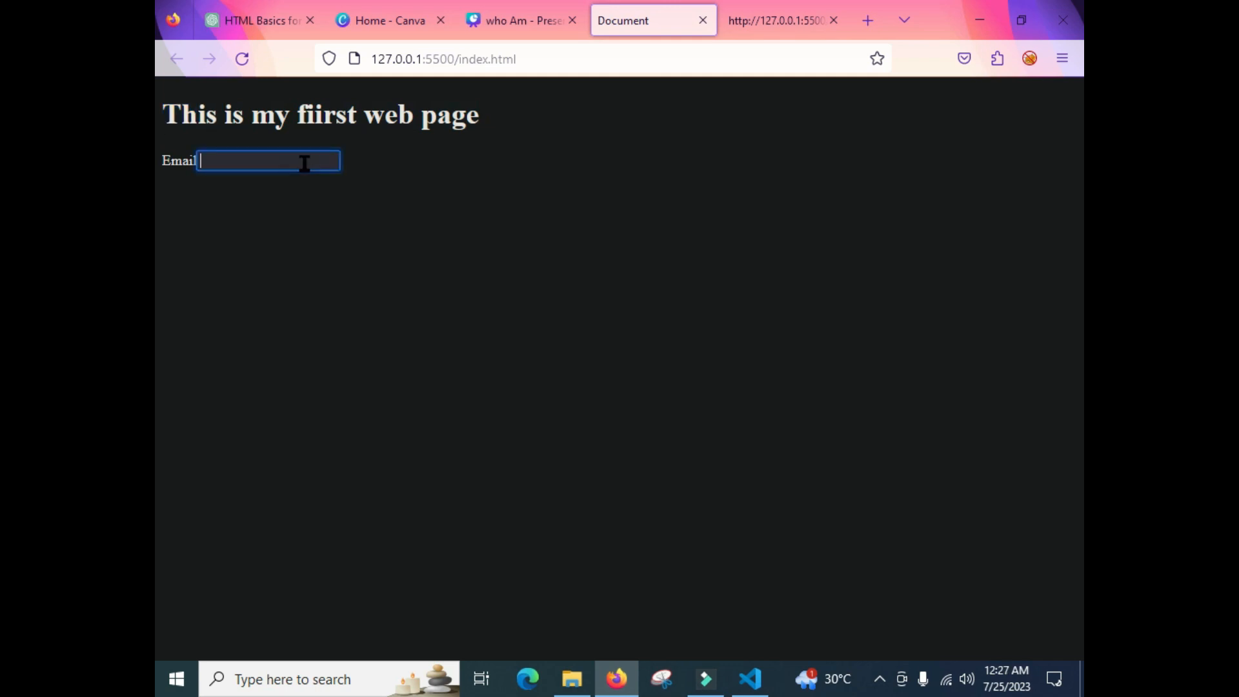